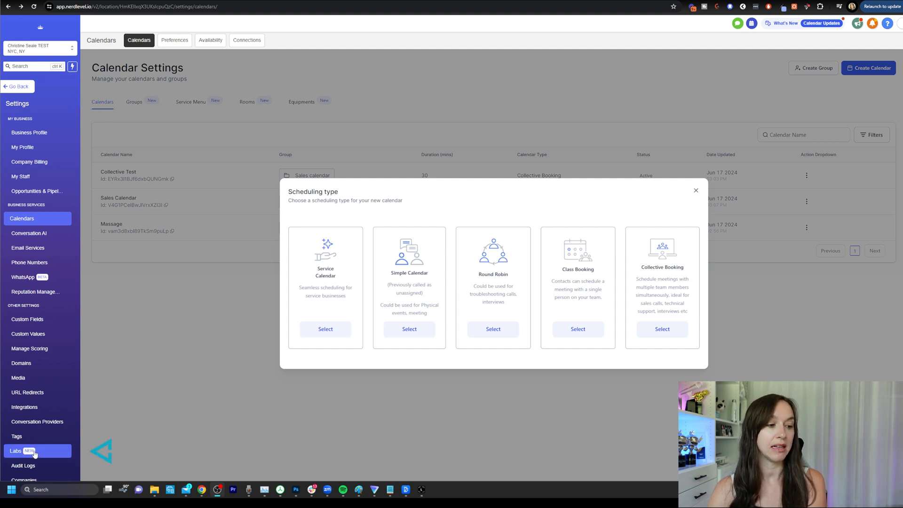
In Labs, switch on Timezone Update for Calendar Appointments and reach Outlook Two Way Sync
{"action": "left_click", "coordinate": [16, 451]}
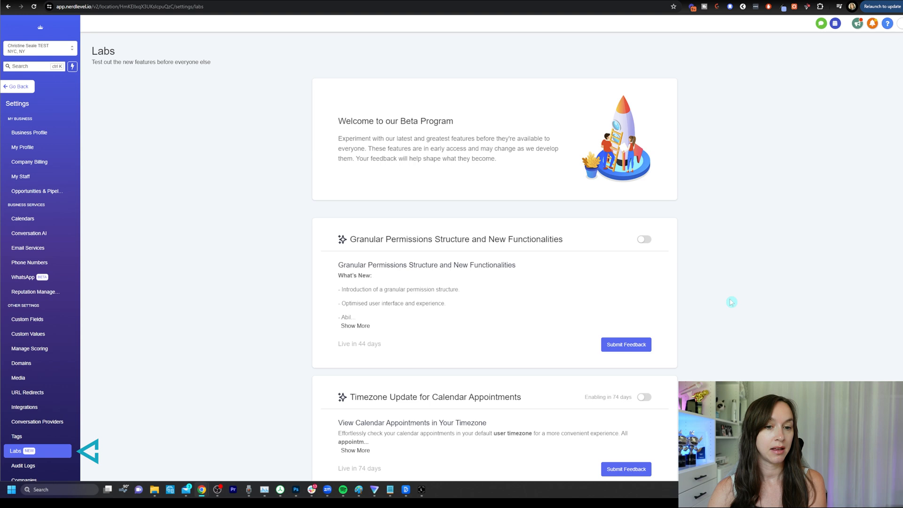
{"action": "scroll", "scroll_direction": "down", "scroll_amount": 3}
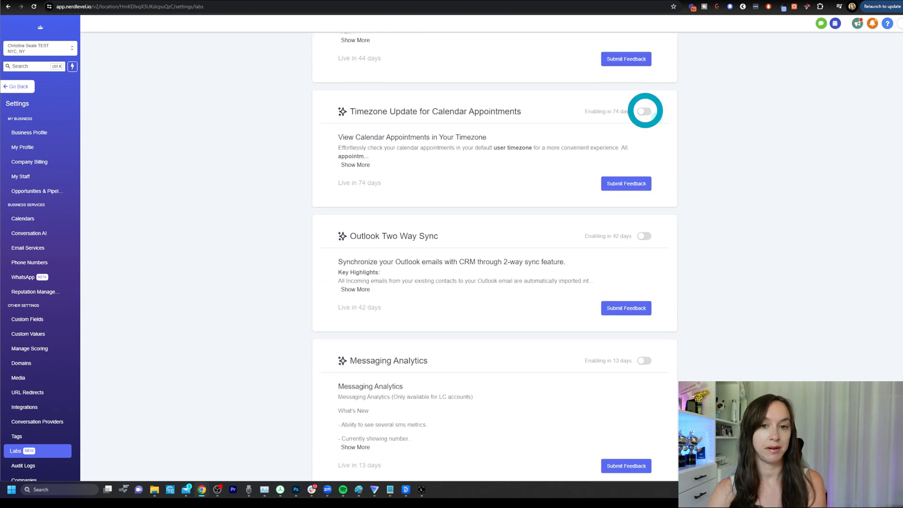
{"action": "left_click", "coordinate": [643, 111]}
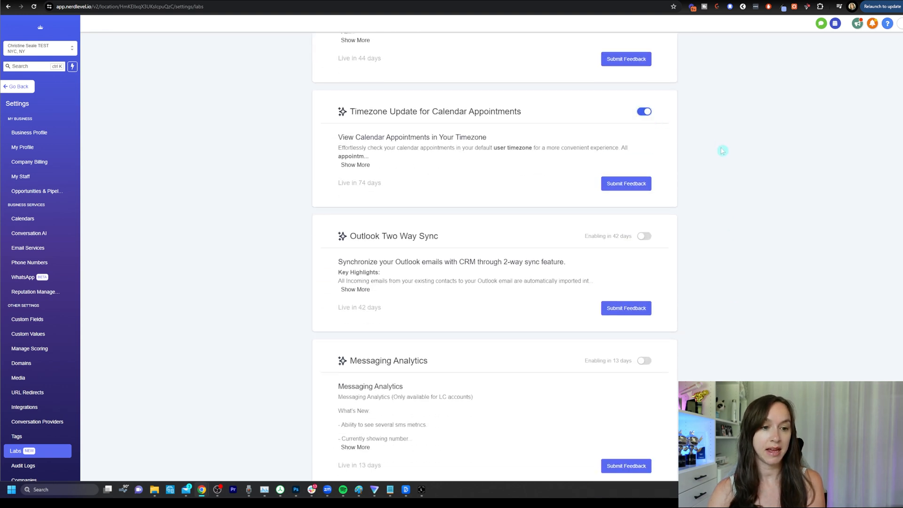
{"action": "scroll", "scroll_direction": "down", "scroll_amount": 3}
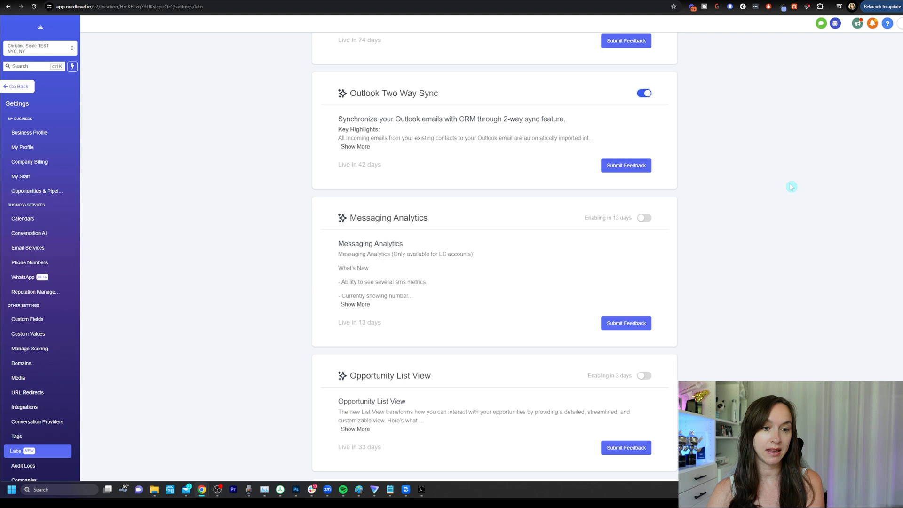
{"action": "scroll", "scroll_direction": "down", "scroll_amount": 3}
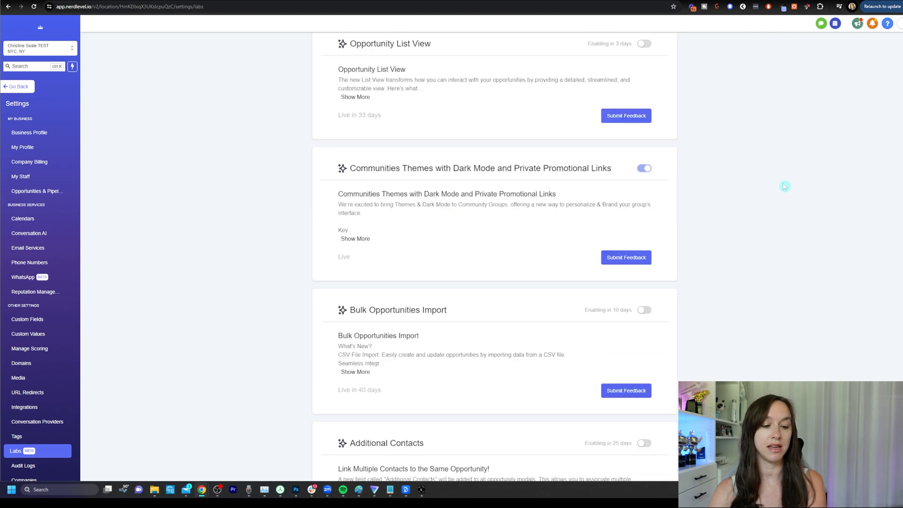
{"action": "scroll", "scroll_direction": "down", "scroll_amount": 3}
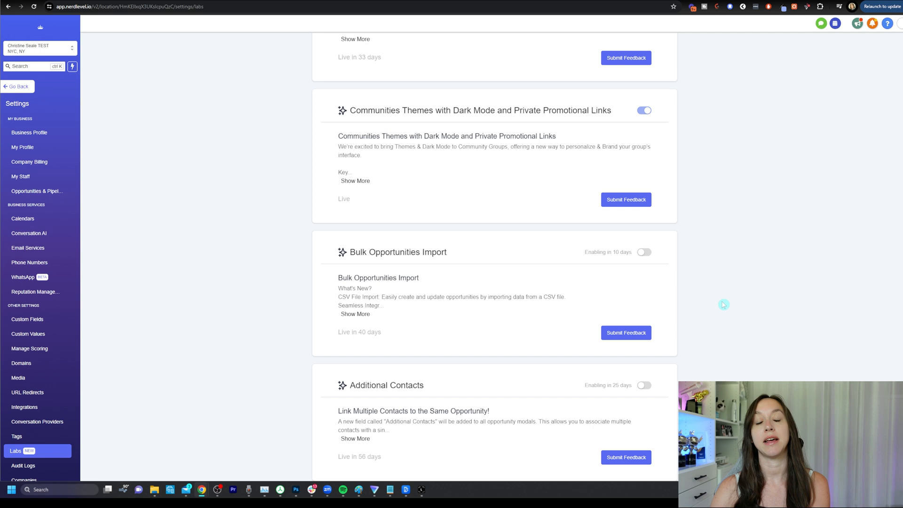
{"action": "mouse_move", "coordinate": [719, 293]}
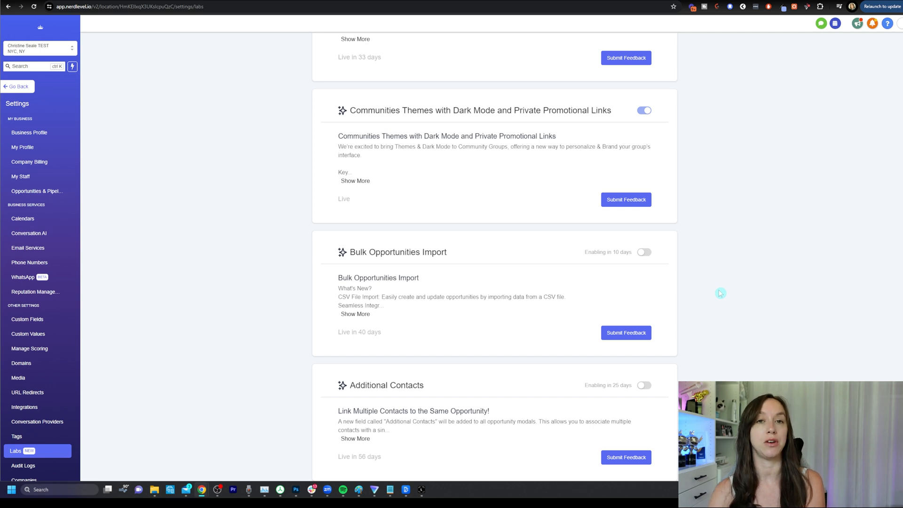
{"action": "mouse_move", "coordinate": [707, 235]}
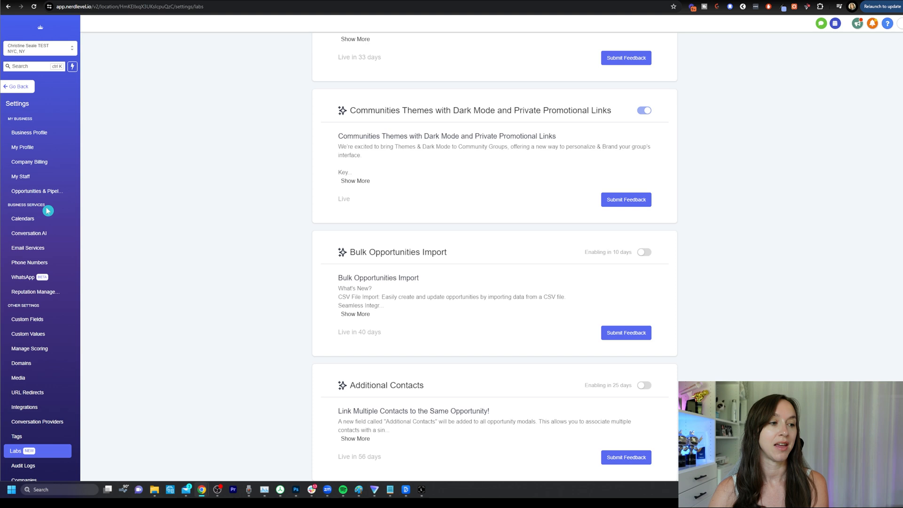
Save the account calendar preferences with Service Menu, Rooms and Equipments enabled
{"action": "left_click", "coordinate": [22, 218]}
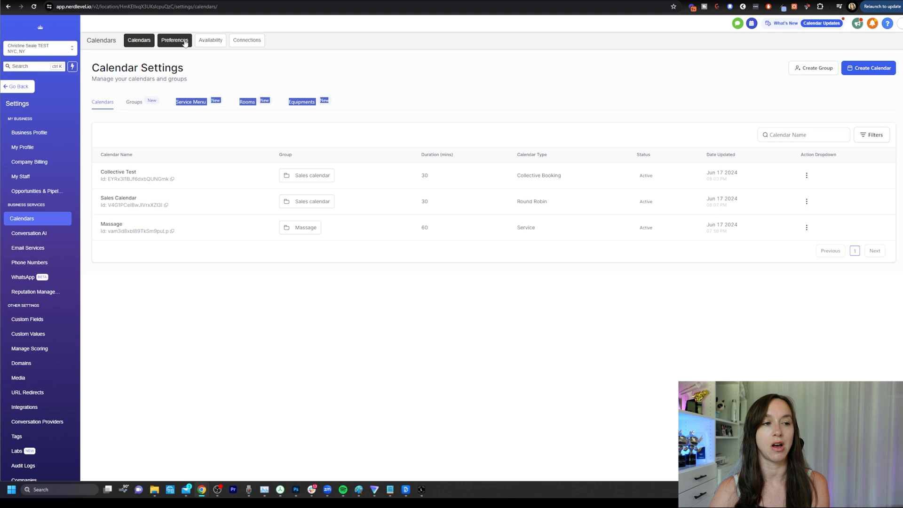
{"action": "left_click", "coordinate": [175, 39]}
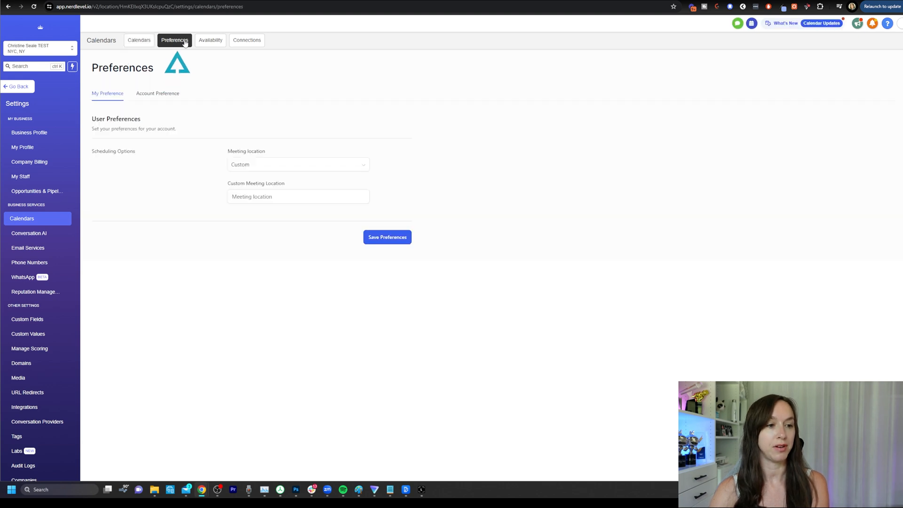
{"action": "left_click", "coordinate": [157, 93]}
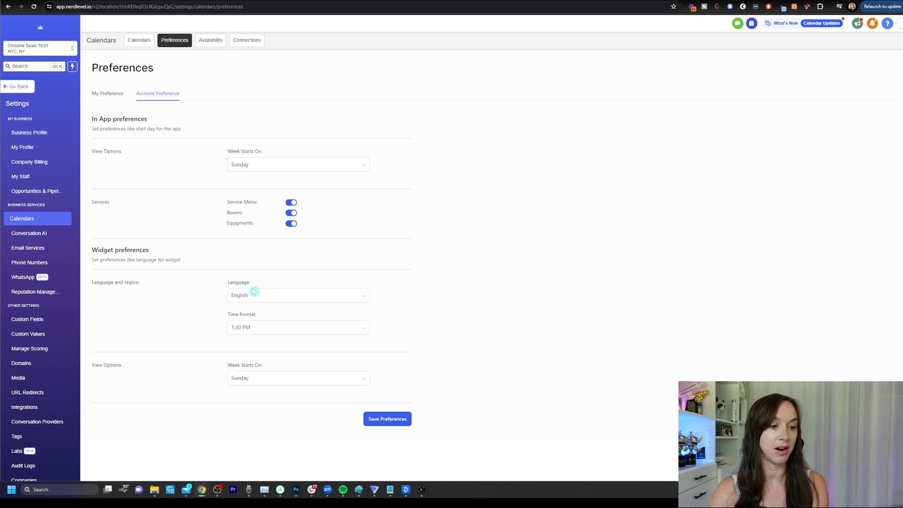
{"action": "mouse_move", "coordinate": [330, 409]}
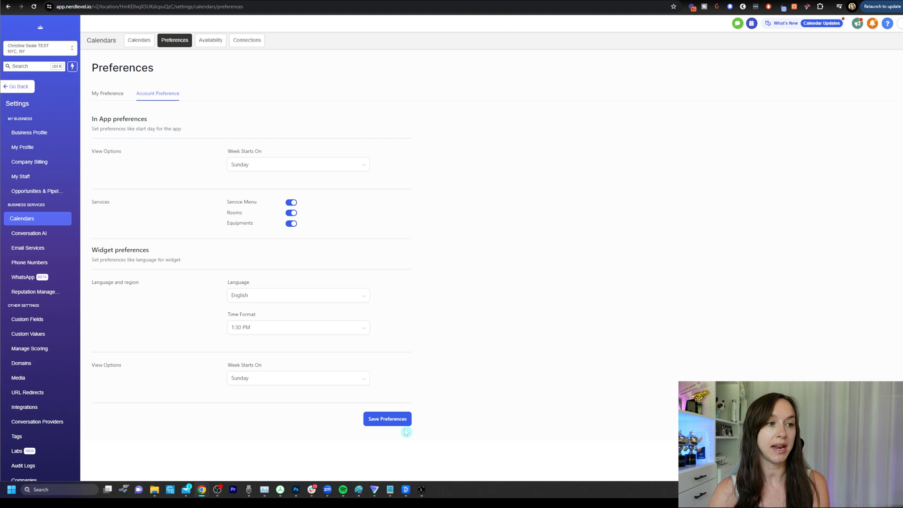
{"action": "left_click", "coordinate": [139, 39]}
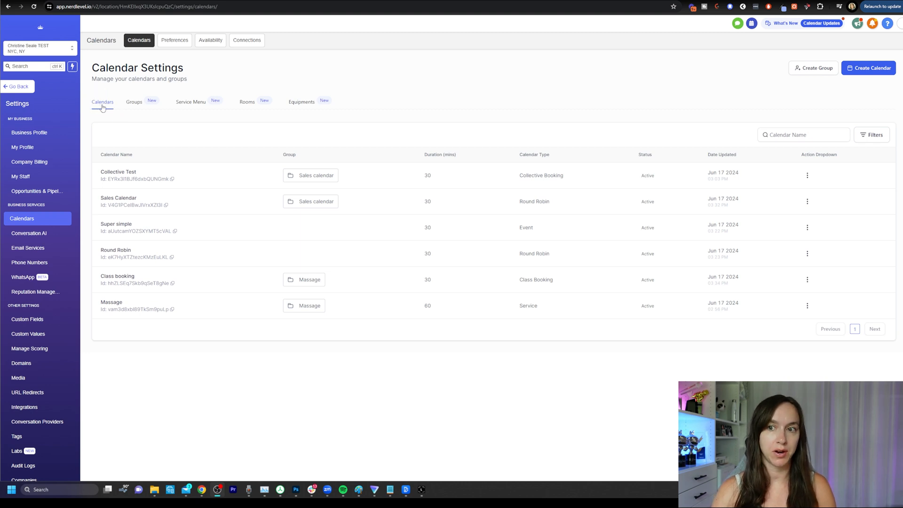
Review the Groups, Massage service menu, Rooms and Equipments lists in turn
{"action": "left_click", "coordinate": [133, 102]}
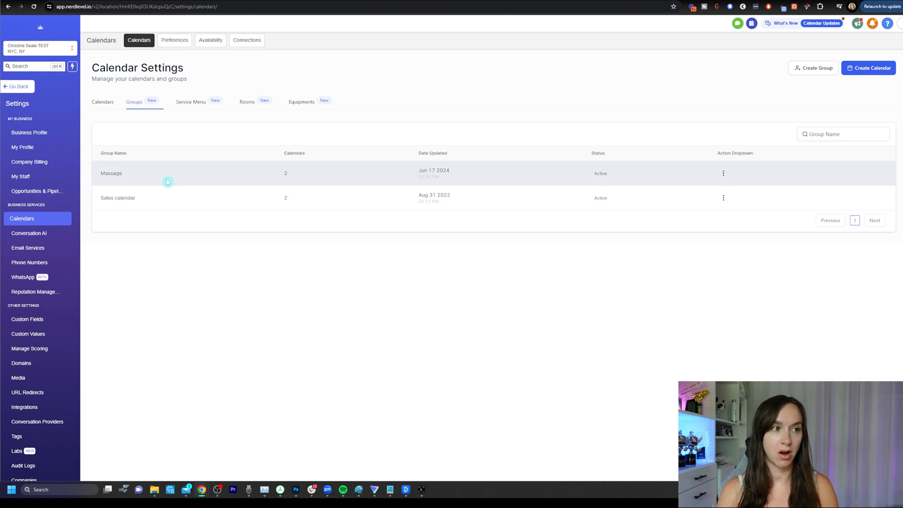
{"action": "left_click", "coordinate": [191, 101]}
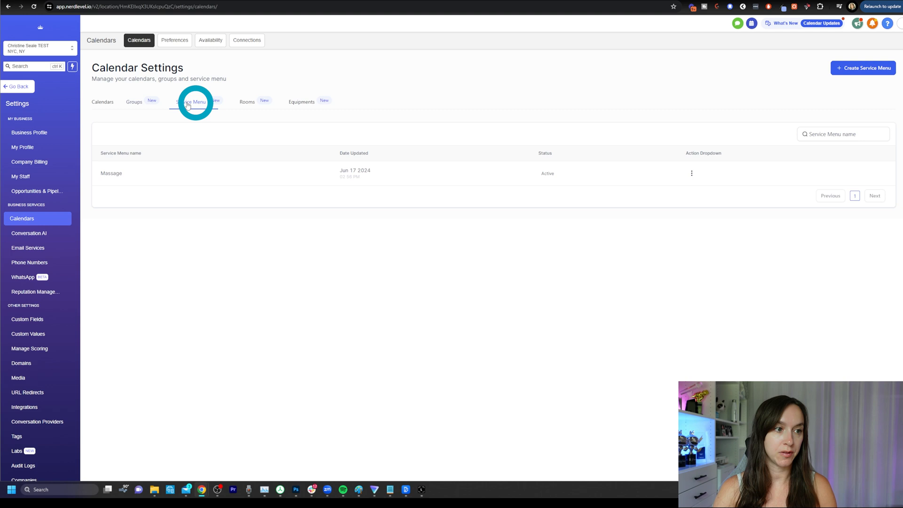
{"action": "left_click", "coordinate": [191, 102]}
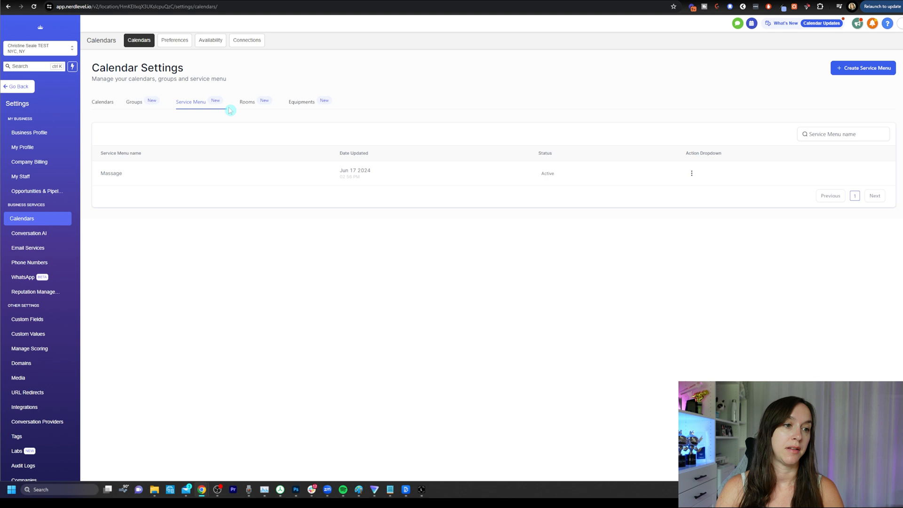
{"action": "left_click", "coordinate": [246, 102]}
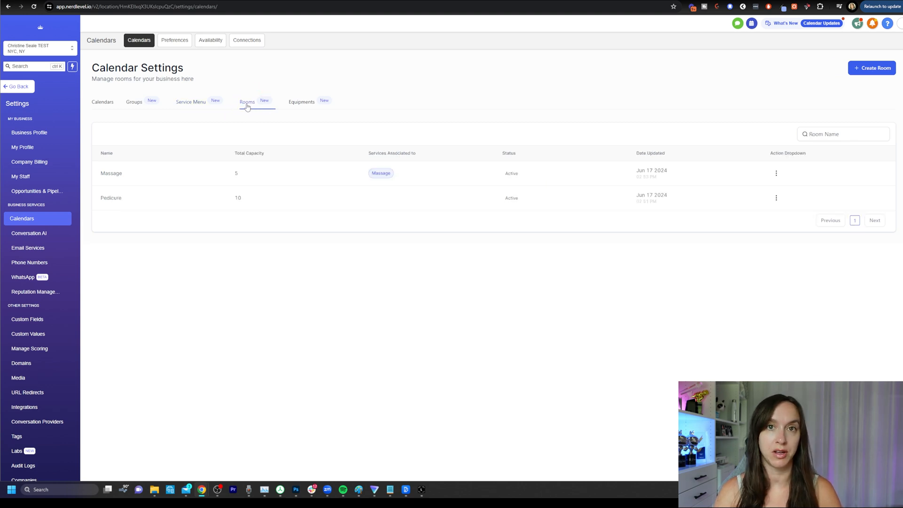
{"action": "left_click", "coordinate": [301, 102]}
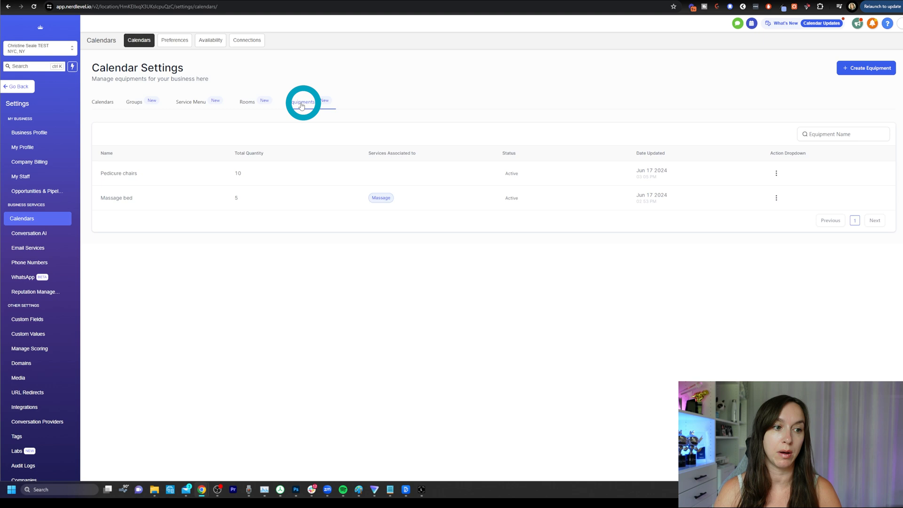
{"action": "left_click", "coordinate": [302, 101]}
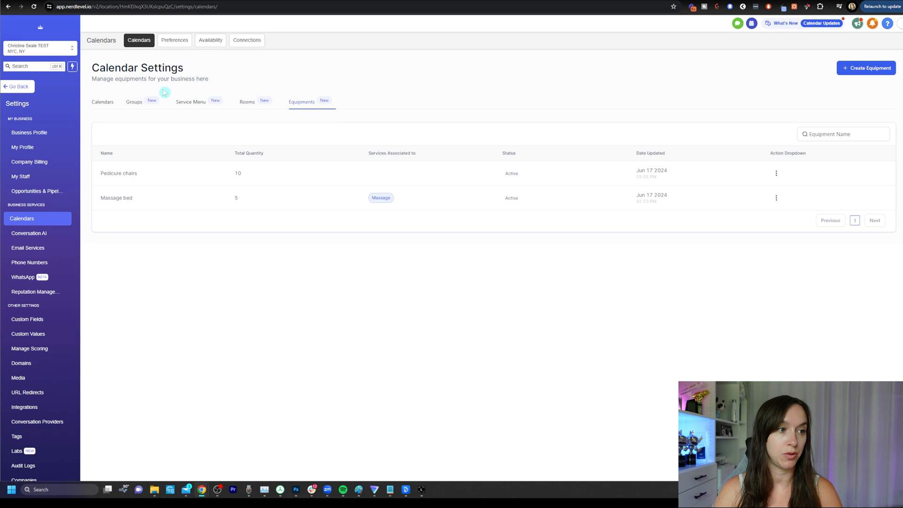
{"action": "left_click", "coordinate": [134, 102]}
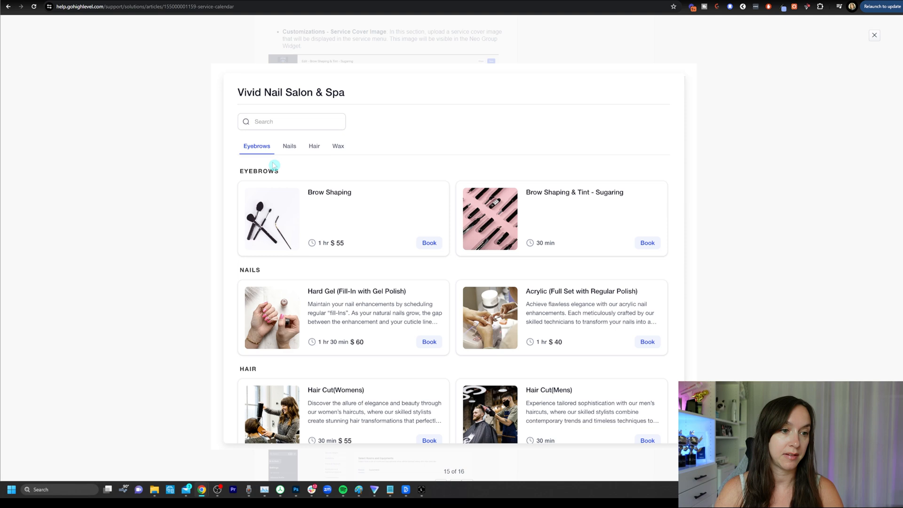
{"action": "mouse_move", "coordinate": [543, 181]}
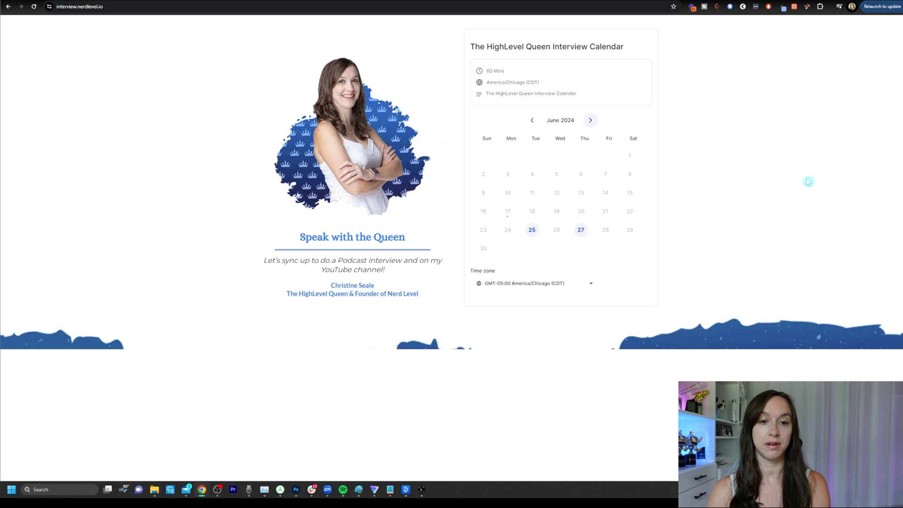
{"action": "mouse_move", "coordinate": [155, 19]}
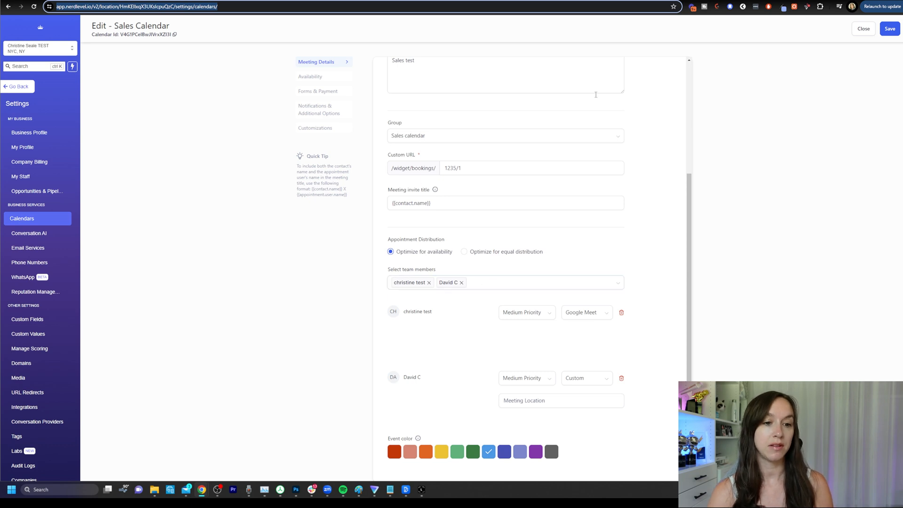
{"action": "left_click", "coordinate": [391, 252]}
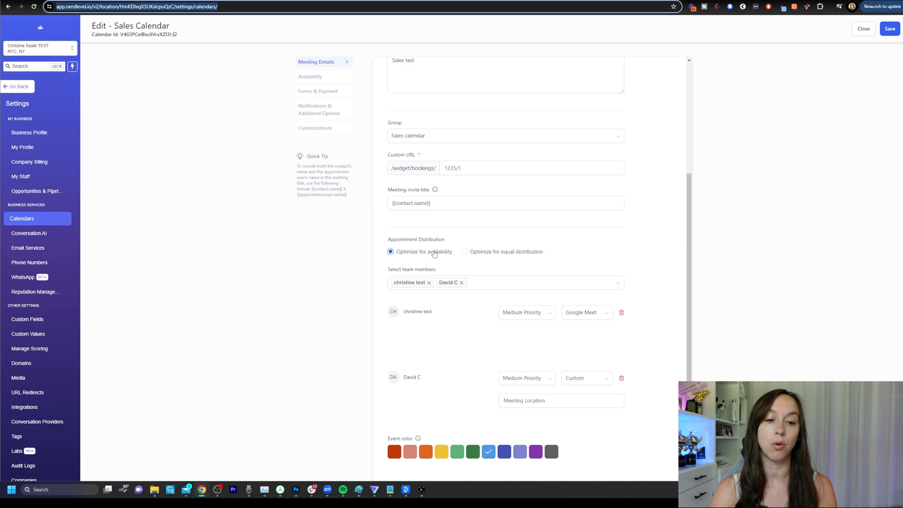
{"action": "mouse_move", "coordinate": [432, 252]}
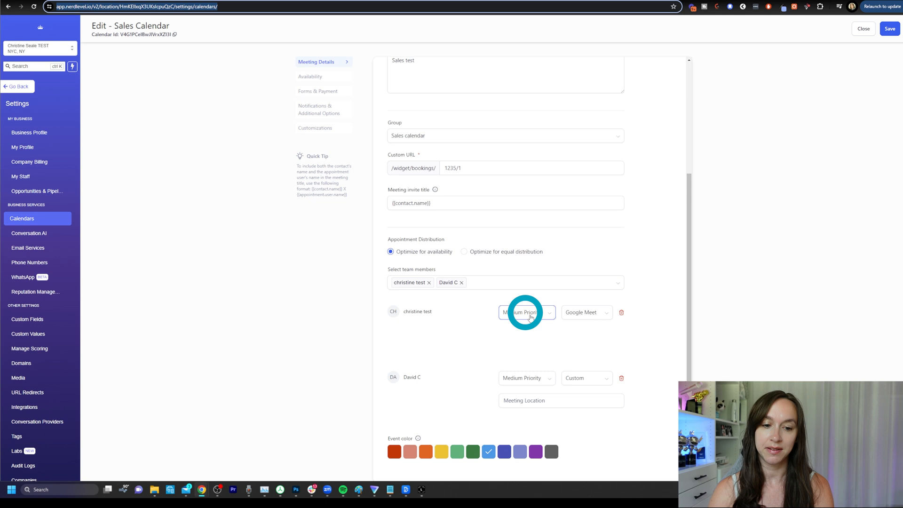
{"action": "left_click", "coordinate": [524, 311]}
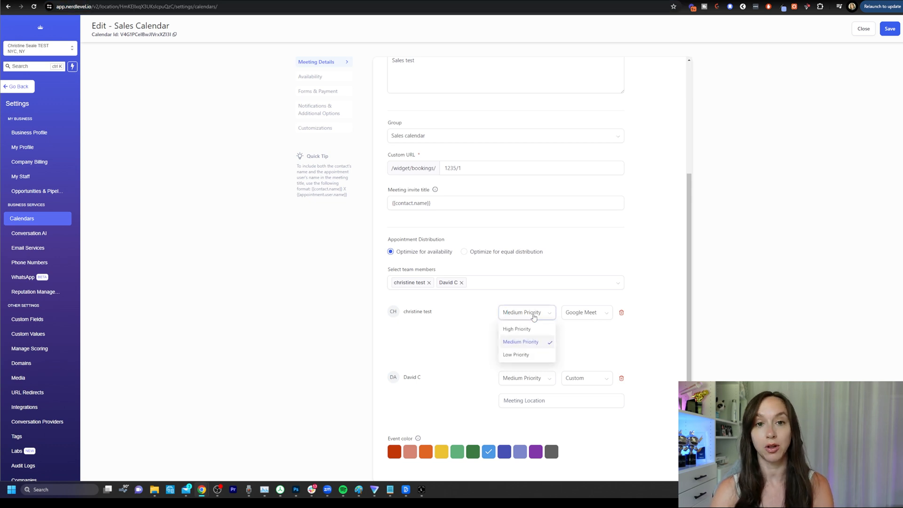
{"action": "left_click", "coordinate": [516, 328]}
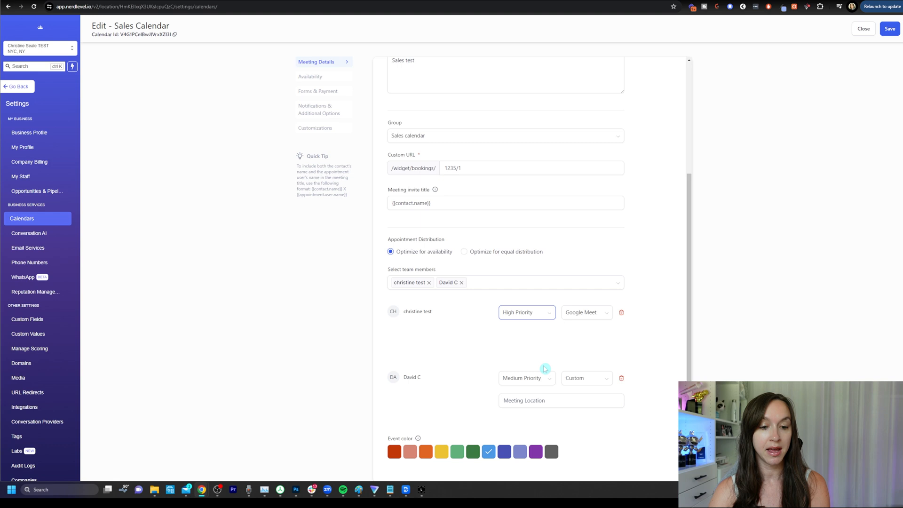
{"action": "mouse_move", "coordinate": [442, 382]}
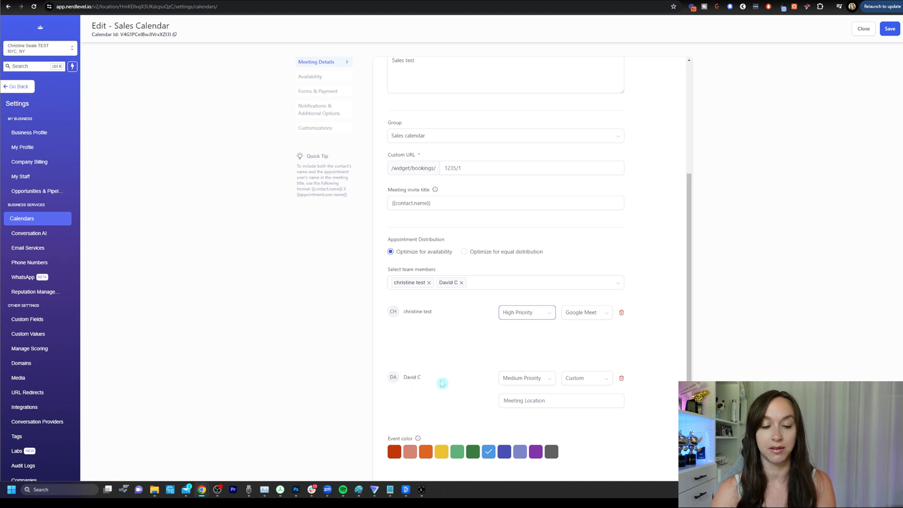
{"action": "left_click", "coordinate": [526, 378]}
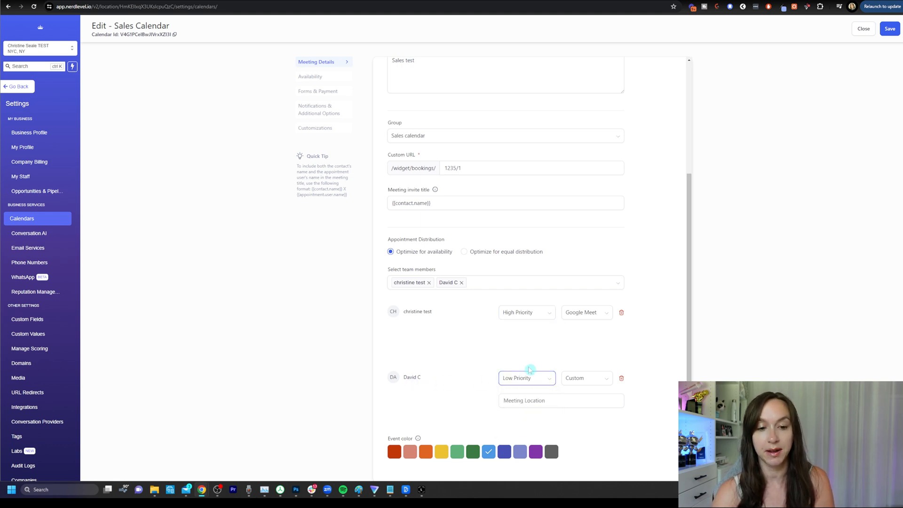
{"action": "left_click", "coordinate": [464, 252]}
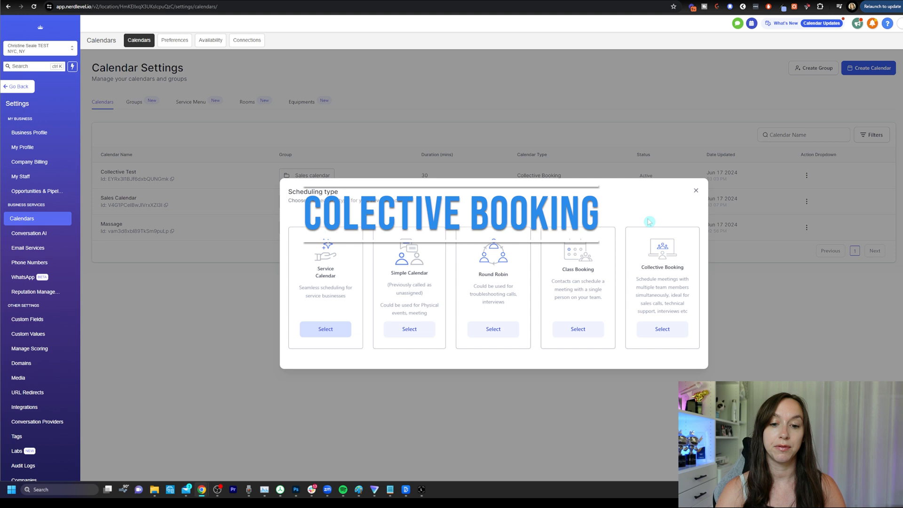
{"action": "mouse_move", "coordinate": [670, 206]}
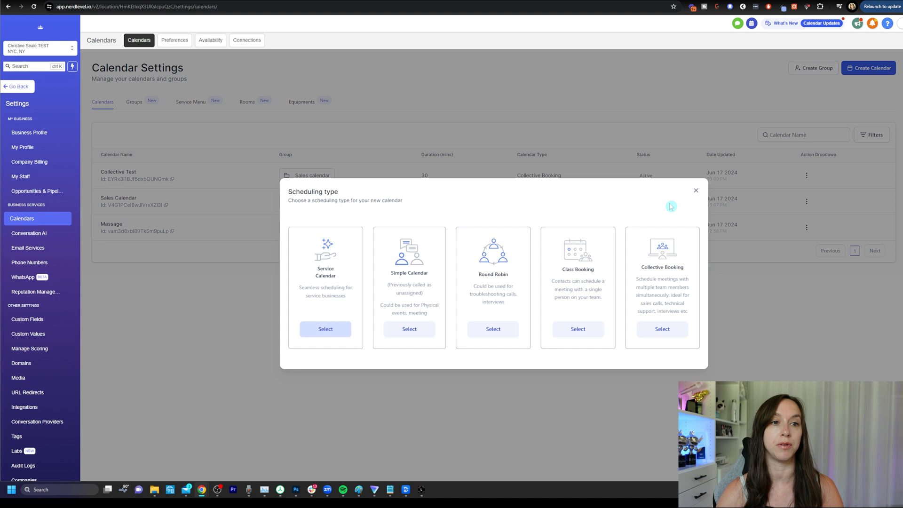
{"action": "mouse_move", "coordinate": [671, 206]}
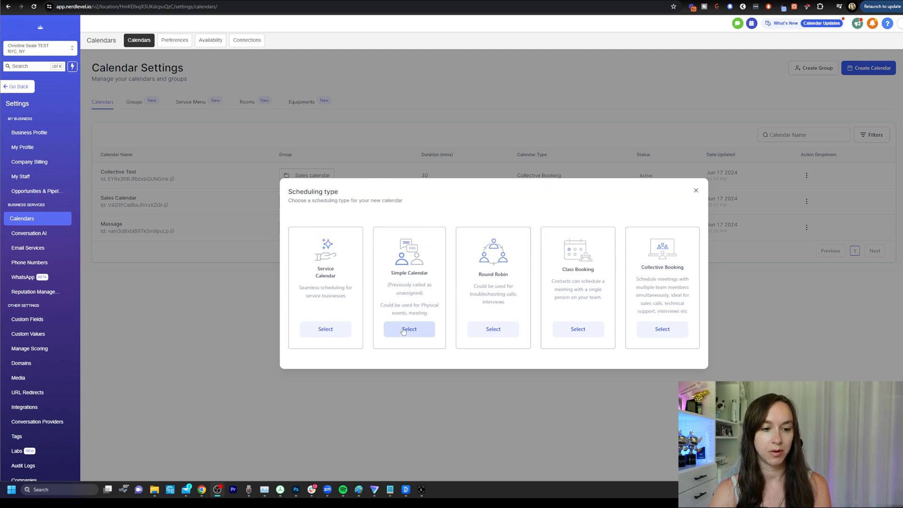
Start a Simple Calendar named 'Super simple' with custom URL 'super'
{"action": "left_click", "coordinate": [409, 329]}
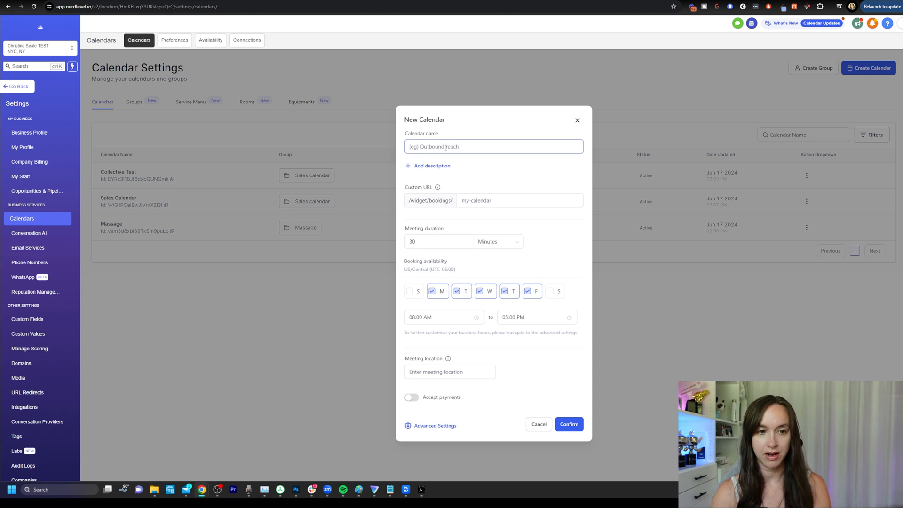
{"action": "type", "text": "Super simple"}
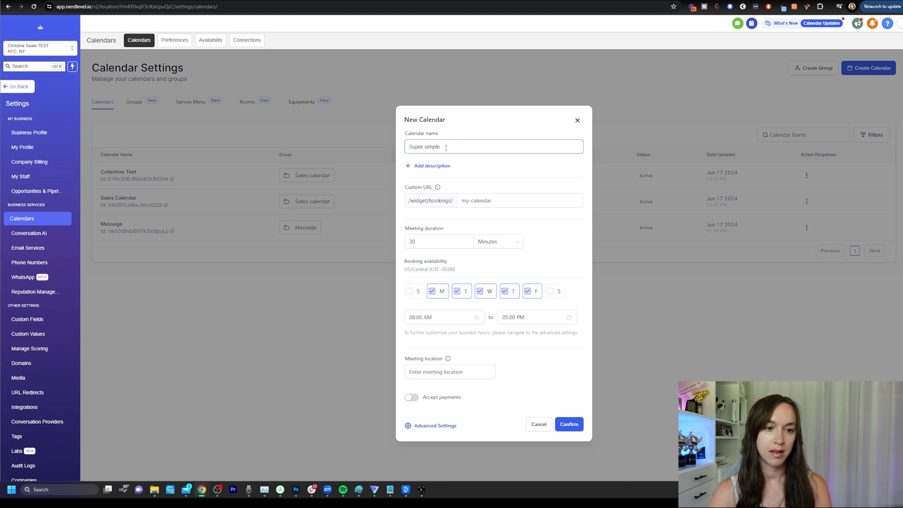
{"action": "left_click", "coordinate": [518, 201]}
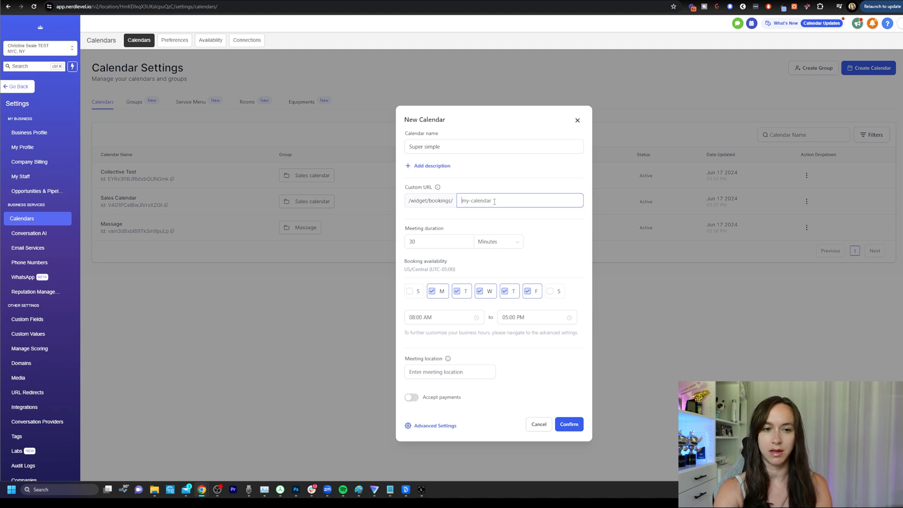
{"action": "type", "text": "s"}
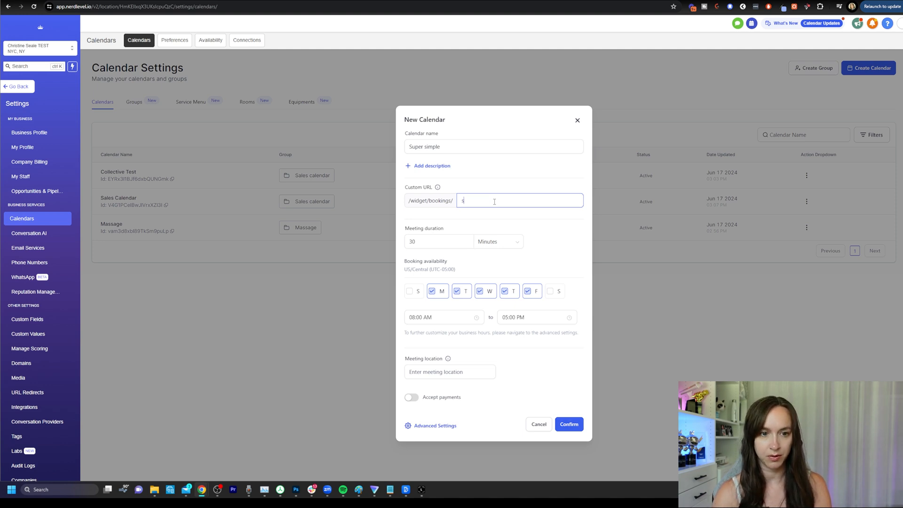
{"action": "type", "text": "uper"}
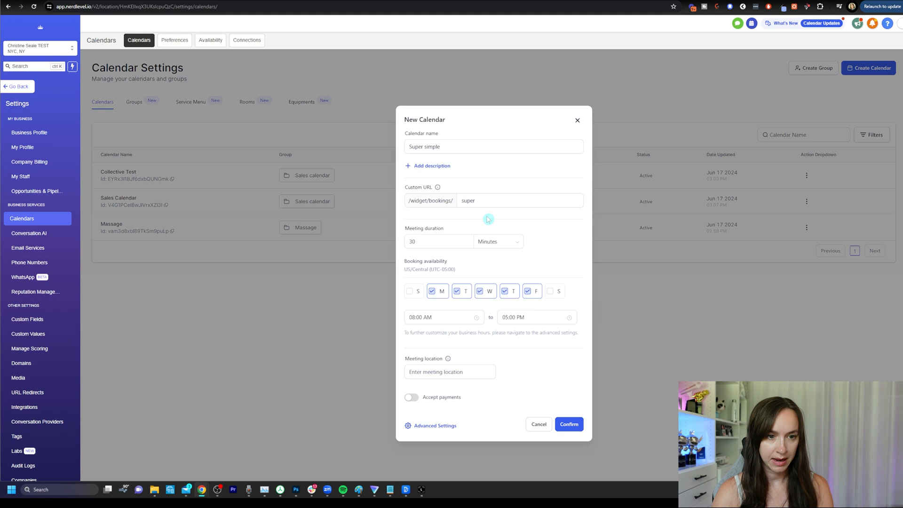
{"action": "left_click", "coordinate": [437, 242]}
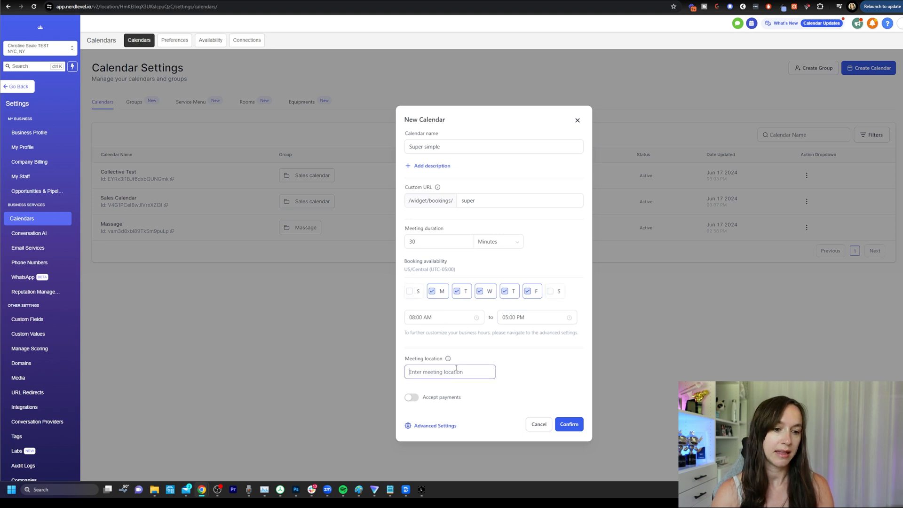
Set a zoom.us meeting location, keep payments off, confirm creation and preview the booking page
{"action": "left_click", "coordinate": [449, 371]}
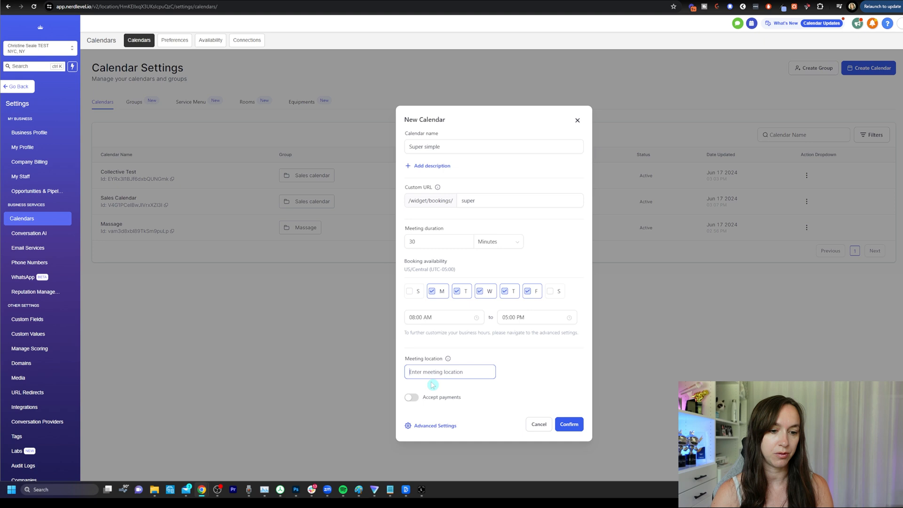
{"action": "type", "text": "zoom.us"}
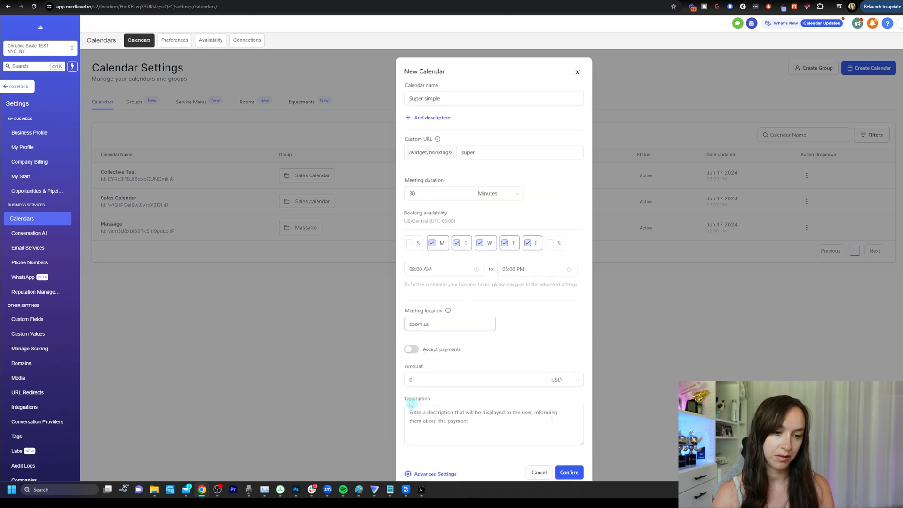
{"action": "left_click", "coordinate": [412, 349]}
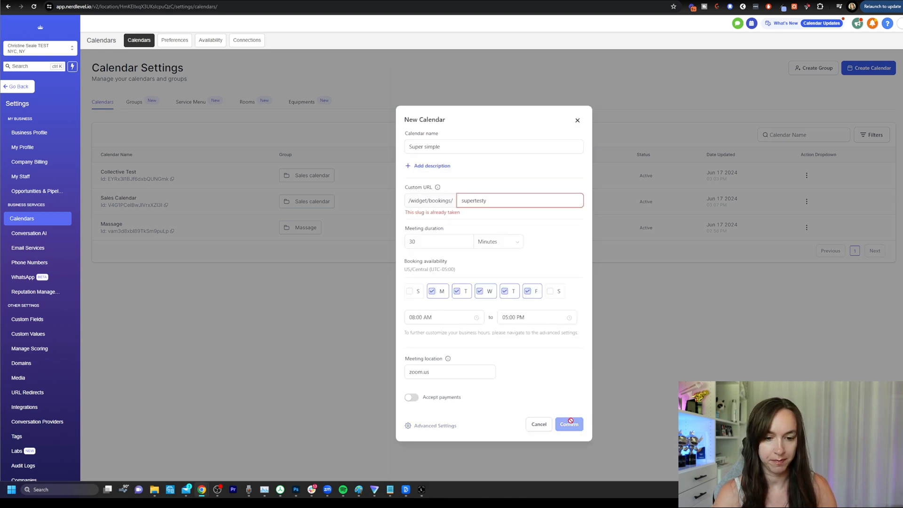
{"action": "left_click", "coordinate": [568, 424]}
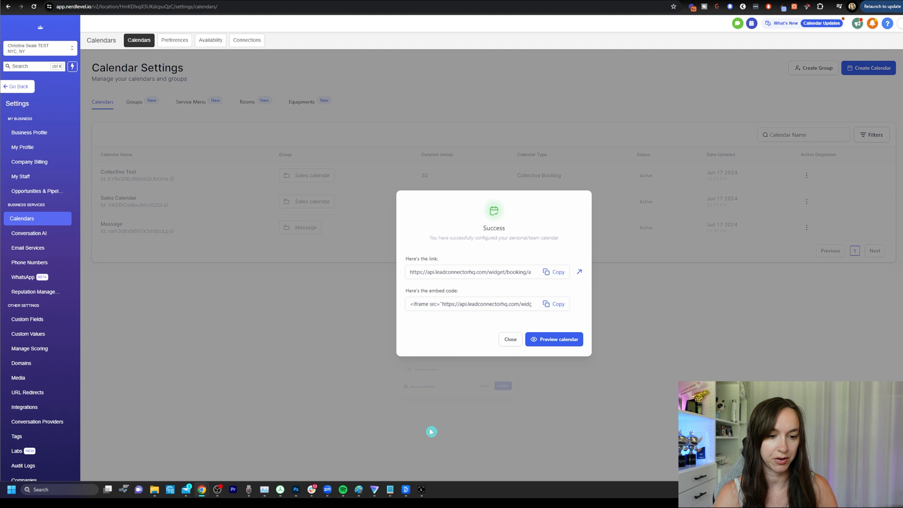
{"action": "left_click", "coordinate": [469, 272]}
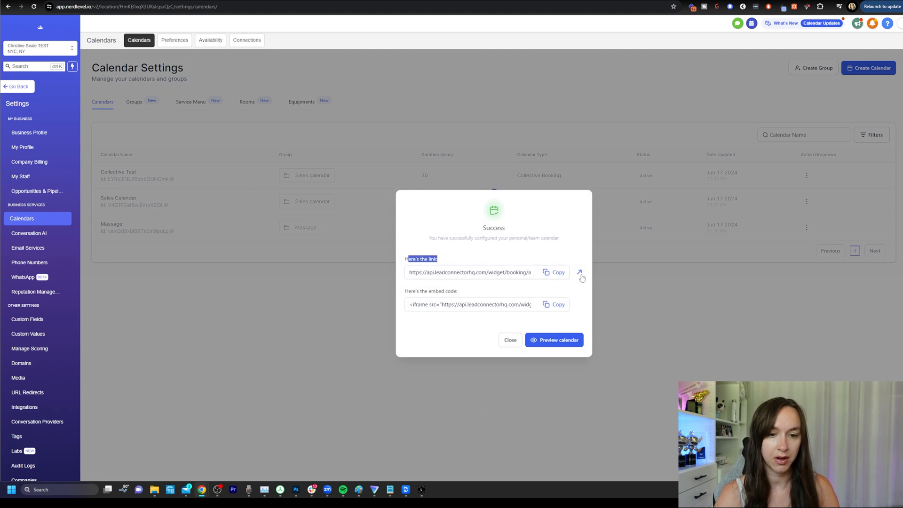
{"action": "left_click", "coordinate": [581, 272]}
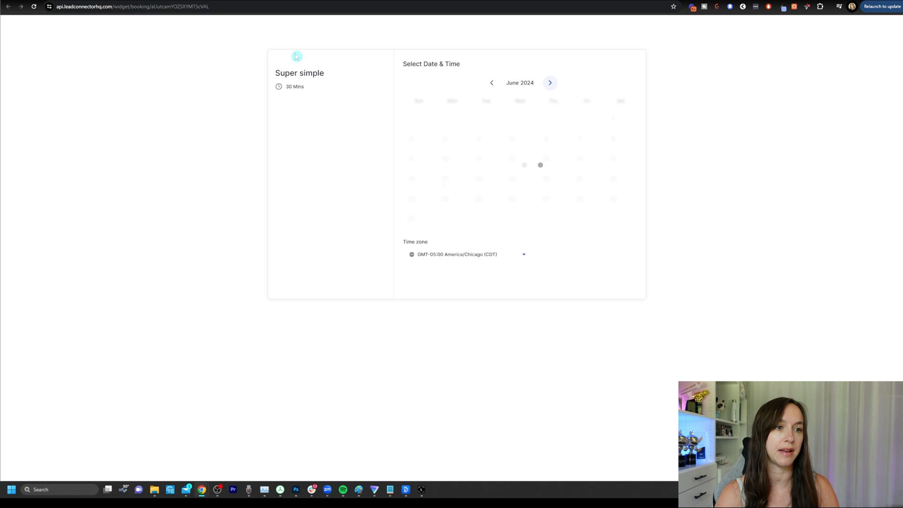
{"action": "left_click", "coordinate": [432, 179]}
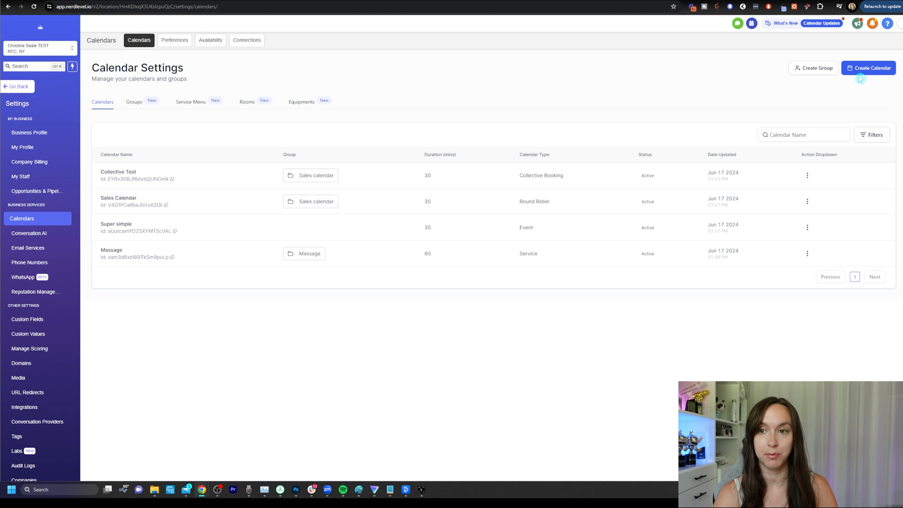
{"action": "left_click", "coordinate": [869, 67]}
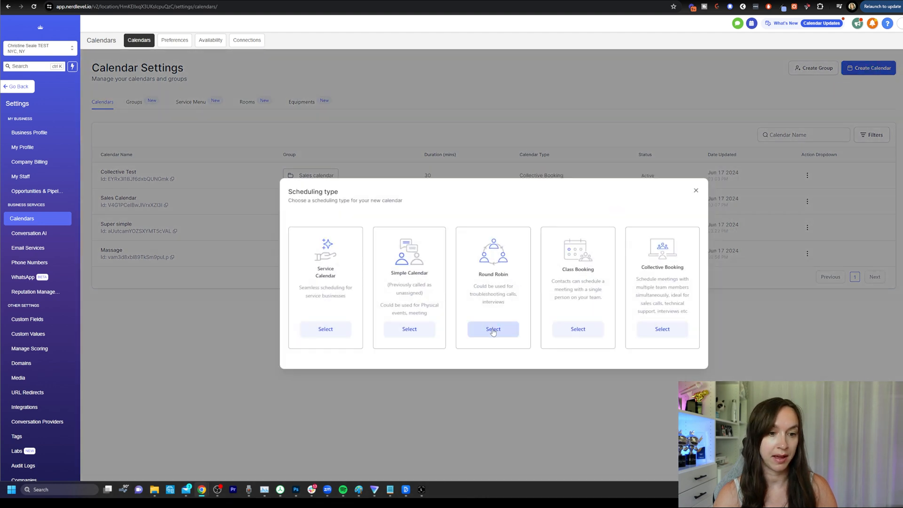
{"action": "left_click", "coordinate": [492, 330]}
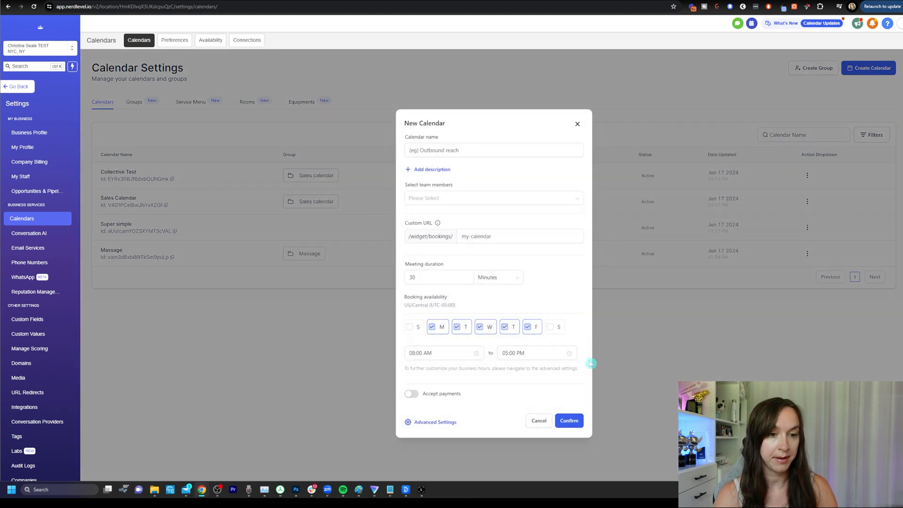
{"action": "left_click", "coordinate": [493, 150]}
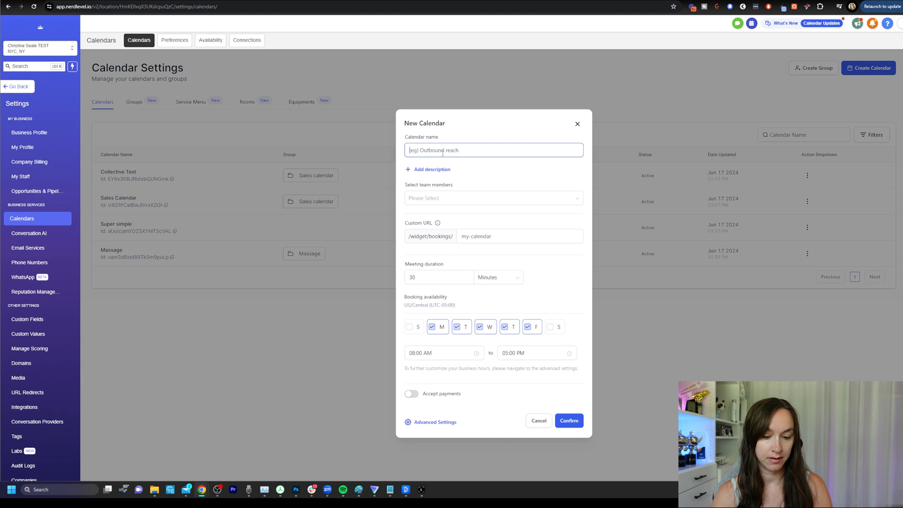
{"action": "type", "text": "Round Robin"}
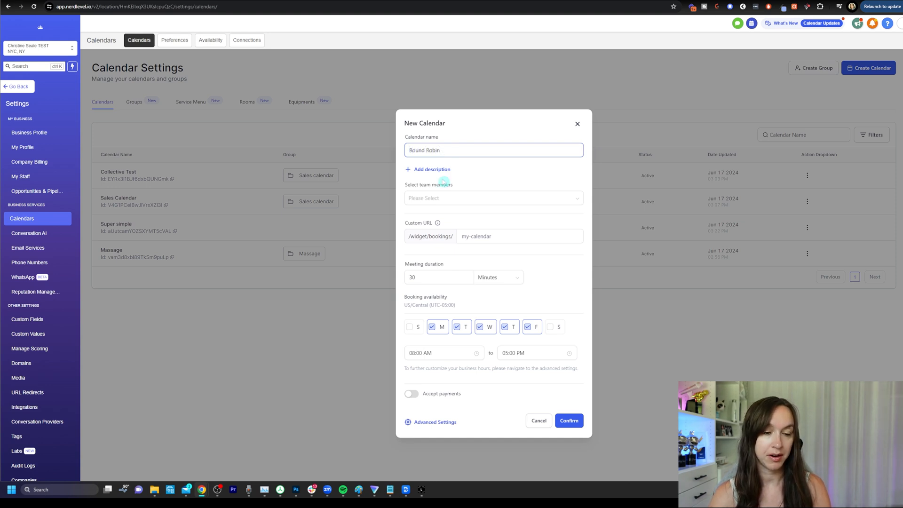
{"action": "left_click", "coordinate": [492, 197]}
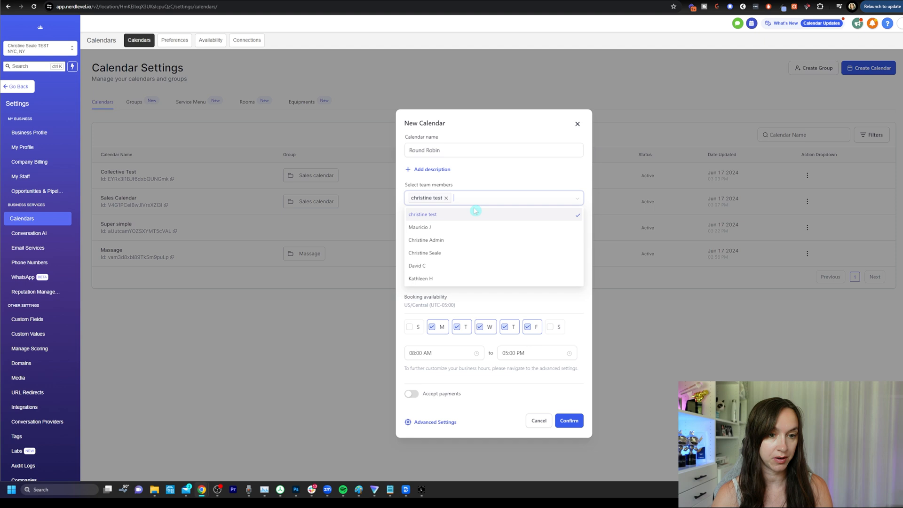
{"action": "left_click", "coordinate": [416, 265]}
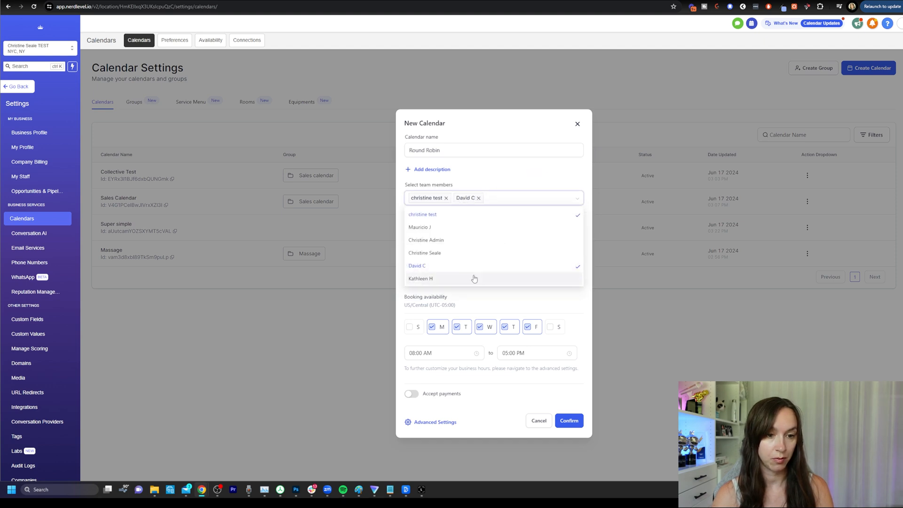
{"action": "left_click", "coordinate": [420, 279]}
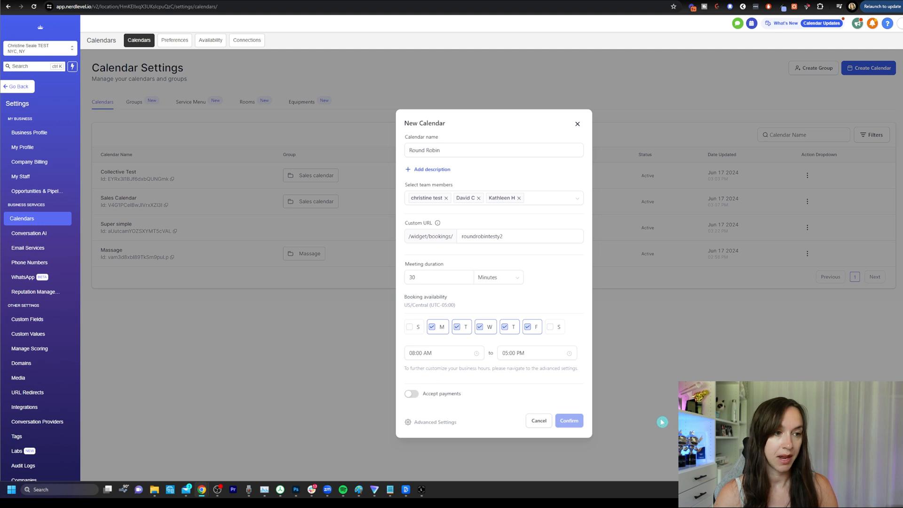
{"action": "mouse_move", "coordinate": [637, 383]}
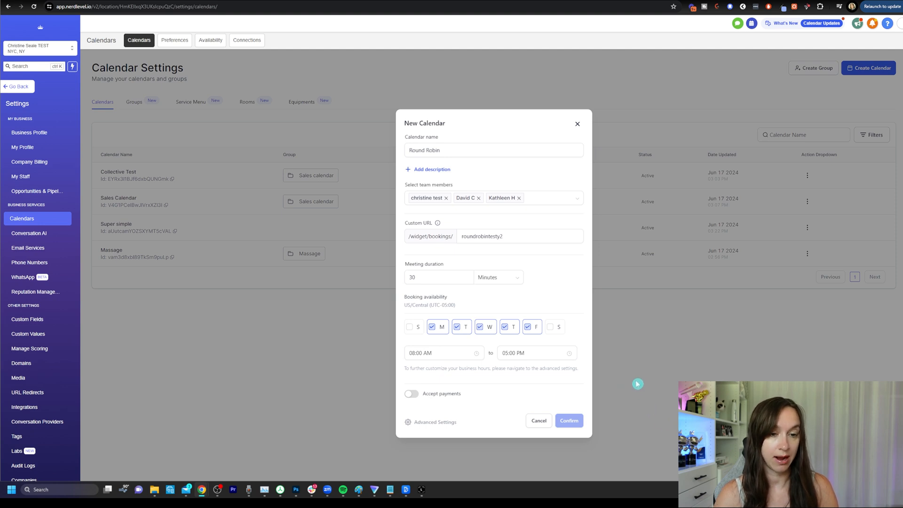
Confirm creating the Round Robin calendar and preview its booking page
{"action": "left_click", "coordinate": [568, 420]}
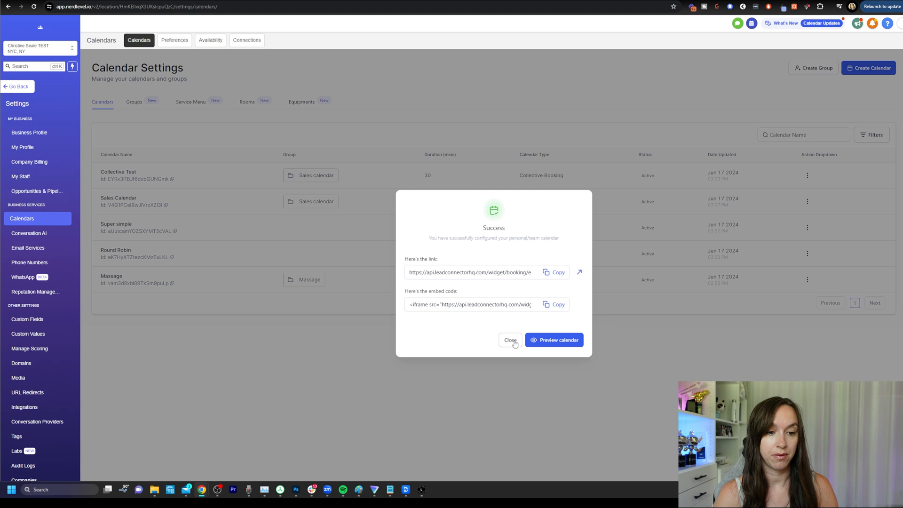
{"action": "left_click", "coordinate": [553, 340]}
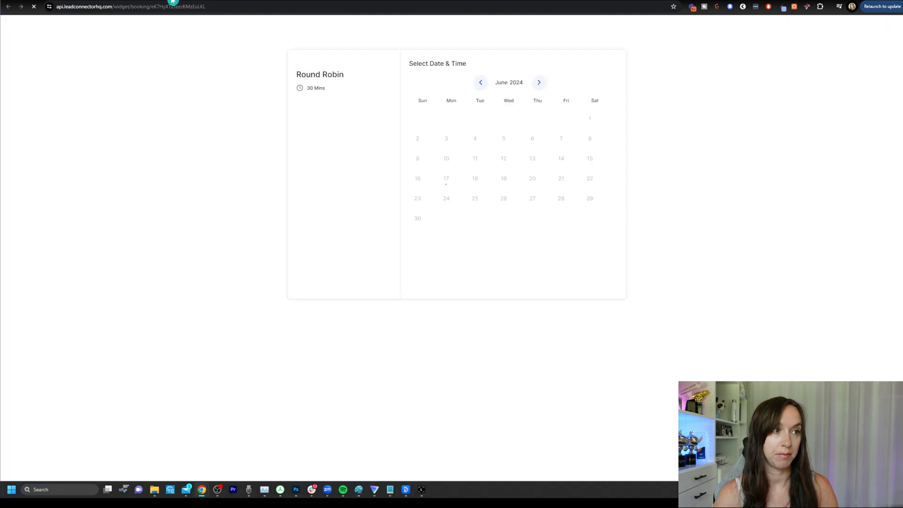
{"action": "left_click", "coordinate": [446, 178]}
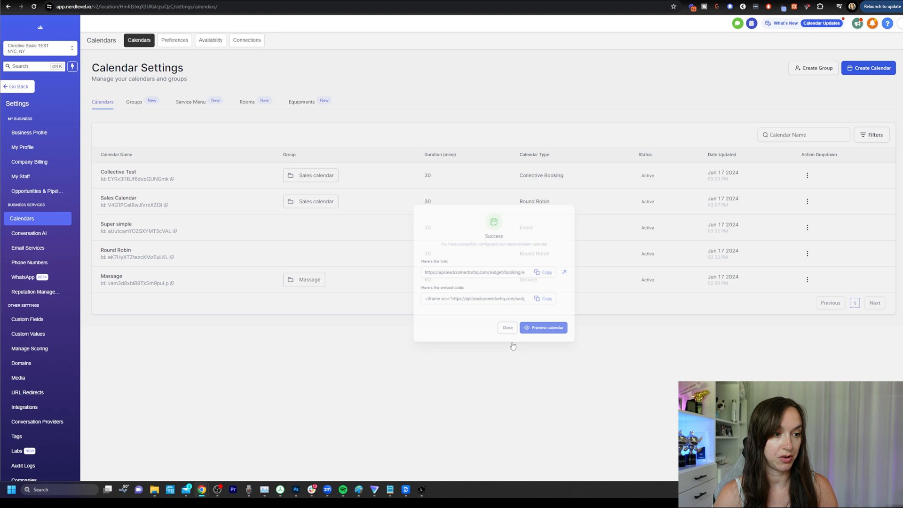
{"action": "left_click", "coordinate": [506, 327]}
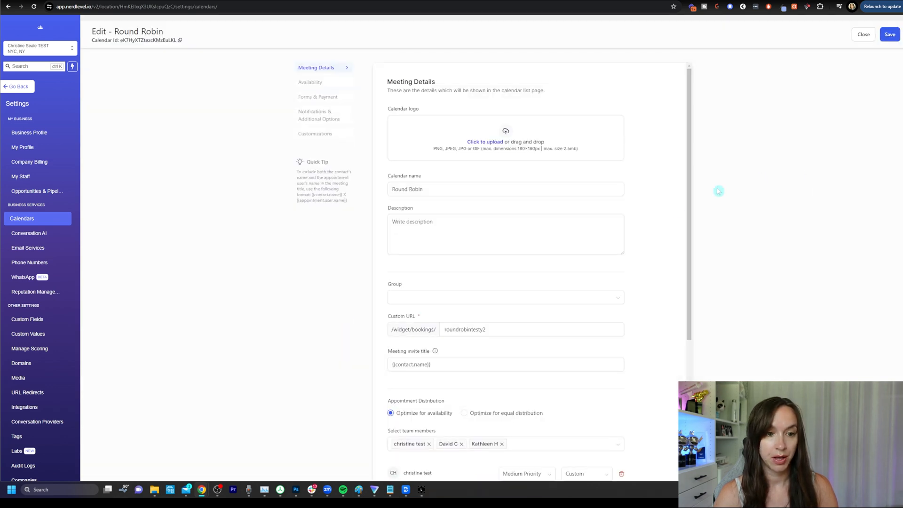
{"action": "scroll", "scroll_direction": "down", "scroll_amount": 3}
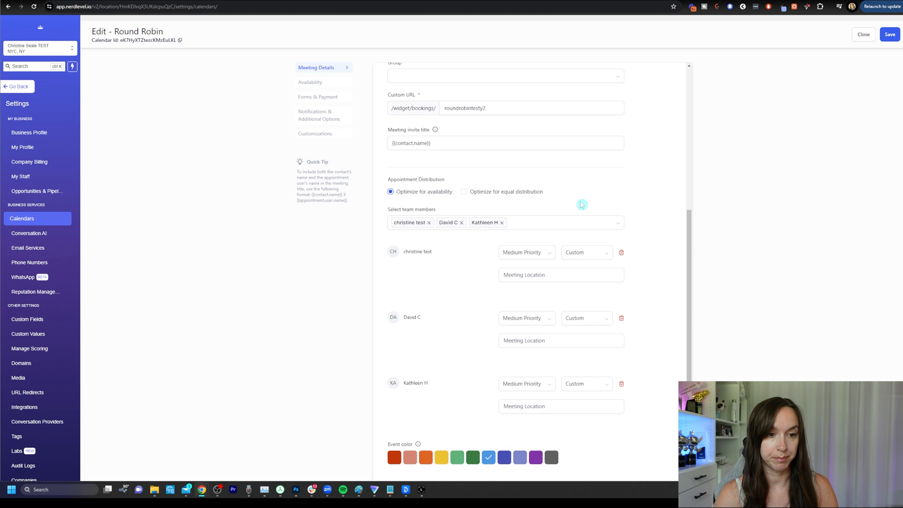
{"action": "mouse_move", "coordinate": [485, 208]}
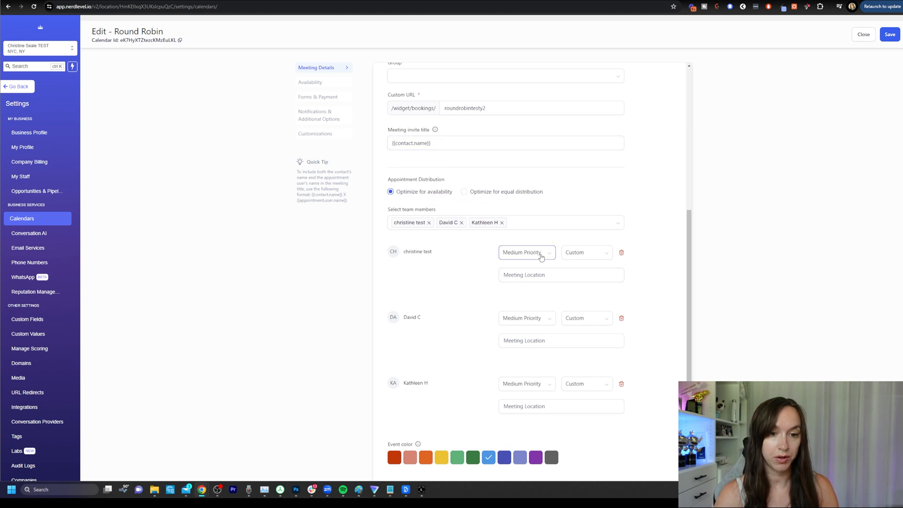
{"action": "left_click", "coordinate": [524, 252]}
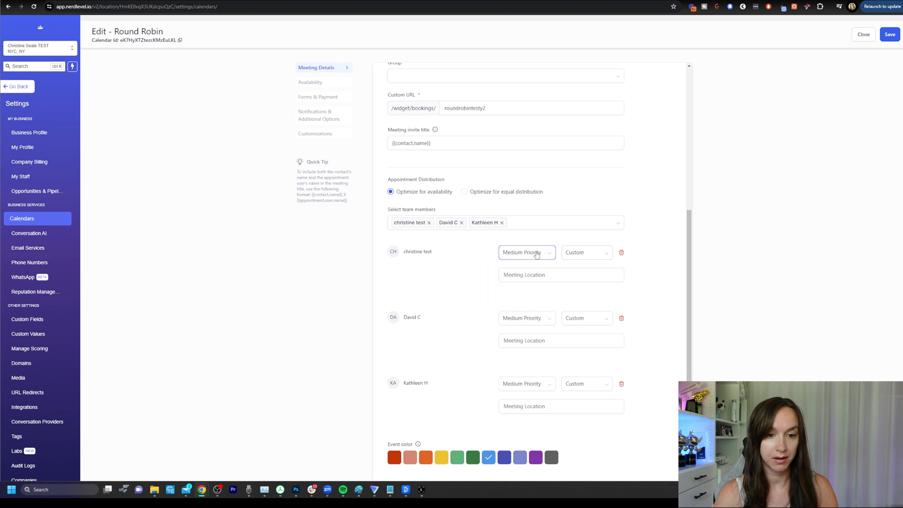
{"action": "left_click", "coordinate": [585, 252]}
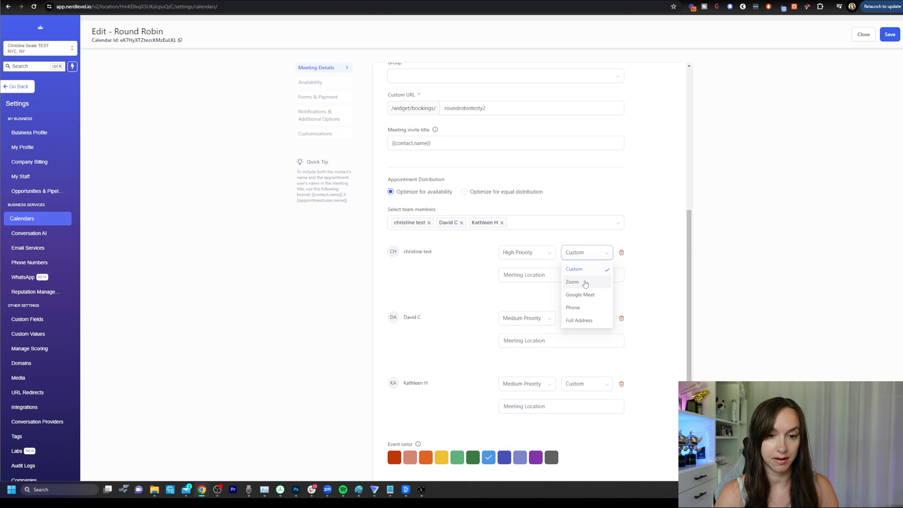
{"action": "mouse_move", "coordinate": [581, 282]}
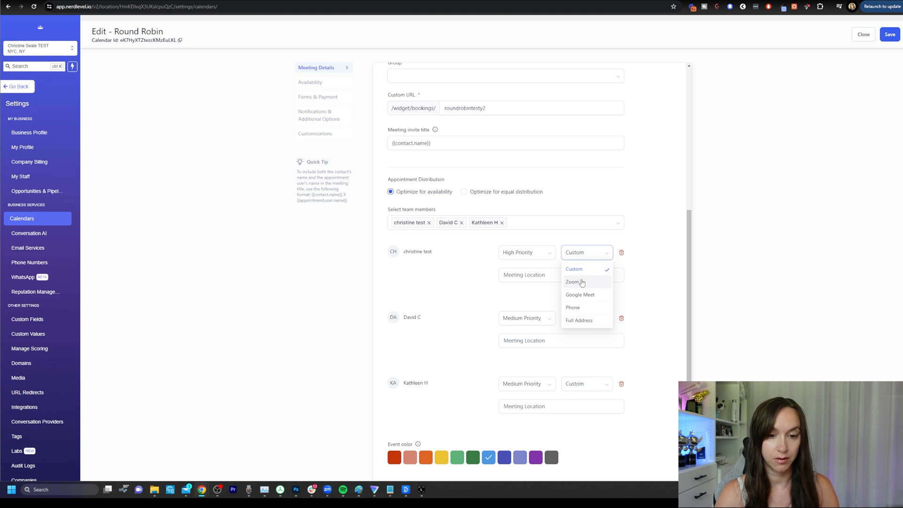
{"action": "mouse_move", "coordinate": [586, 288]}
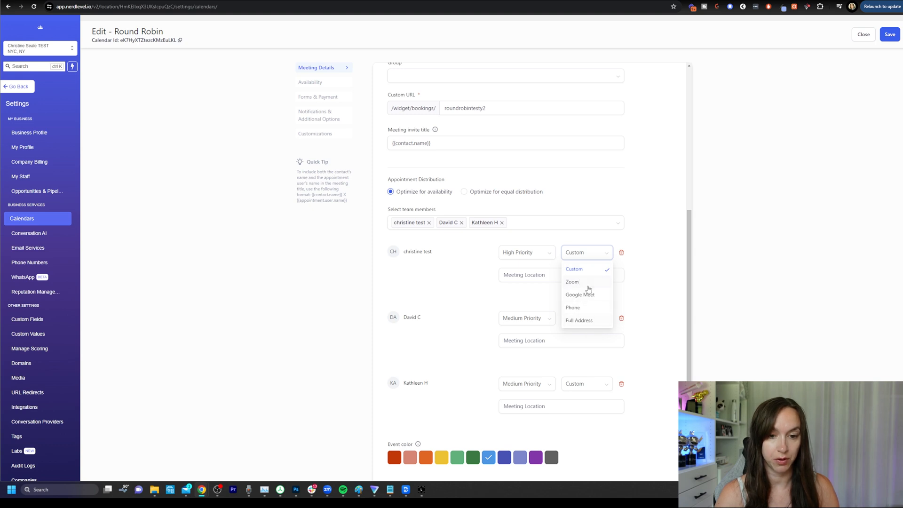
{"action": "left_click", "coordinate": [572, 281]}
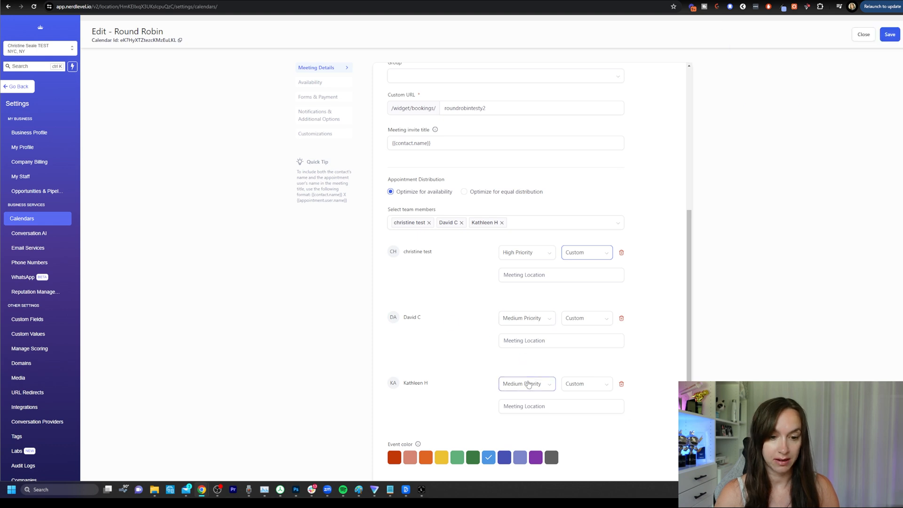
{"action": "left_click", "coordinate": [525, 383]}
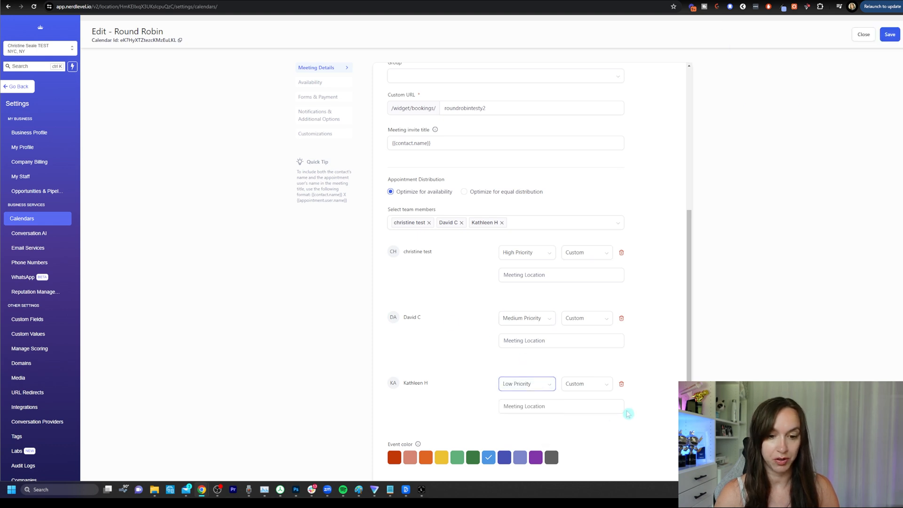
{"action": "mouse_move", "coordinate": [616, 353]}
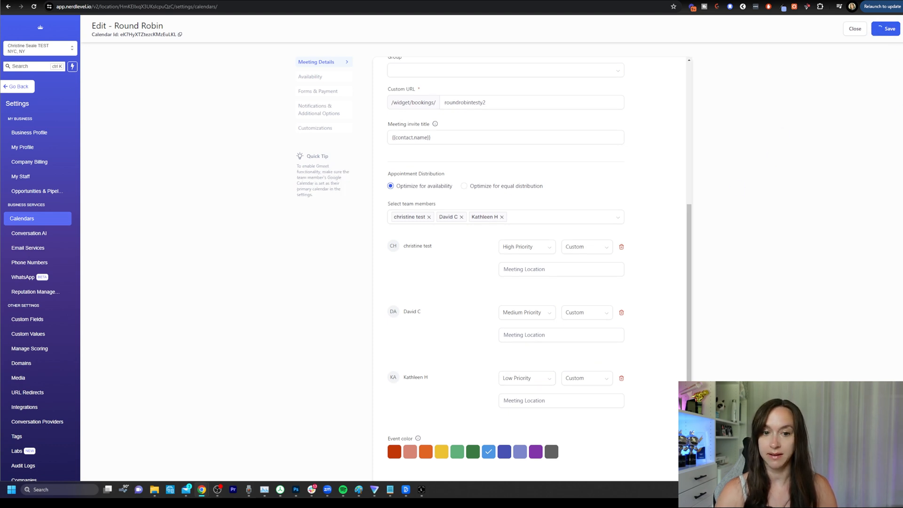
{"action": "left_click", "coordinate": [22, 147]}
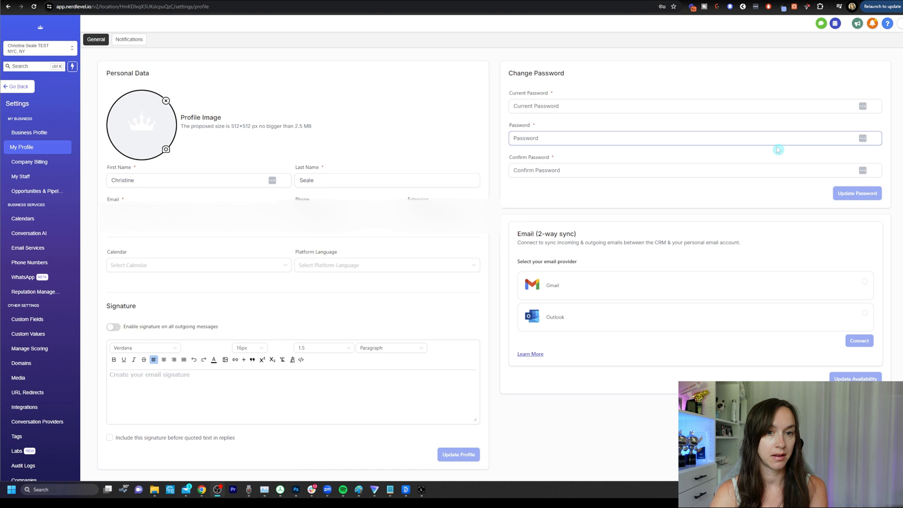
From My Profile's Video Conferencing, start connecting a Zoom account
{"action": "scroll", "scroll_direction": "down", "scroll_amount": 3}
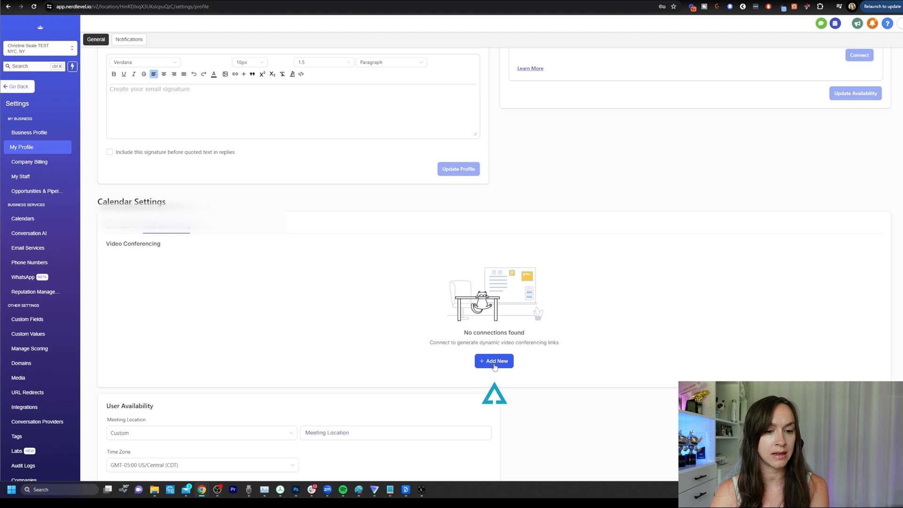
{"action": "left_click", "coordinate": [494, 360]}
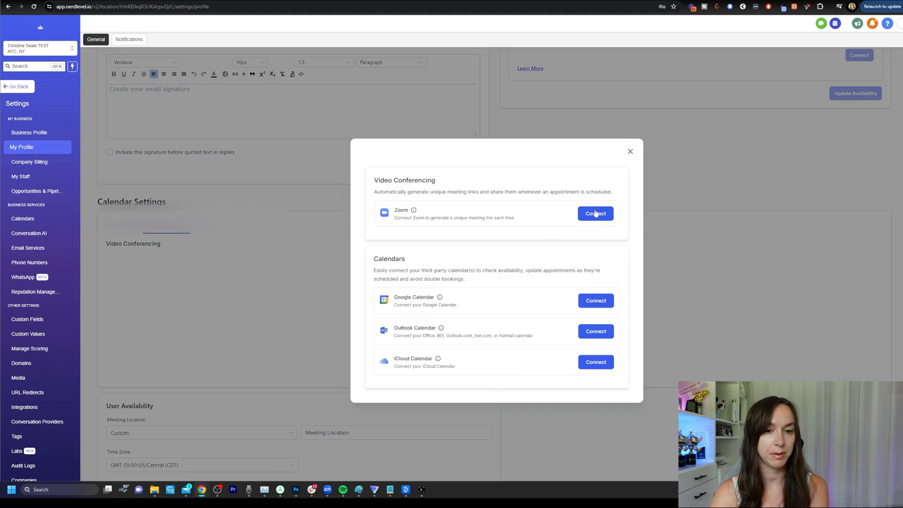
{"action": "mouse_move", "coordinate": [417, 316]}
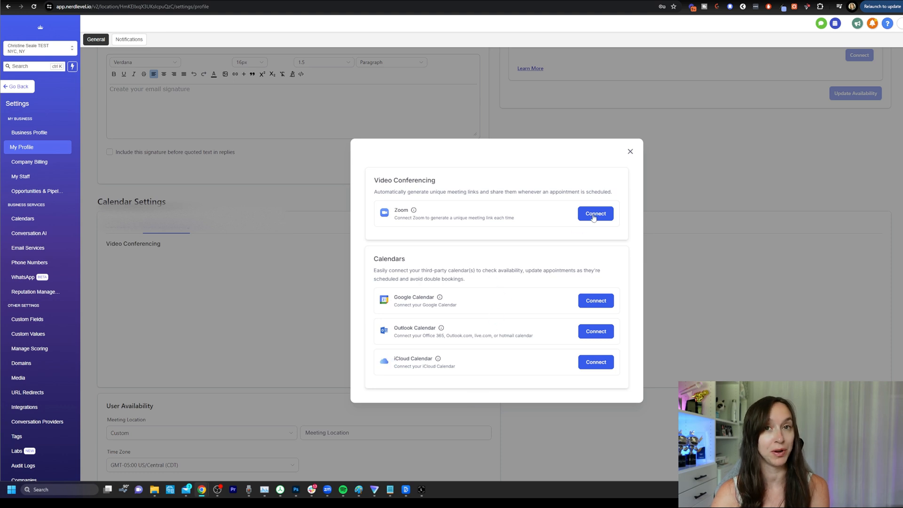
{"action": "left_click", "coordinate": [594, 213]}
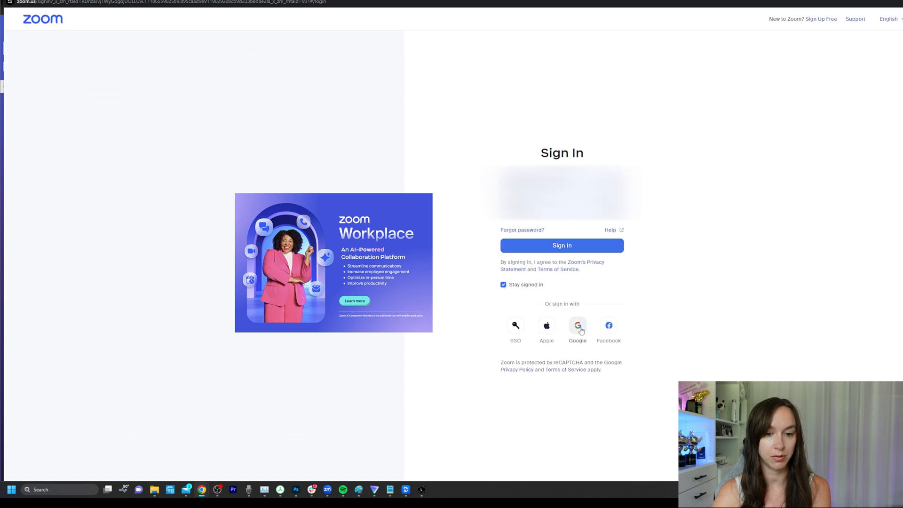
Sign in to Zoom with Google and authorize LeadConnector access
{"action": "left_click", "coordinate": [577, 325]}
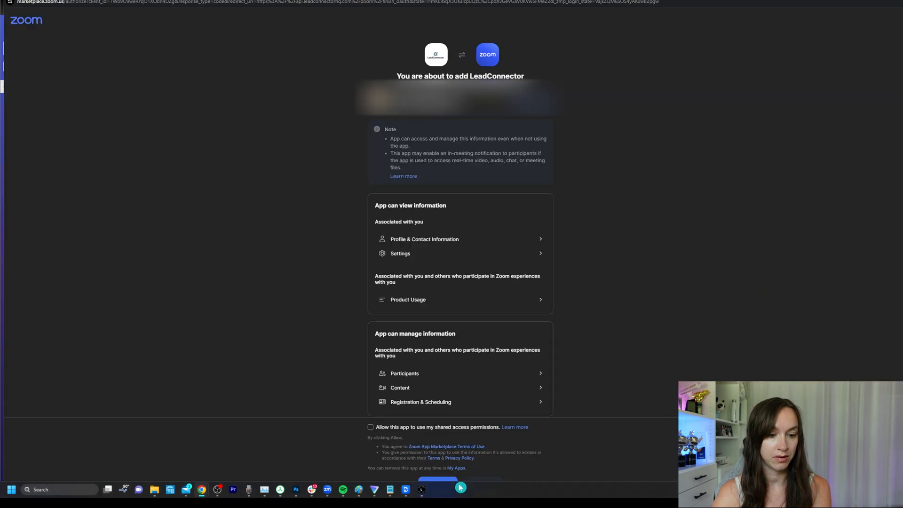
{"action": "scroll", "scroll_direction": "down", "scroll_amount": 3}
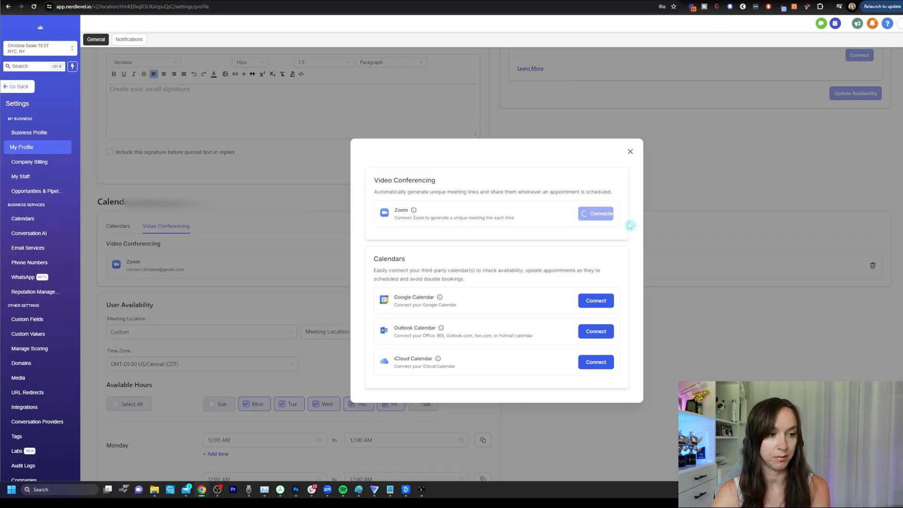
Check the profile's Meeting Location now offers Zoom, then head to the Sales Calendar
{"action": "left_click", "coordinate": [630, 152]}
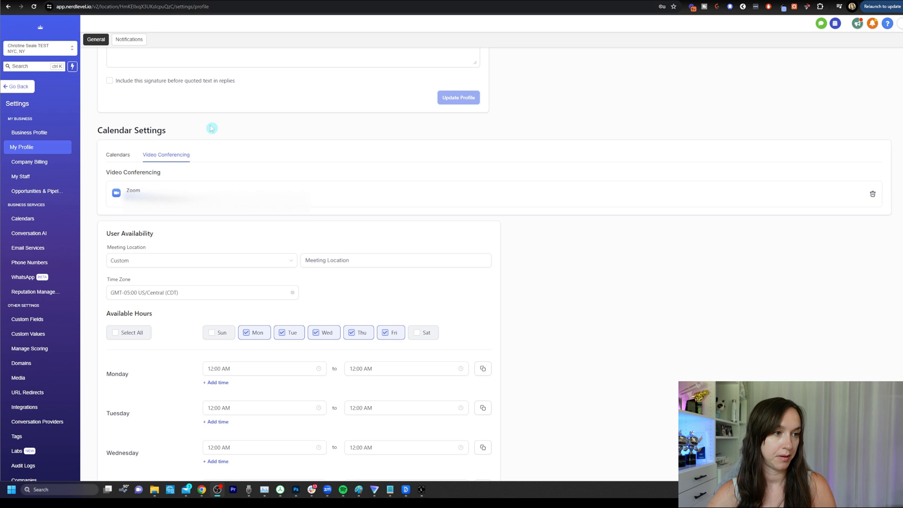
{"action": "left_click", "coordinate": [201, 260]}
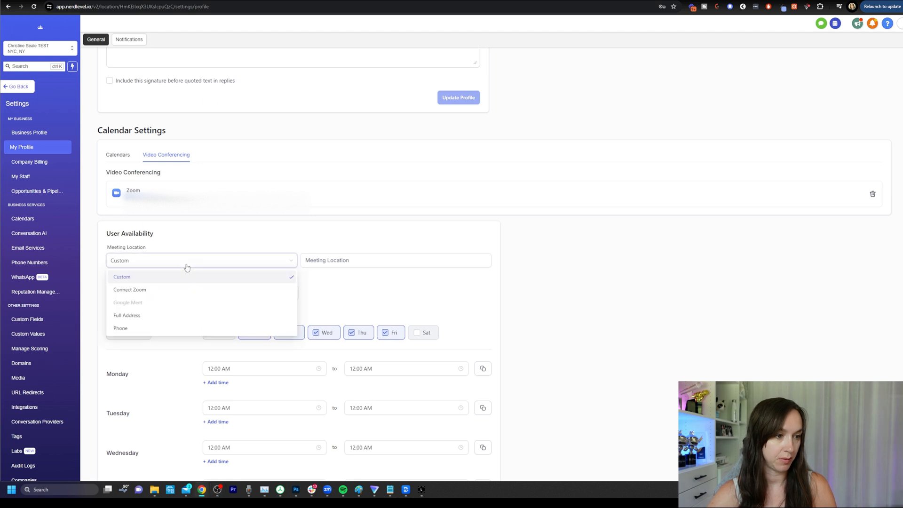
{"action": "left_click", "coordinate": [130, 290]}
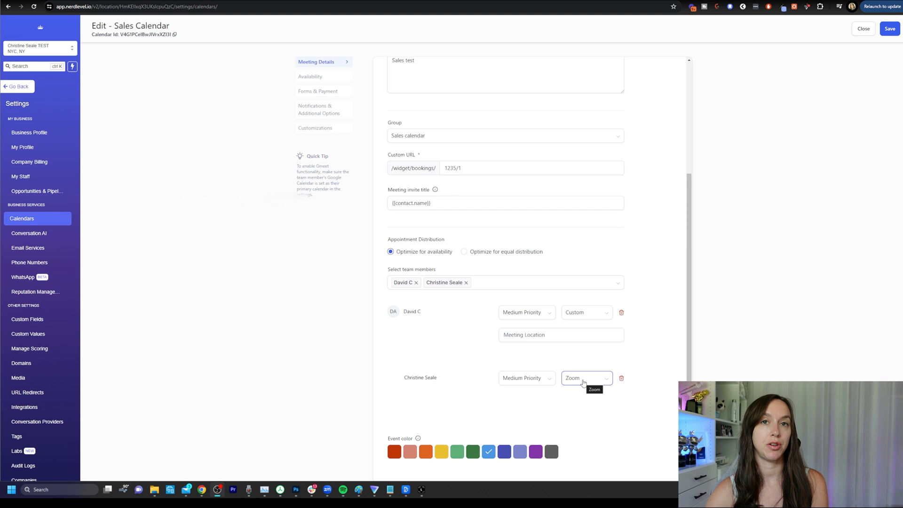
{"action": "left_click", "coordinate": [584, 378]}
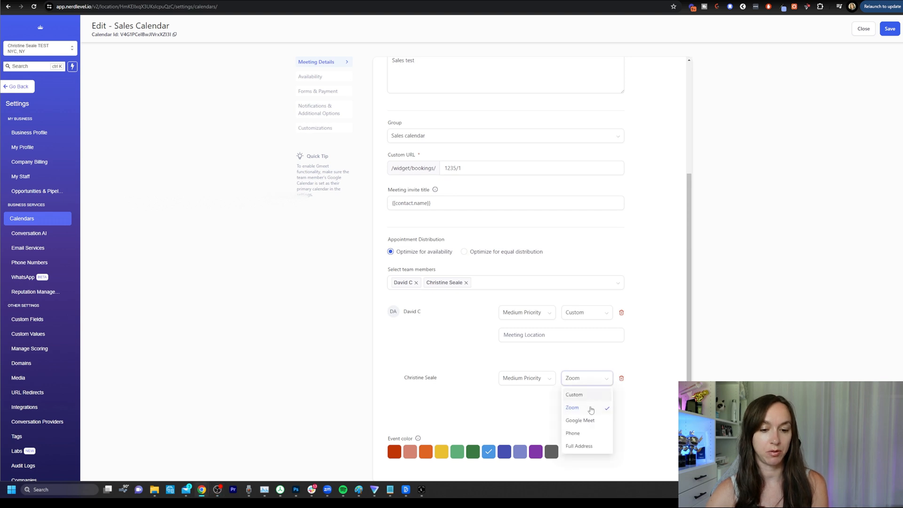
{"action": "left_click", "coordinate": [572, 407]}
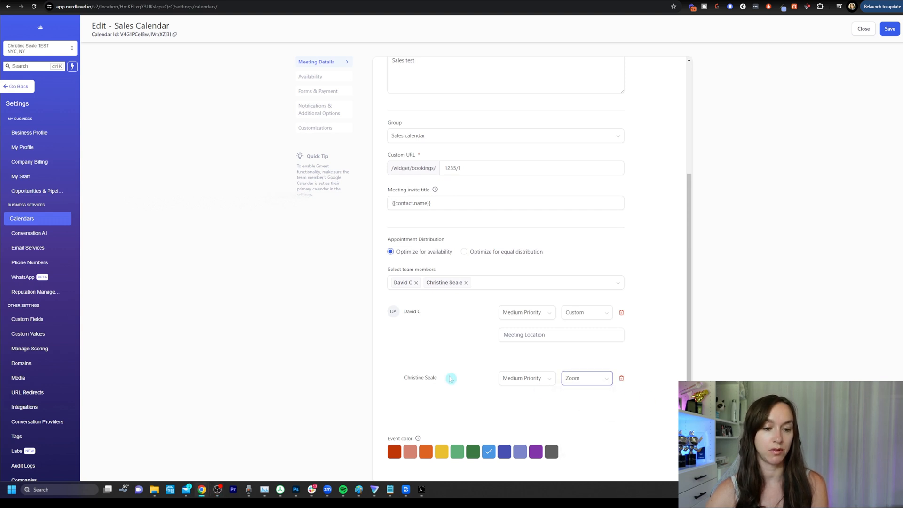
{"action": "mouse_move", "coordinate": [524, 322]}
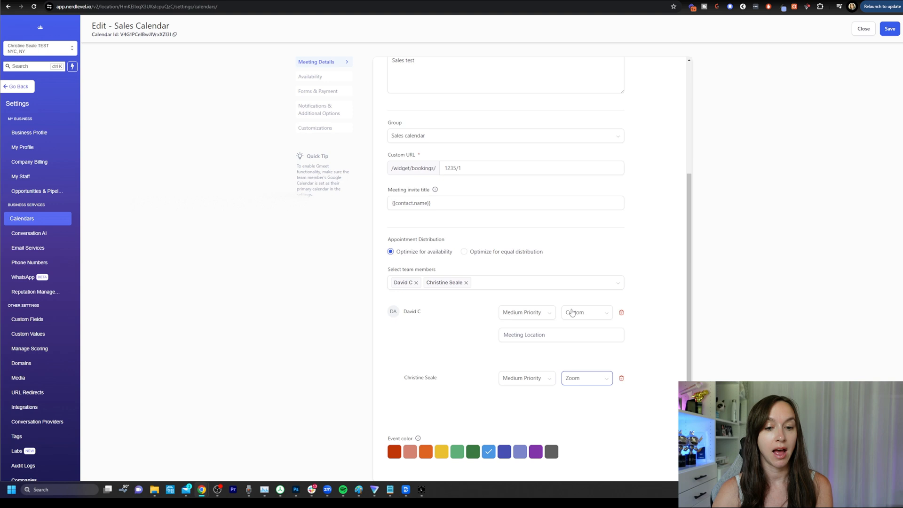
{"action": "left_click", "coordinate": [586, 312]}
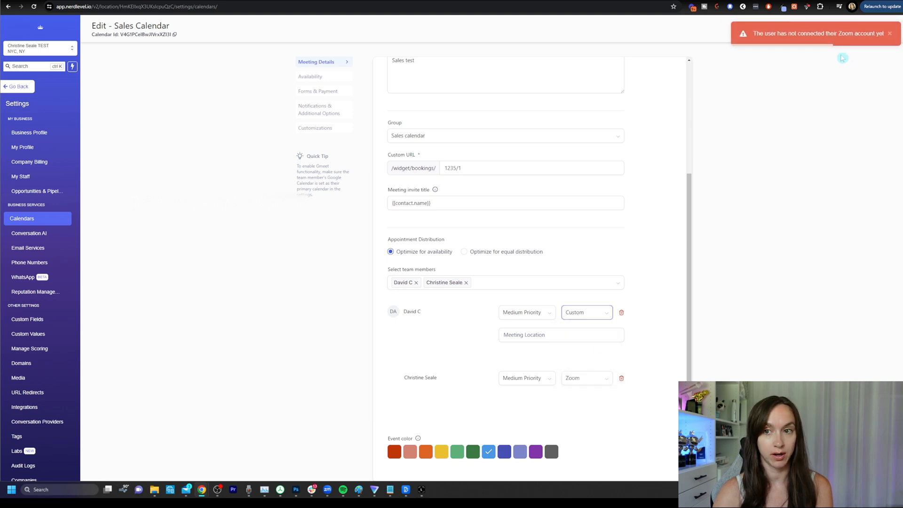
{"action": "mouse_move", "coordinate": [871, 67]}
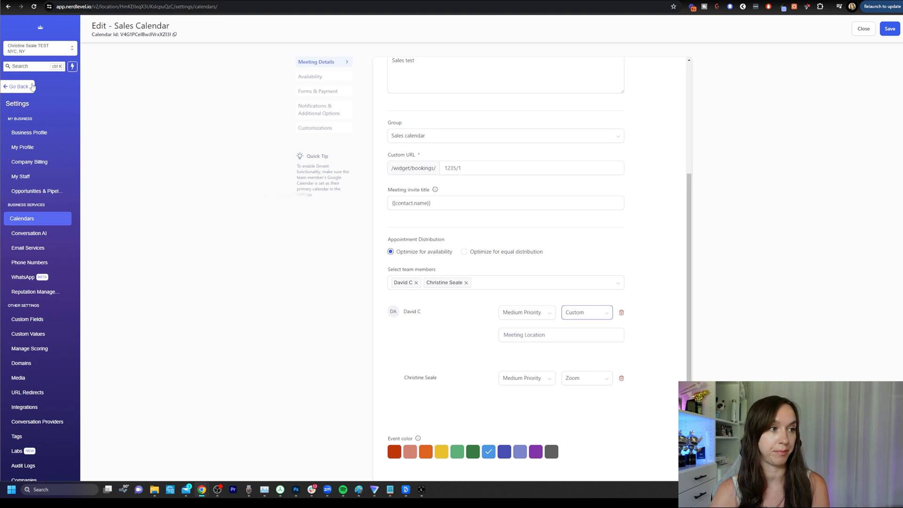
{"action": "left_click", "coordinate": [310, 76]}
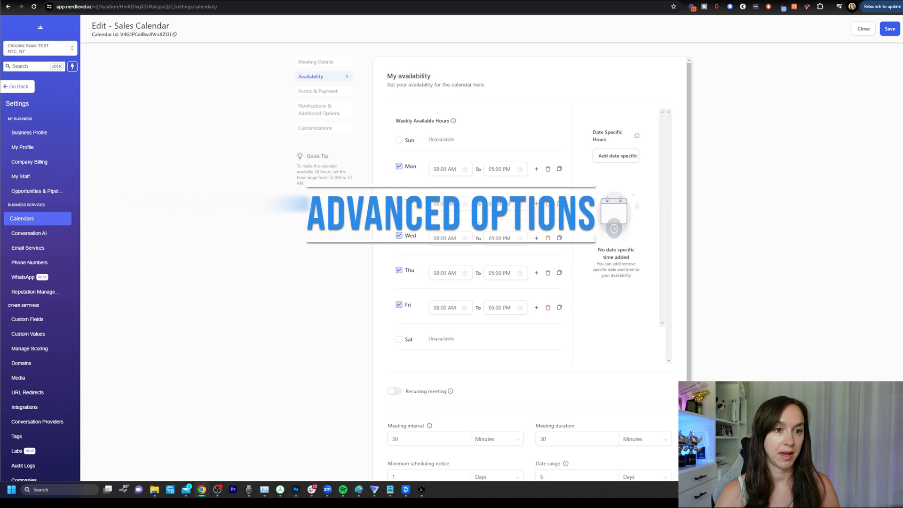
Move from the Sales Calendar's availability hours to its Forms & Payment section
{"action": "scroll", "scroll_direction": "down", "scroll_amount": 3}
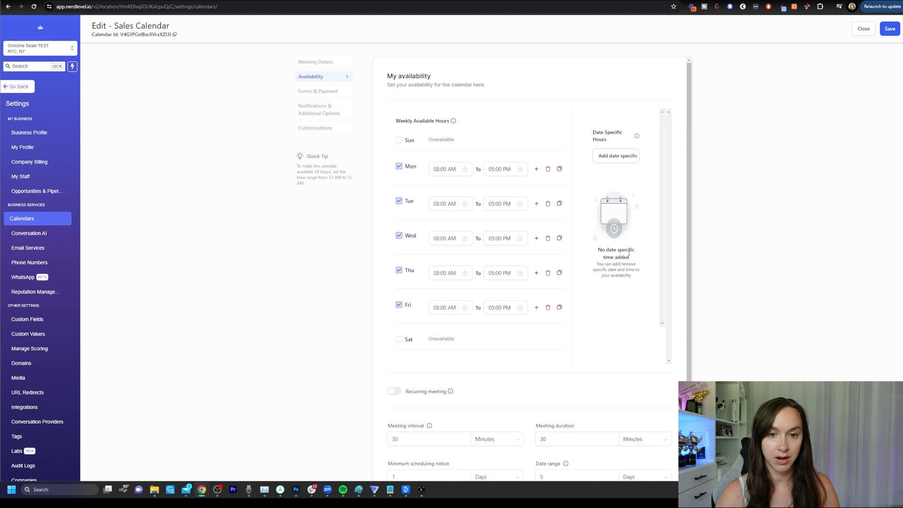
{"action": "mouse_move", "coordinate": [616, 155]}
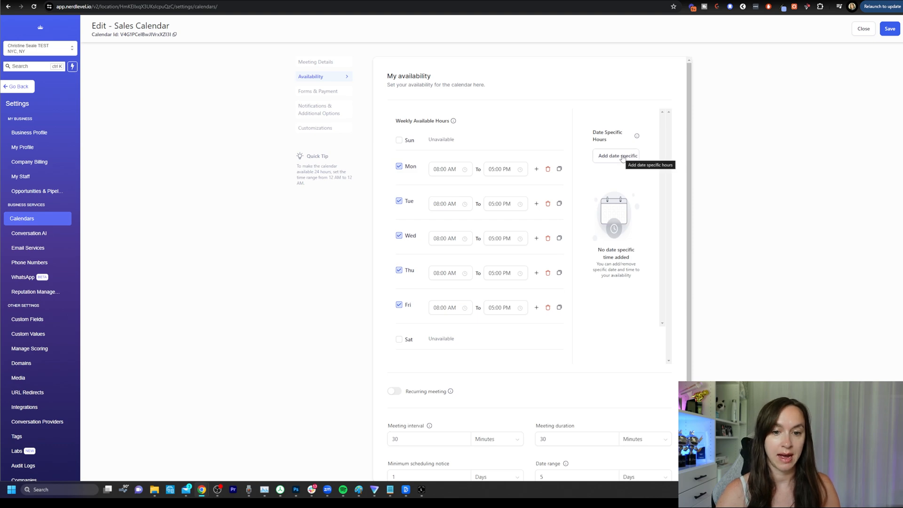
{"action": "left_click", "coordinate": [617, 155]}
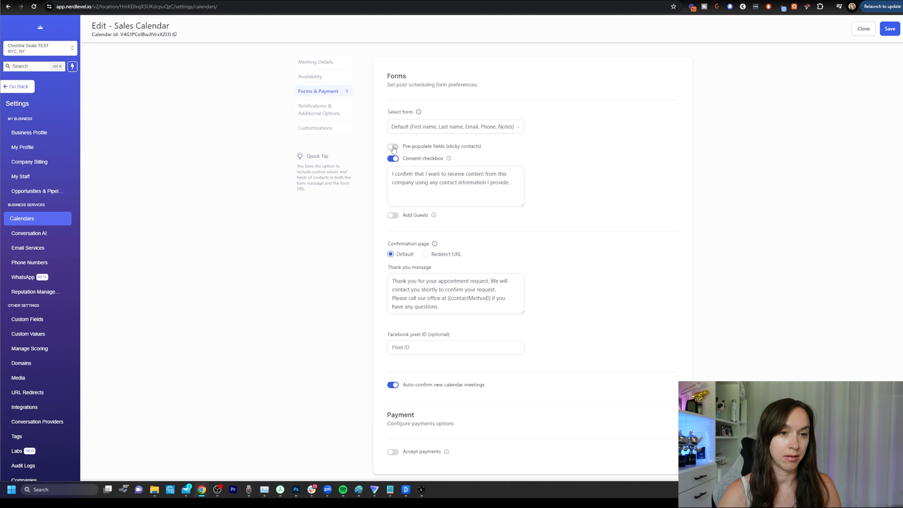
Turn on pre-populated contact fields and set the confirmation page to a Redirect URL
{"action": "left_click", "coordinate": [393, 146]}
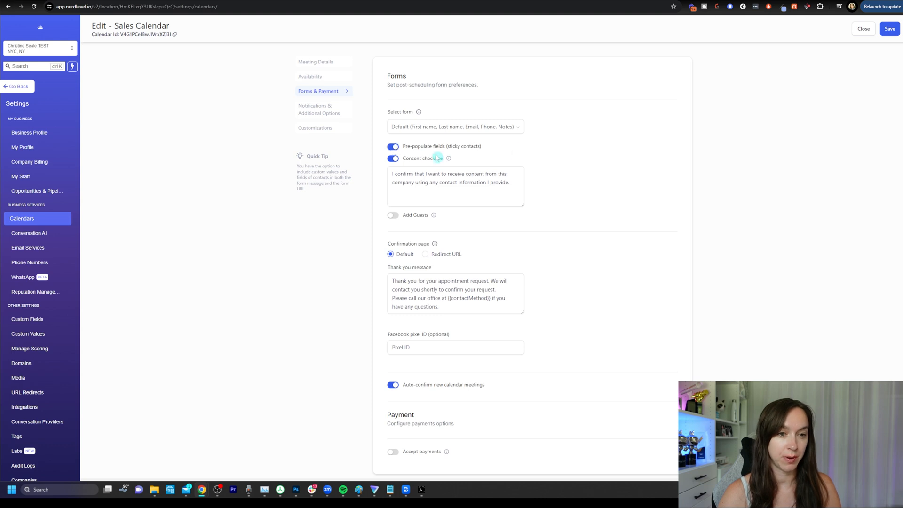
{"action": "mouse_move", "coordinate": [447, 158]}
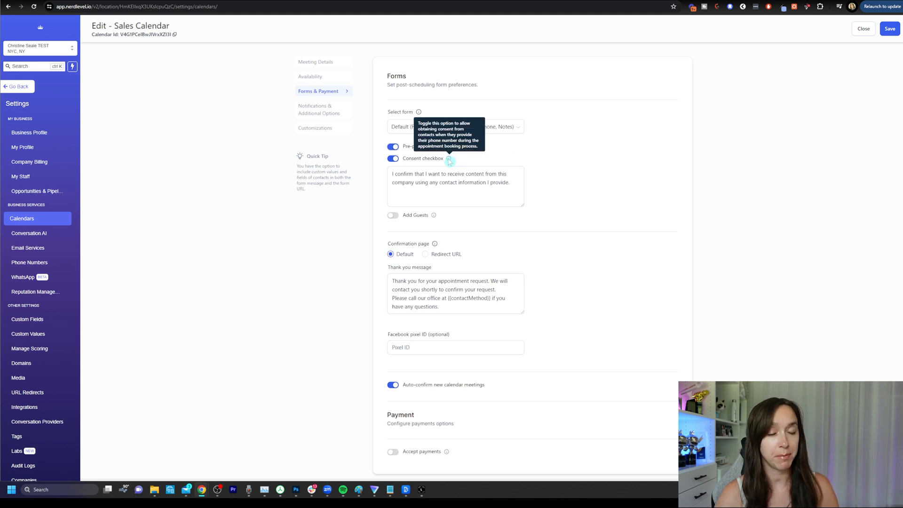
{"action": "mouse_move", "coordinate": [596, 230]}
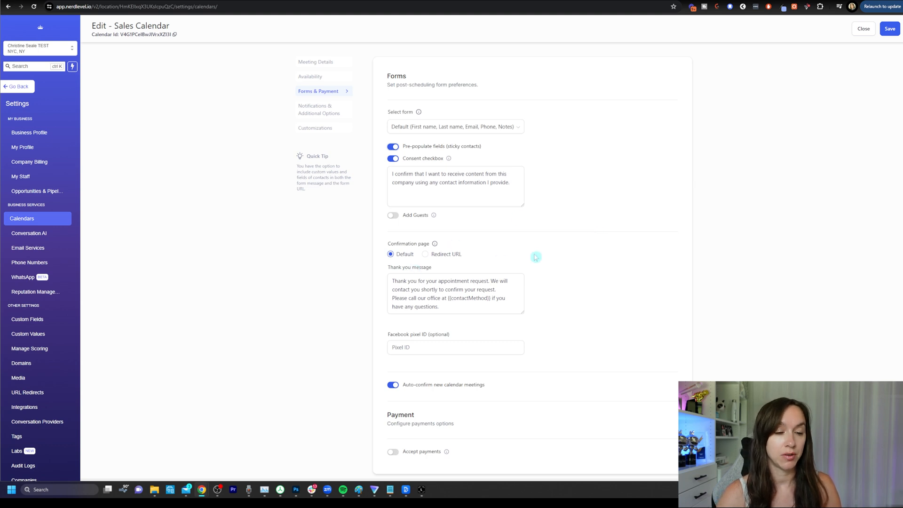
{"action": "triple_click", "coordinate": [455, 294]}
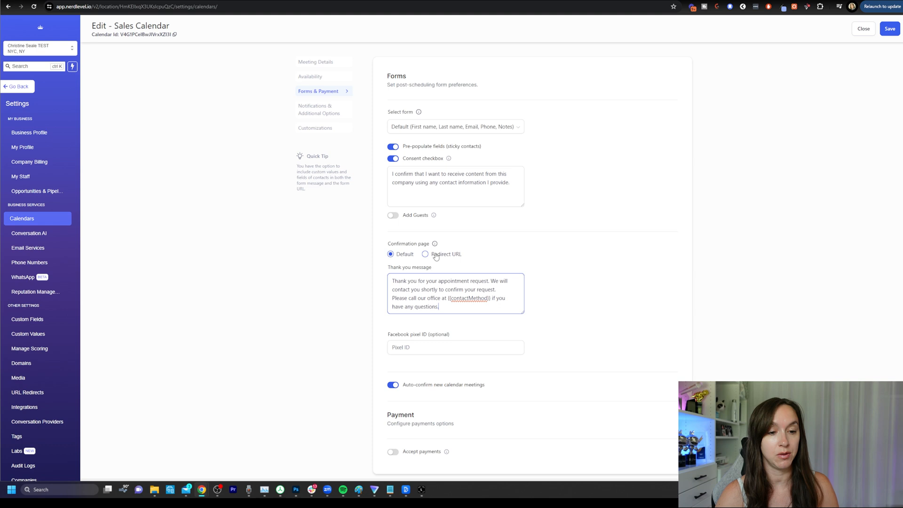
{"action": "left_click", "coordinate": [425, 254]}
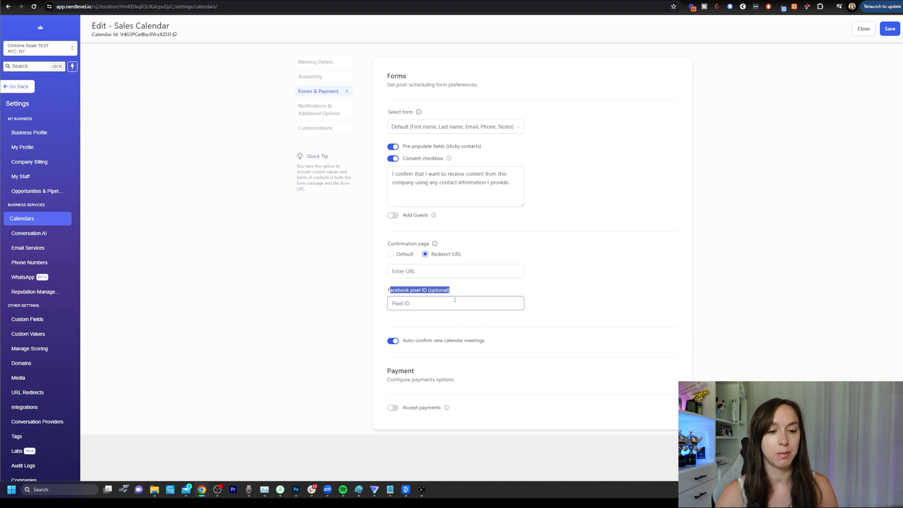
{"action": "left_click", "coordinate": [455, 303]}
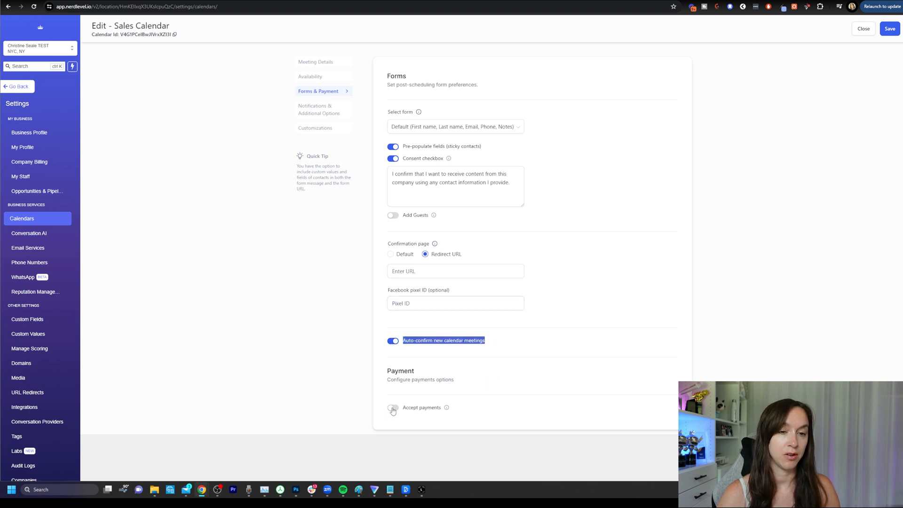
{"action": "left_click", "coordinate": [320, 109]}
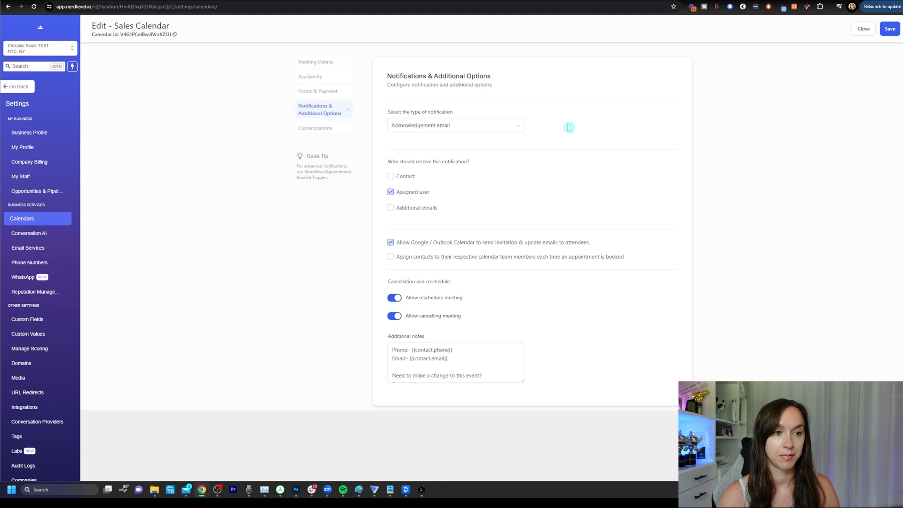
Switch off Allow reschedule meeting and Allow cancelling meeting for the Sales Calendar
{"action": "left_click", "coordinate": [454, 125]}
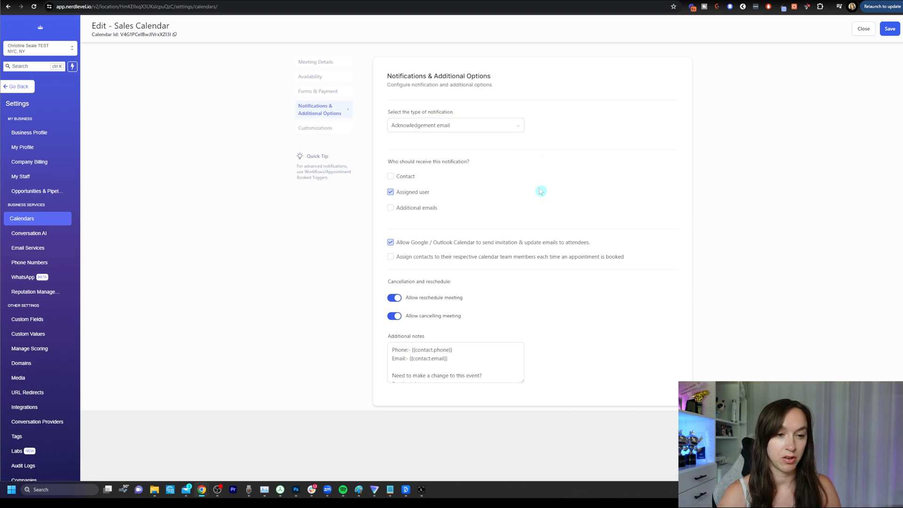
{"action": "mouse_move", "coordinate": [480, 232]}
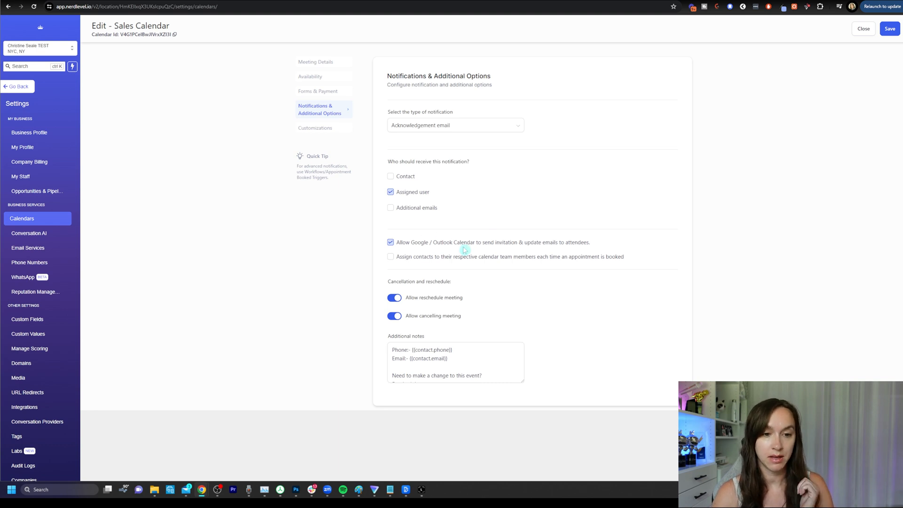
{"action": "mouse_move", "coordinate": [583, 268]}
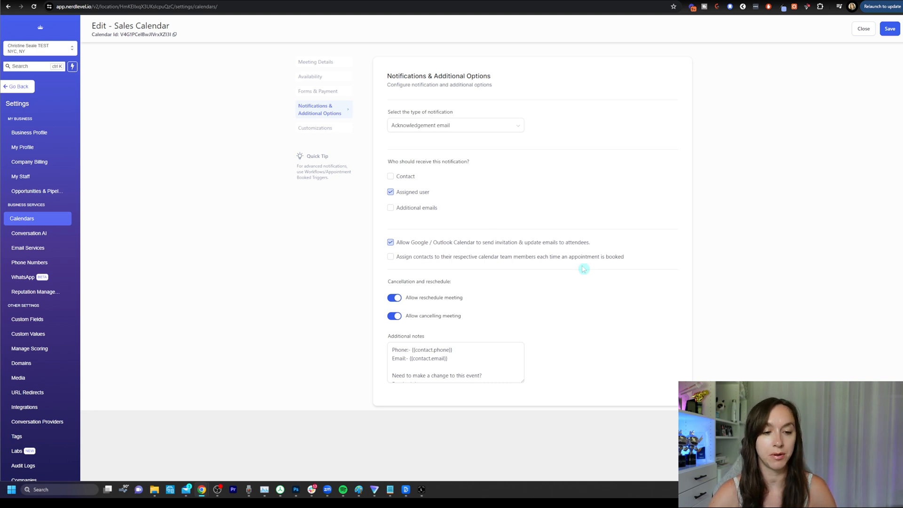
{"action": "mouse_move", "coordinate": [547, 262]}
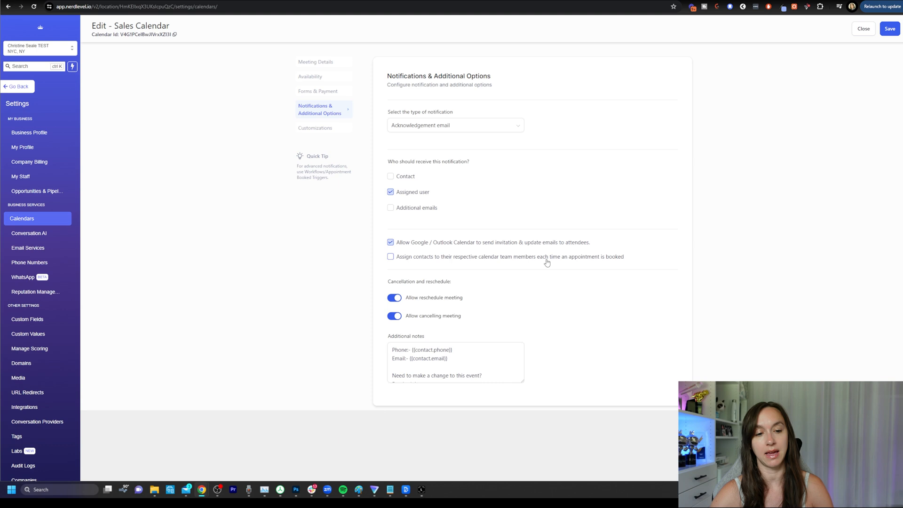
{"action": "mouse_move", "coordinate": [485, 252]}
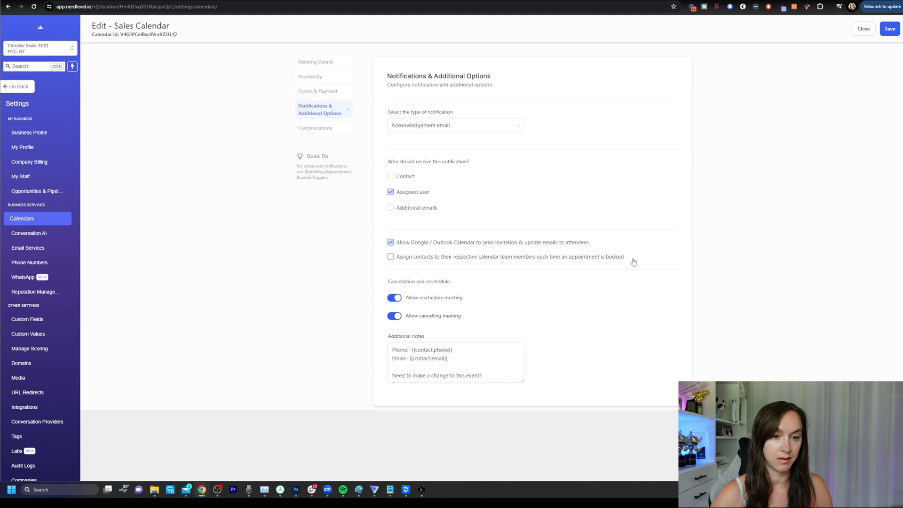
{"action": "mouse_move", "coordinate": [522, 263]}
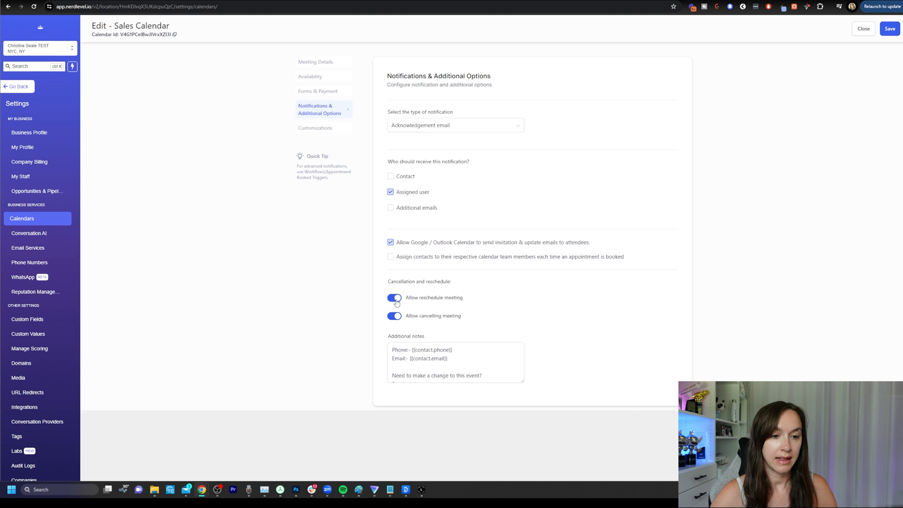
{"action": "left_click", "coordinate": [394, 316]}
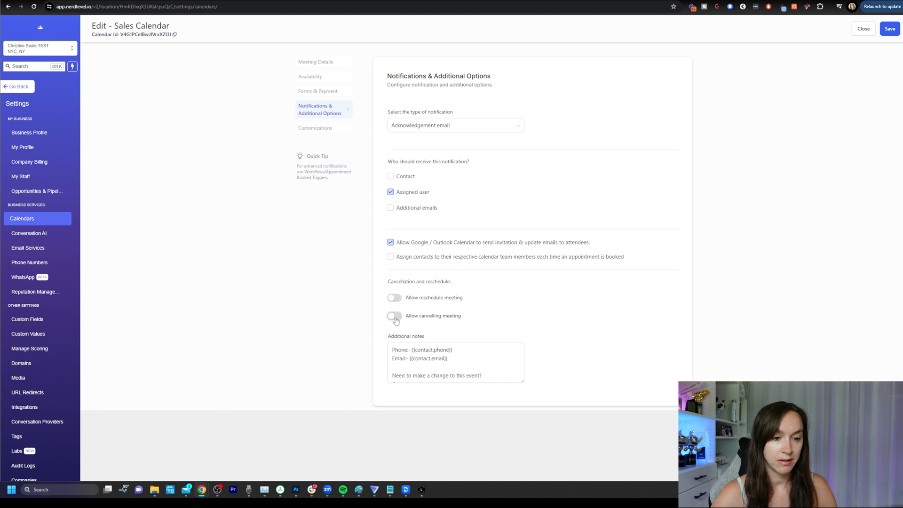
{"action": "left_click", "coordinate": [394, 316]}
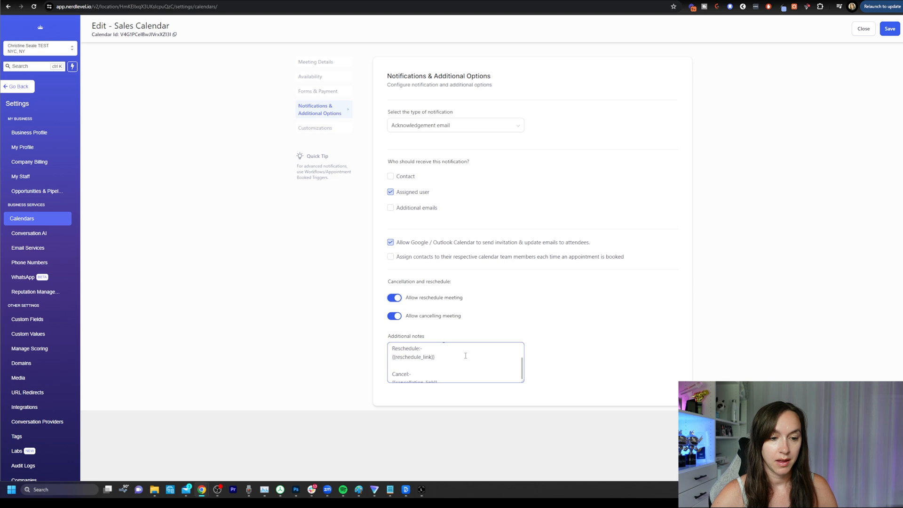
{"action": "left_click", "coordinate": [394, 297]}
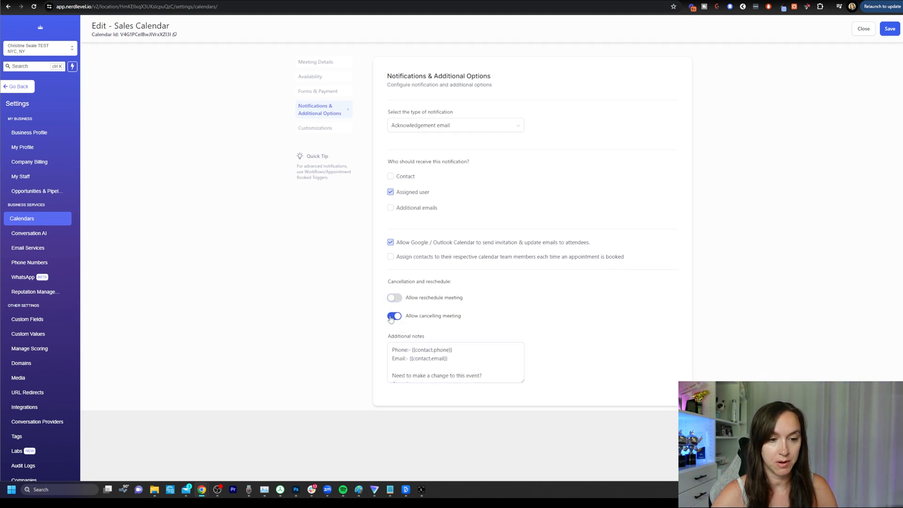
{"action": "left_click", "coordinate": [394, 316]}
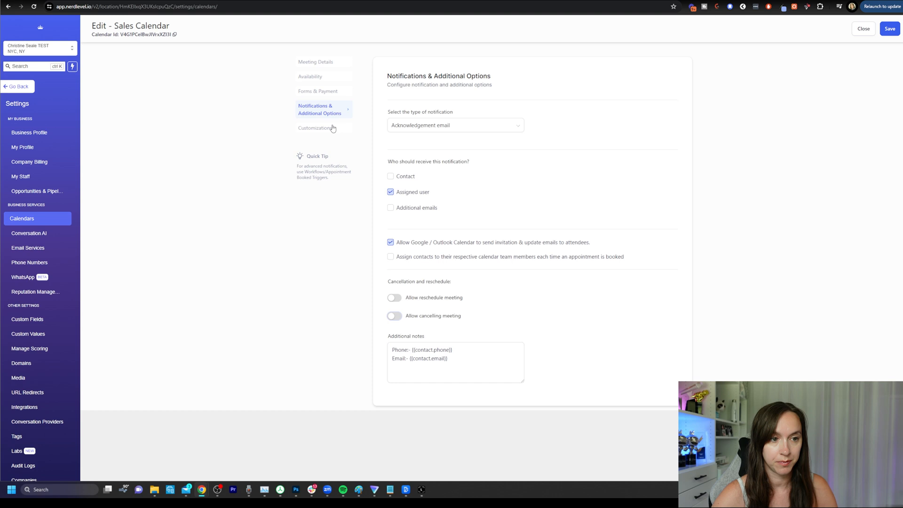
{"action": "left_click", "coordinate": [316, 127]}
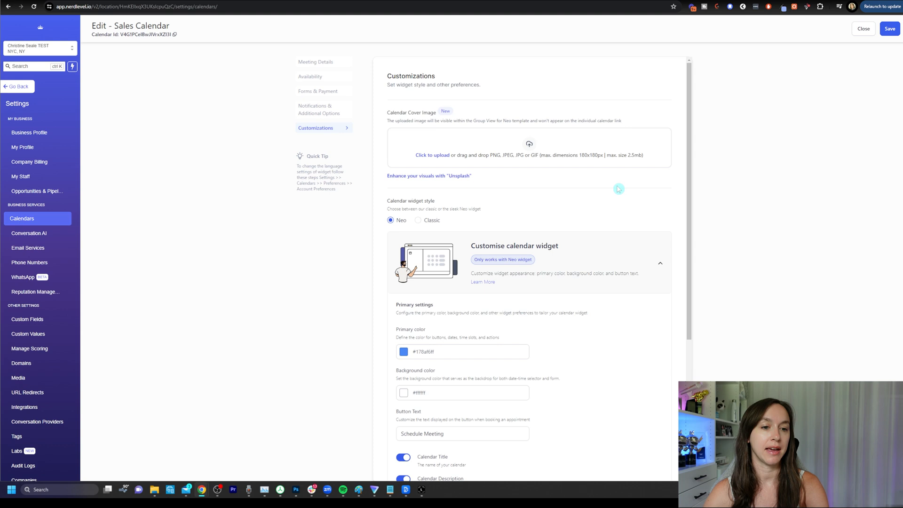
{"action": "mouse_move", "coordinate": [576, 186]}
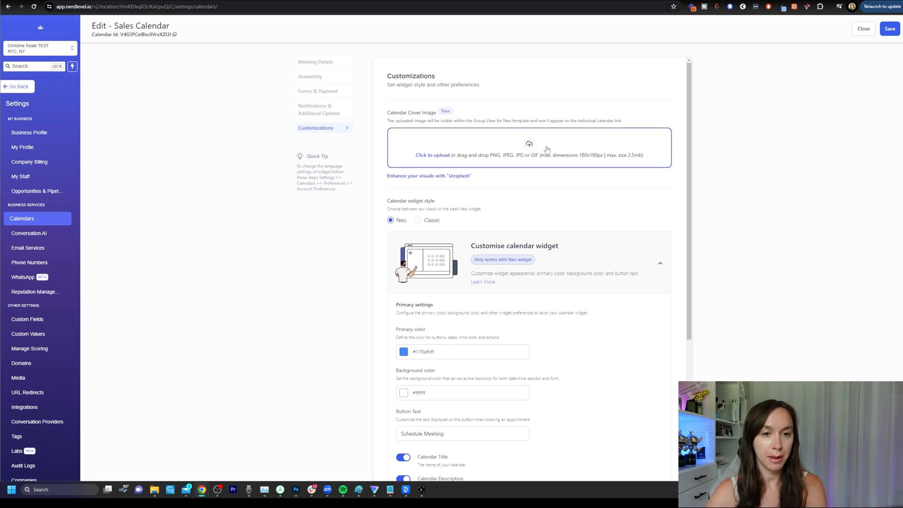
{"action": "mouse_move", "coordinate": [596, 218]}
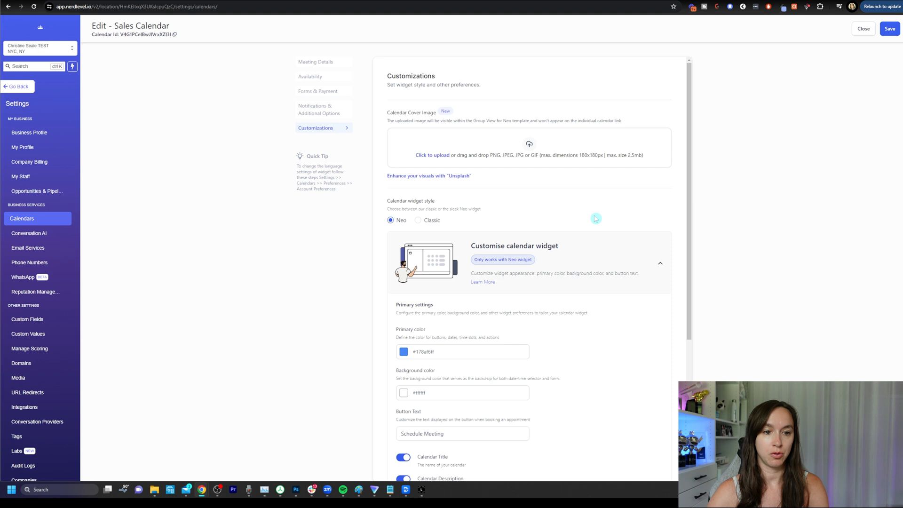
Set the widget's primary colour to #0D1822FF and preview the Sales Calendar booking widget
{"action": "scroll", "scroll_direction": "down", "scroll_amount": 3}
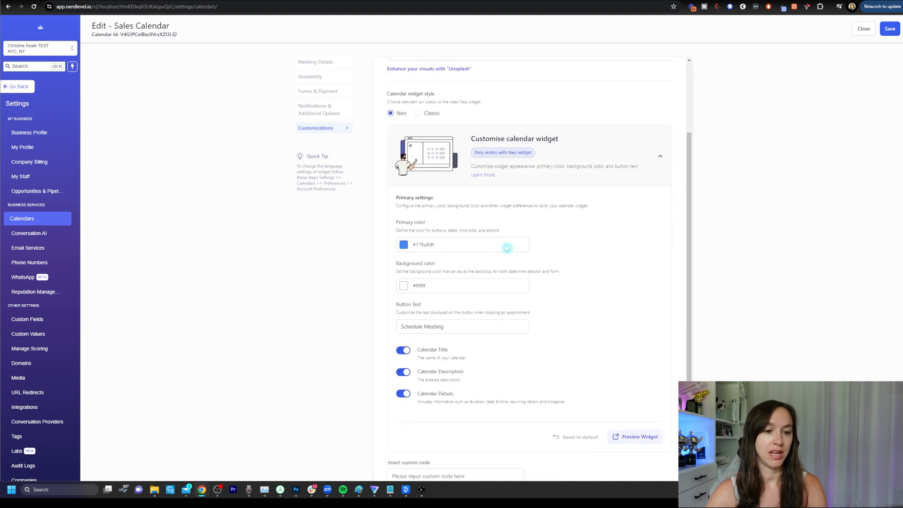
{"action": "left_click", "coordinate": [404, 244]}
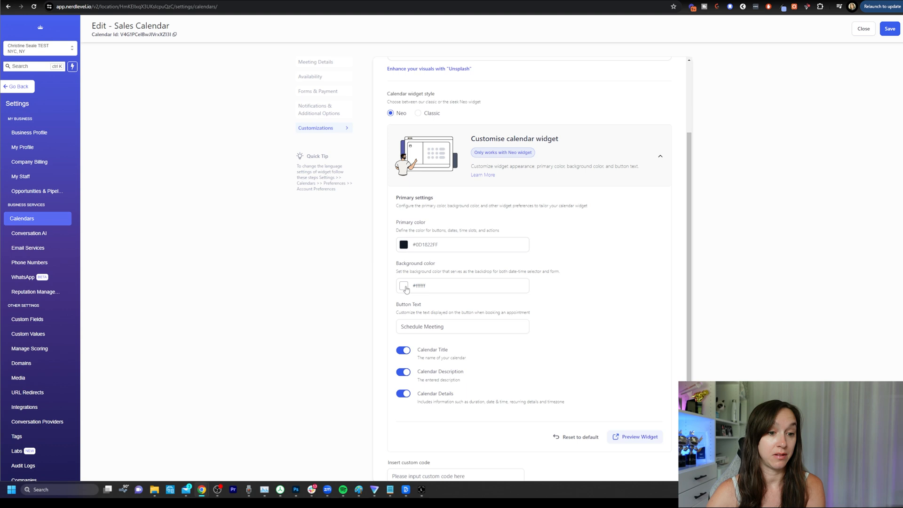
{"action": "scroll", "scroll_direction": "down", "scroll_amount": 3}
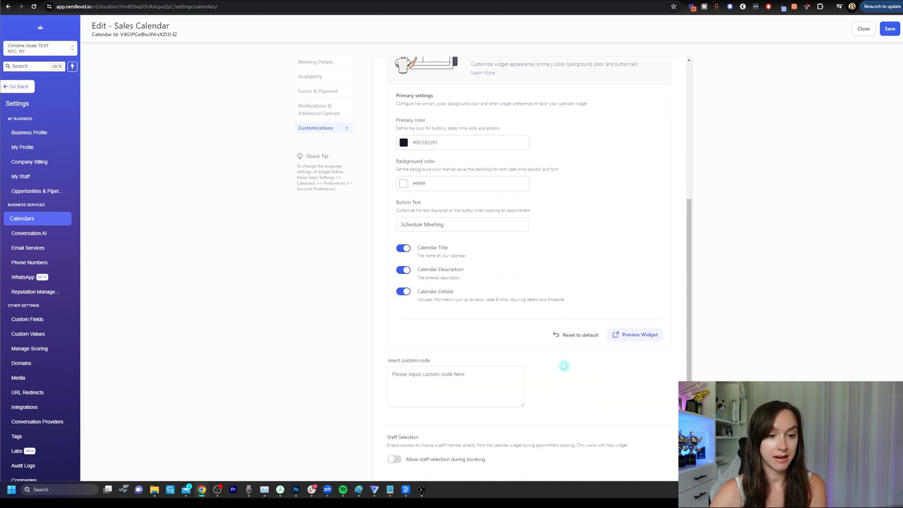
{"action": "left_click", "coordinate": [455, 386]}
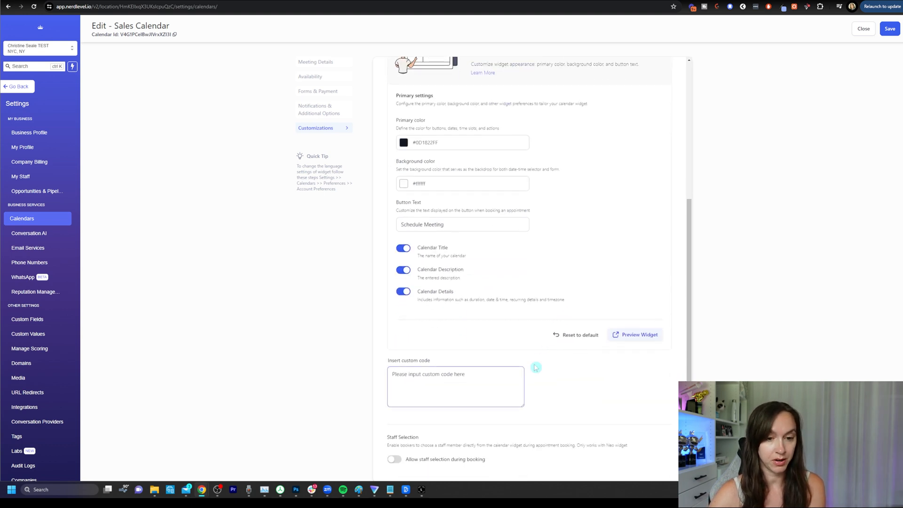
{"action": "left_click", "coordinate": [455, 387]}
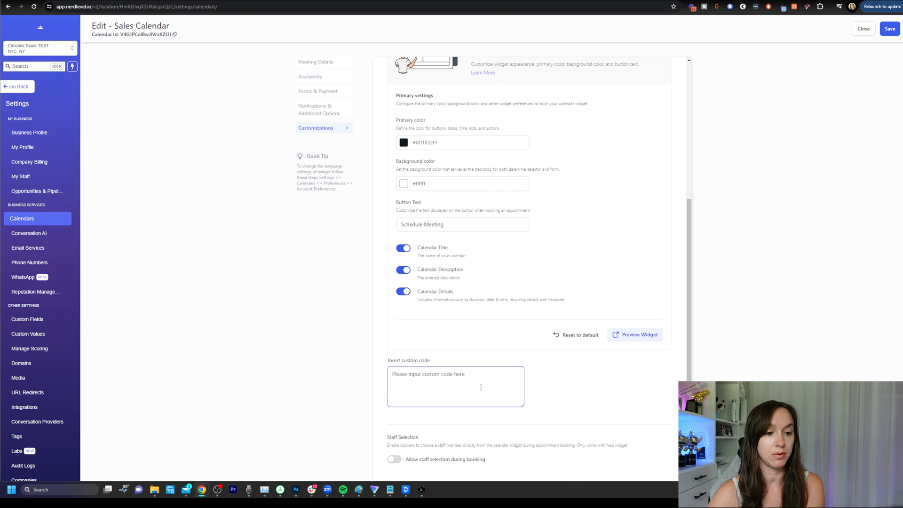
{"action": "left_click", "coordinate": [634, 335]}
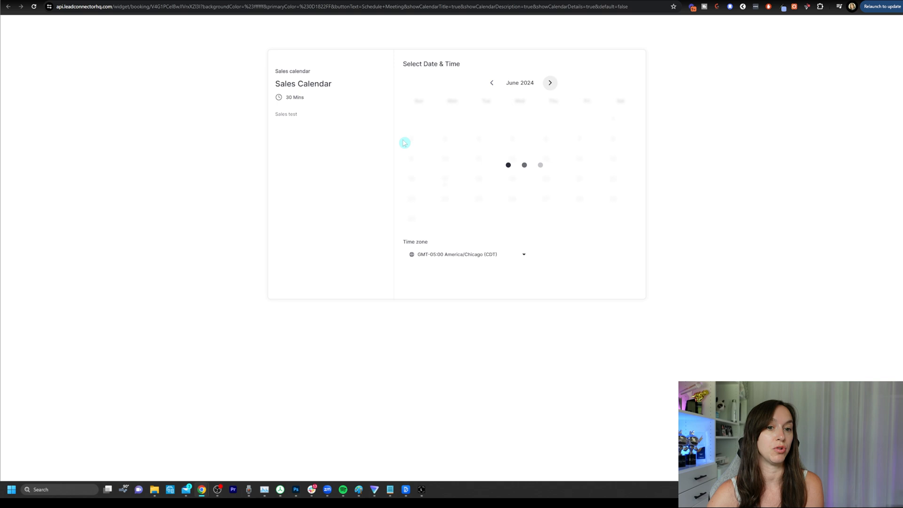
Leave the widget preview and save the Sales Calendar edits
{"action": "left_click", "coordinate": [472, 178]}
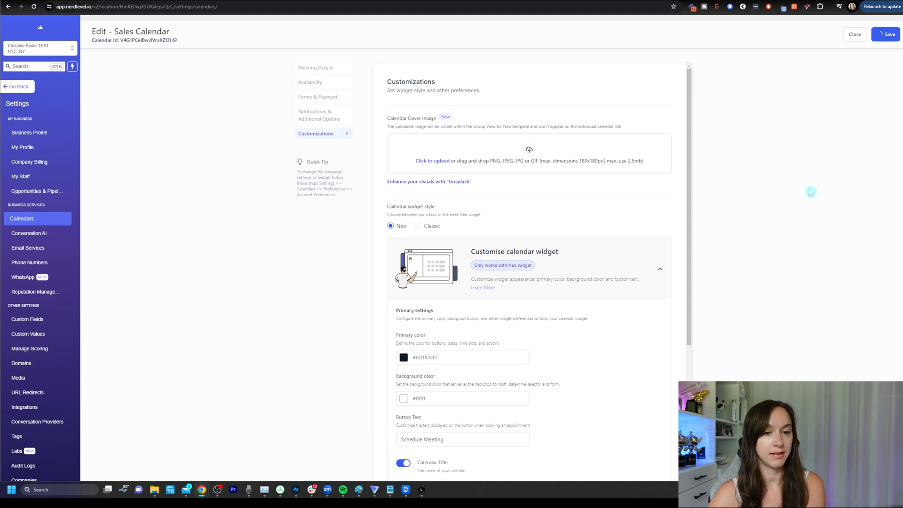
{"action": "left_click", "coordinate": [855, 33]}
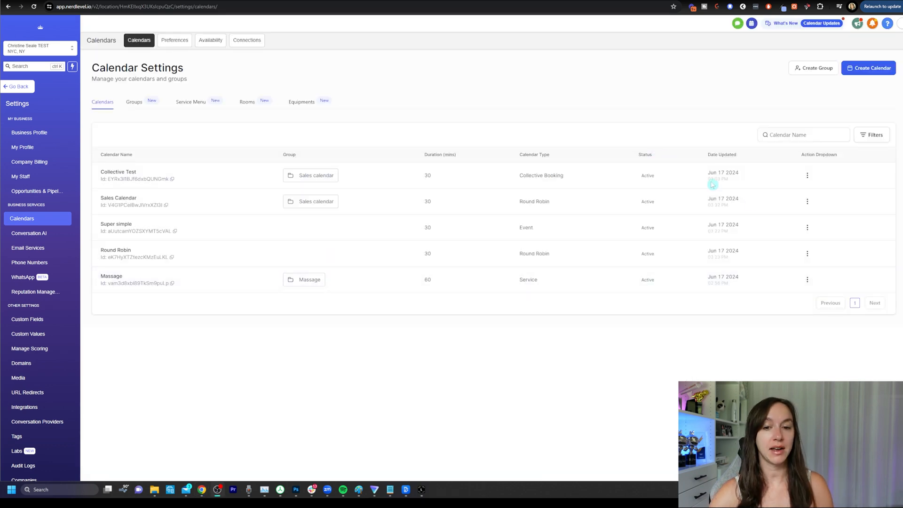
Dismiss the Collective Test actions and start creating a new calendar
{"action": "left_click", "coordinate": [807, 175]}
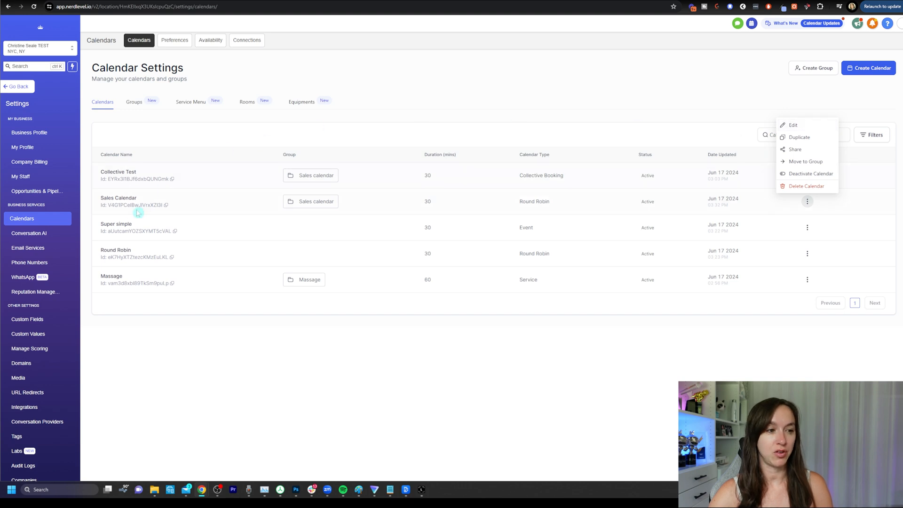
{"action": "left_click", "coordinate": [489, 121]}
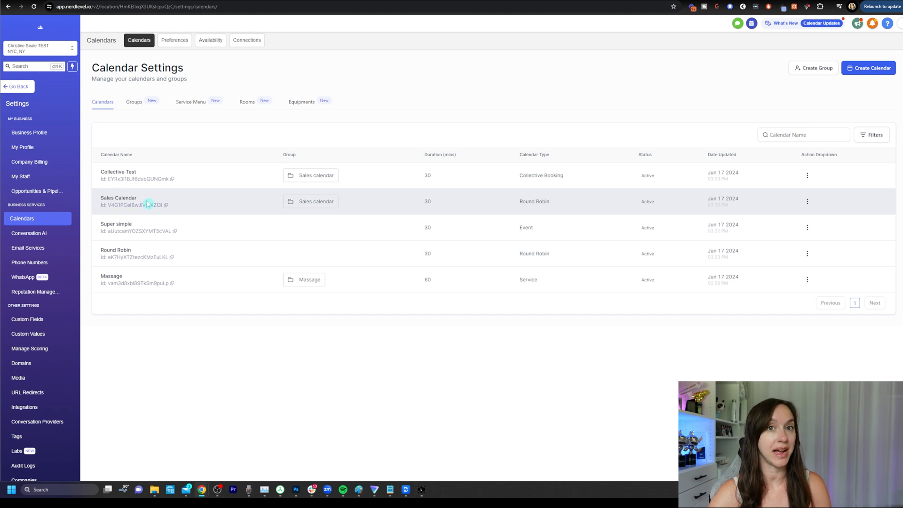
{"action": "mouse_move", "coordinate": [170, 180]}
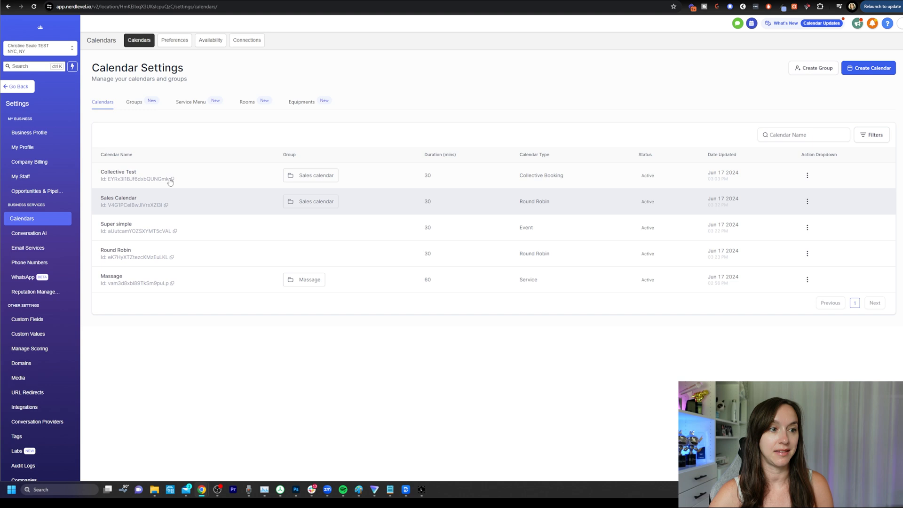
{"action": "left_click", "coordinate": [868, 68]}
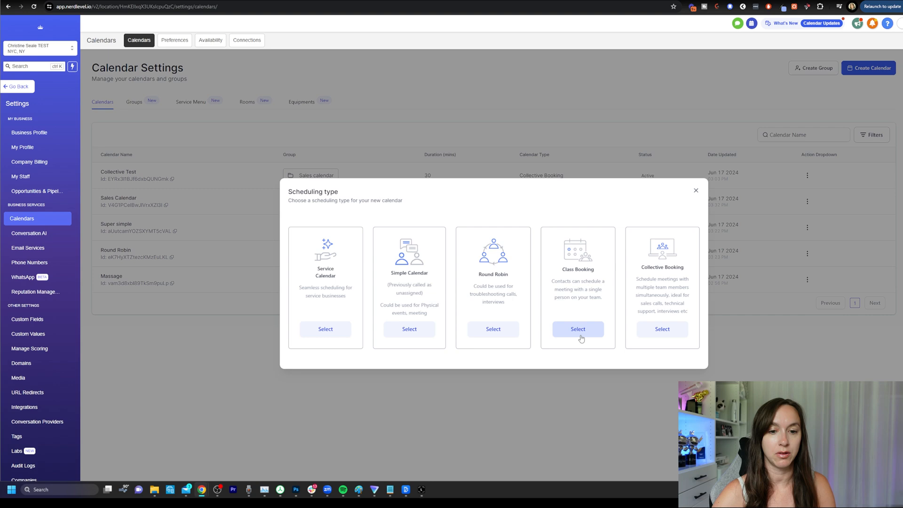
Create a Class Booking calendar and put it in the Massage group
{"action": "left_click", "coordinate": [807, 281]}
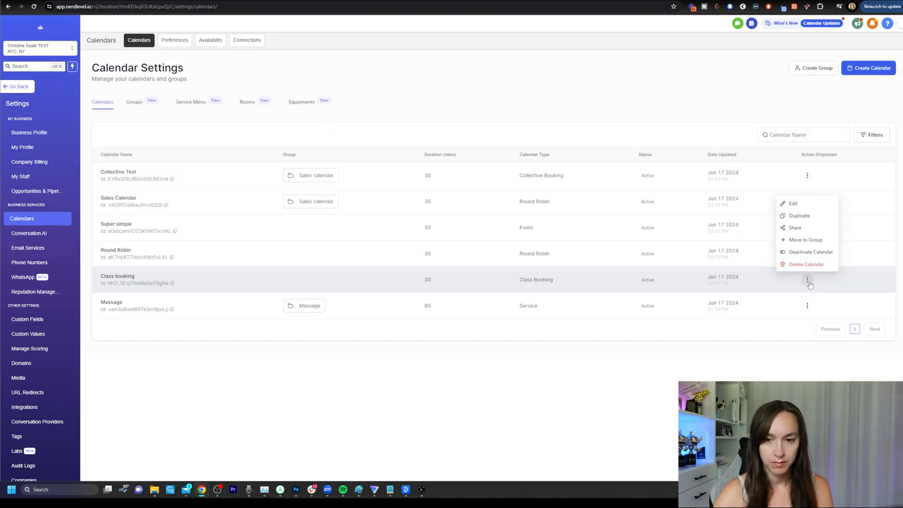
{"action": "left_click", "coordinate": [793, 203]}
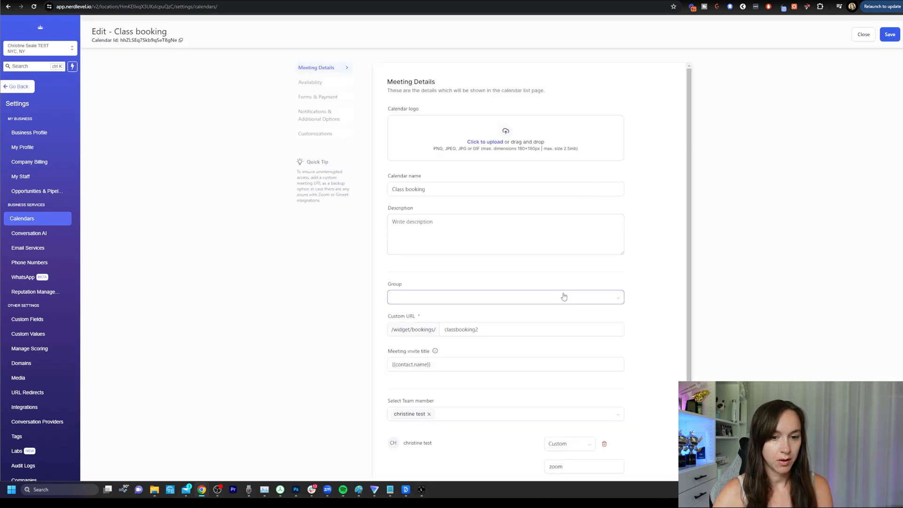
{"action": "left_click", "coordinate": [505, 296]}
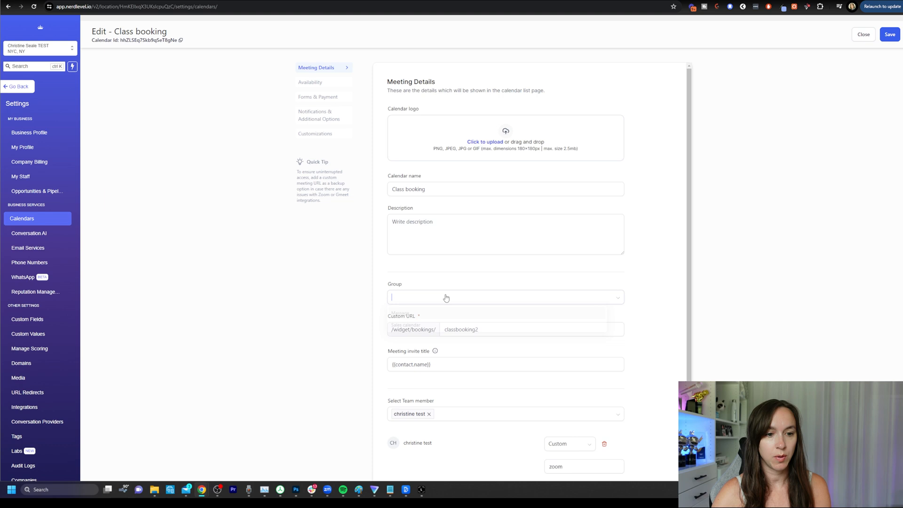
{"action": "left_click", "coordinate": [505, 297]}
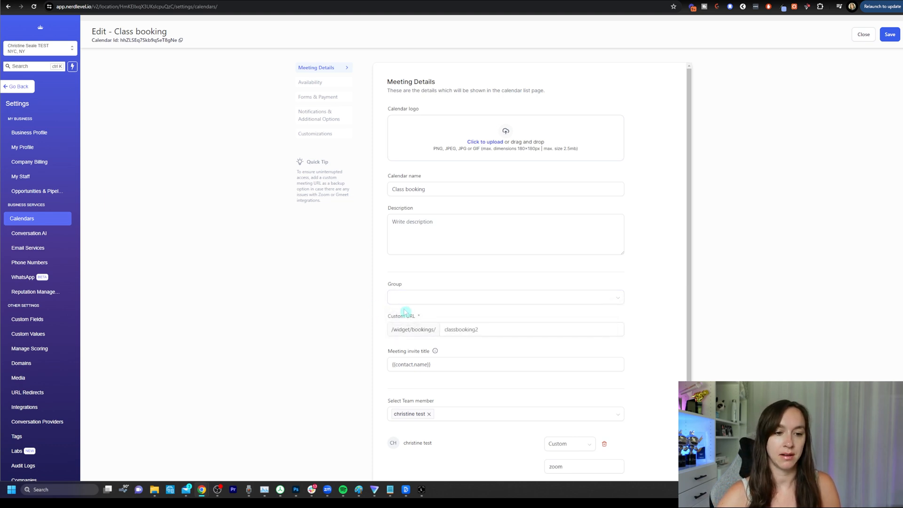
{"action": "left_click", "coordinate": [505, 296]}
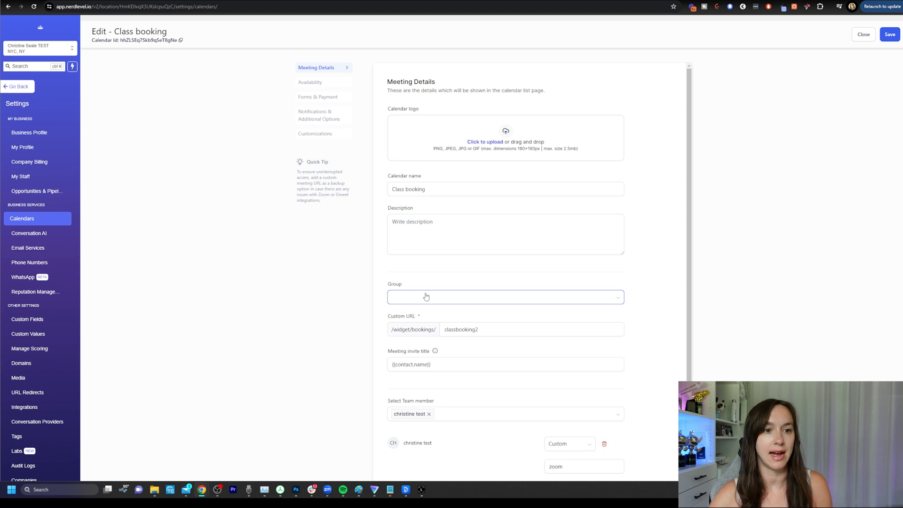
{"action": "left_click", "coordinate": [505, 296]}
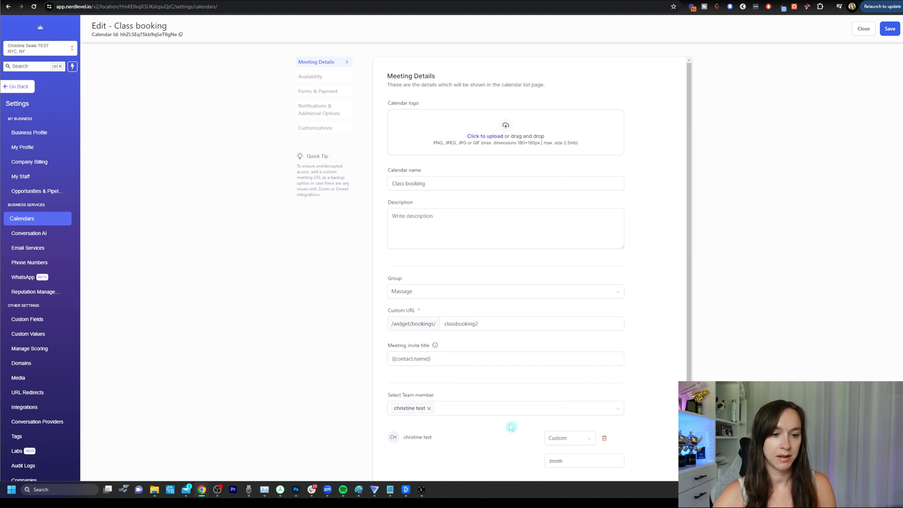
{"action": "left_click", "coordinate": [505, 358]}
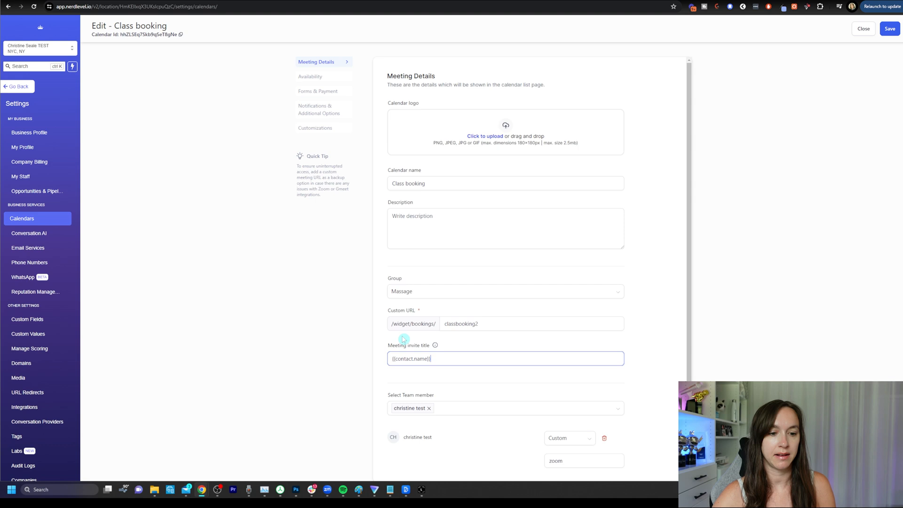
Browse the calendar's settings sections, set Seats per class to 15 and save it
{"action": "left_click", "coordinate": [311, 77]}
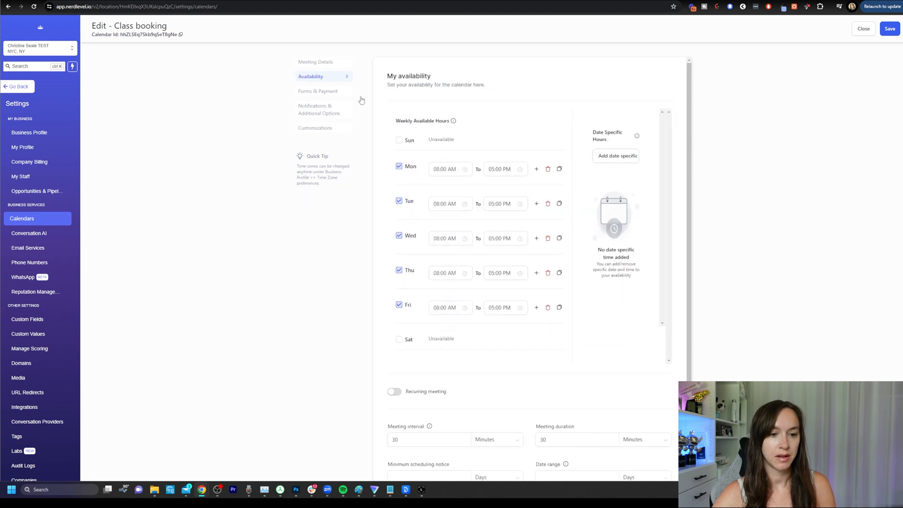
{"action": "left_click", "coordinate": [318, 91]}
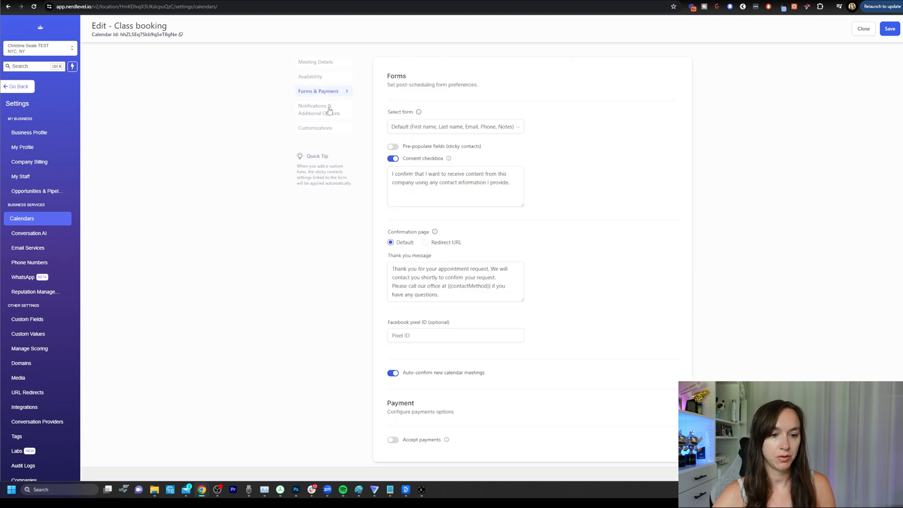
{"action": "left_click", "coordinate": [319, 109]}
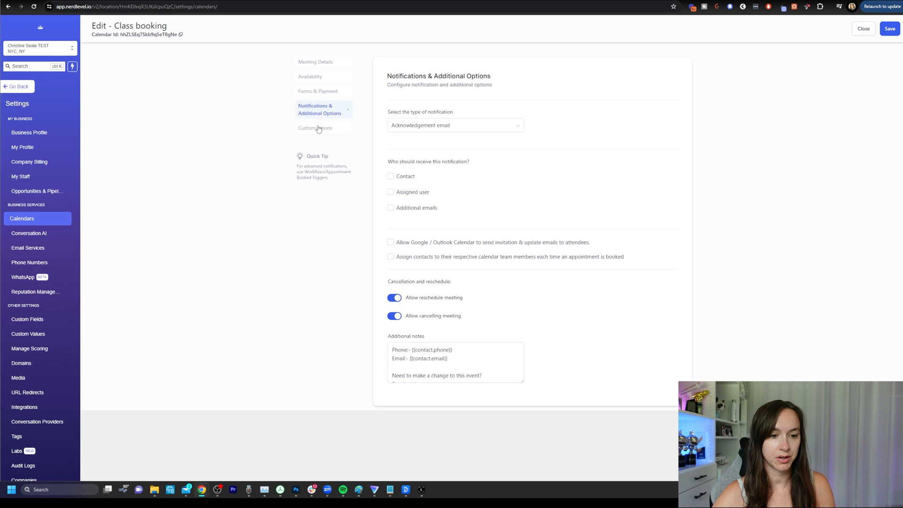
{"action": "left_click", "coordinate": [316, 127]}
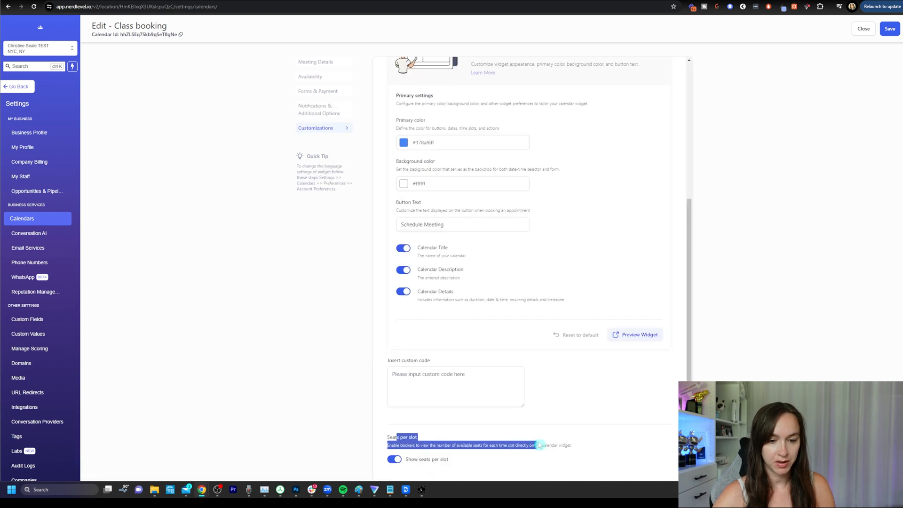
{"action": "left_click", "coordinate": [394, 459]}
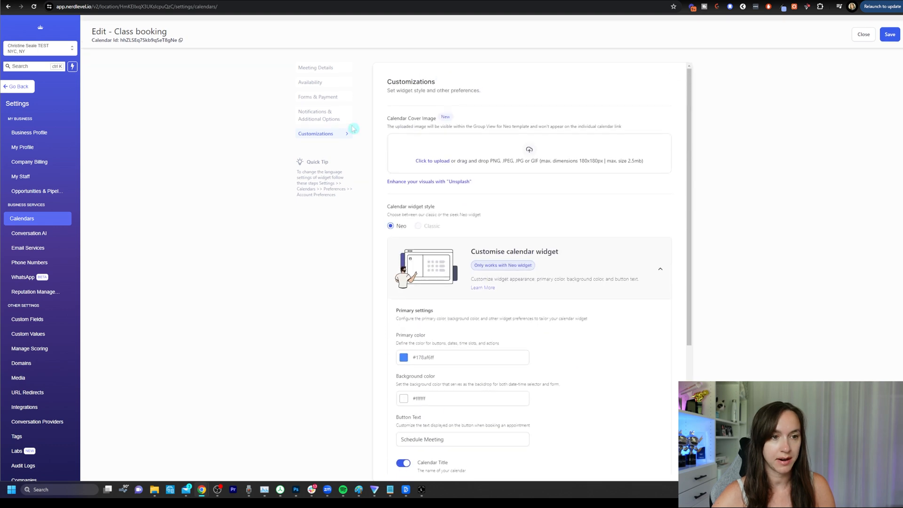
{"action": "left_click", "coordinate": [310, 82]}
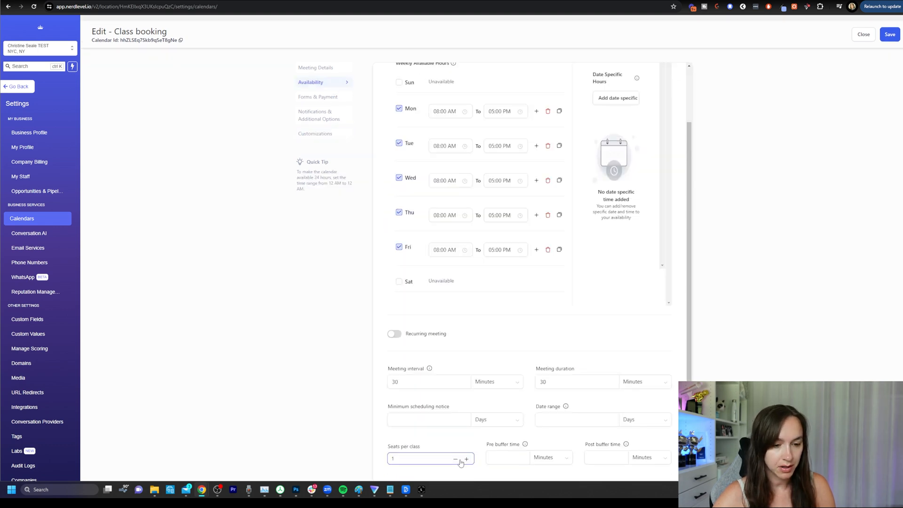
{"action": "type", "text": "15"}
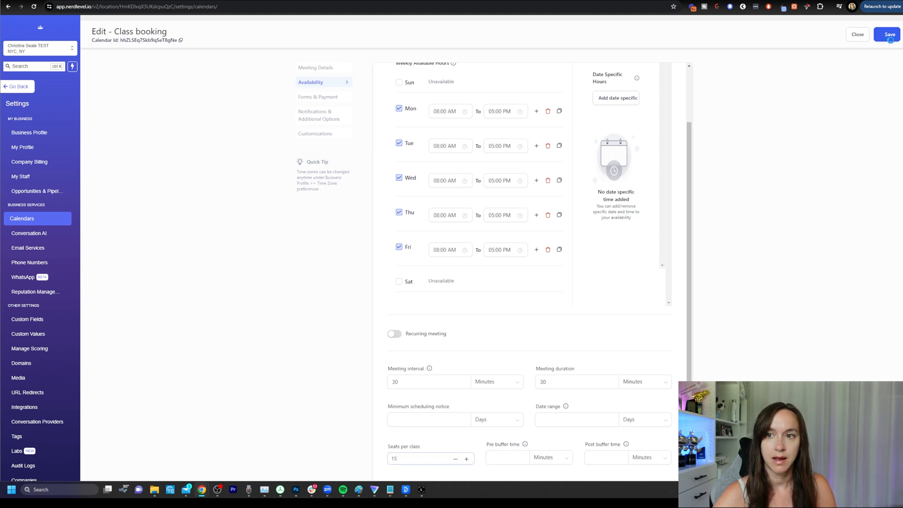
{"action": "left_click", "coordinate": [889, 33]}
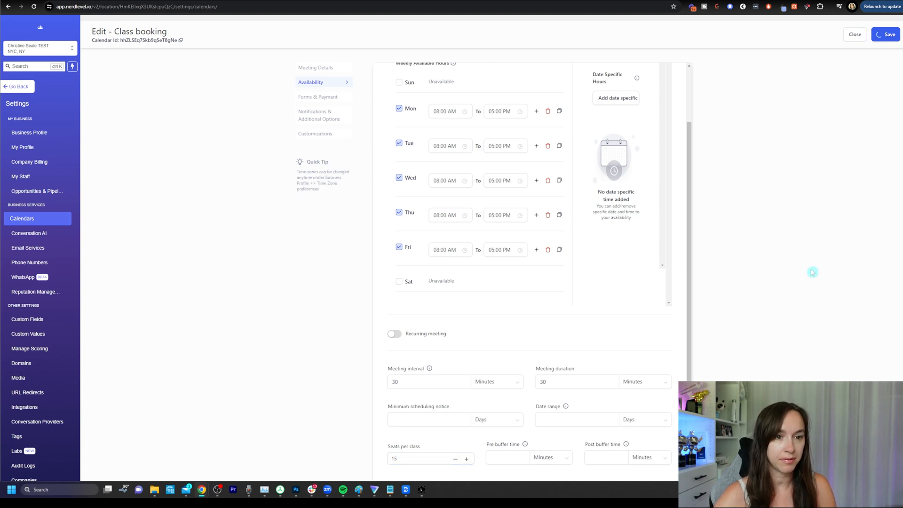
{"action": "left_click", "coordinate": [855, 34]}
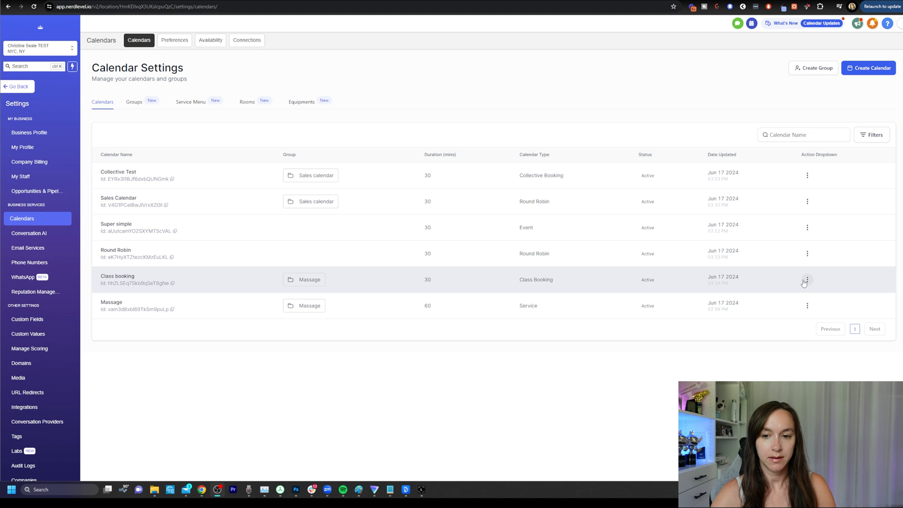
Bring up the Class booking calendar's sharing links
{"action": "left_click", "coordinate": [807, 280]}
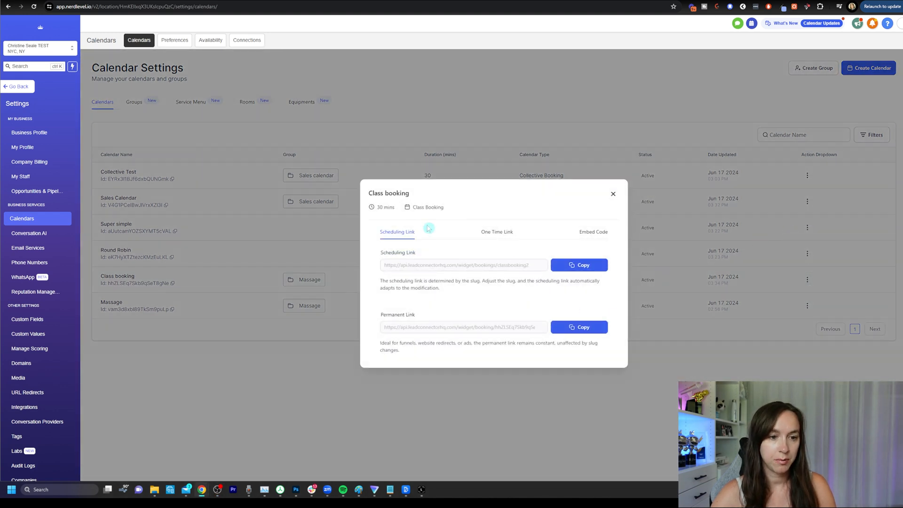
{"action": "mouse_move", "coordinate": [464, 235]}
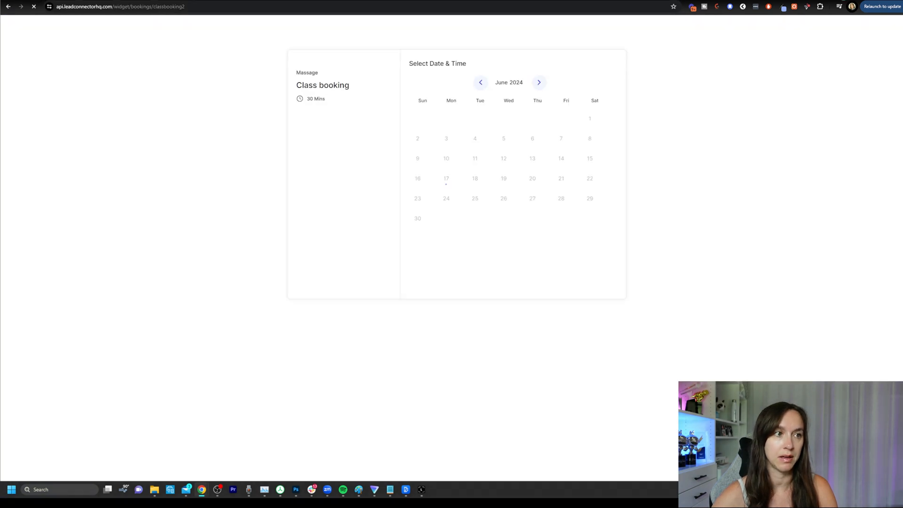
Show the June 18 class times with 15 seats each, then return to calendar settings
{"action": "left_click", "coordinate": [446, 178]}
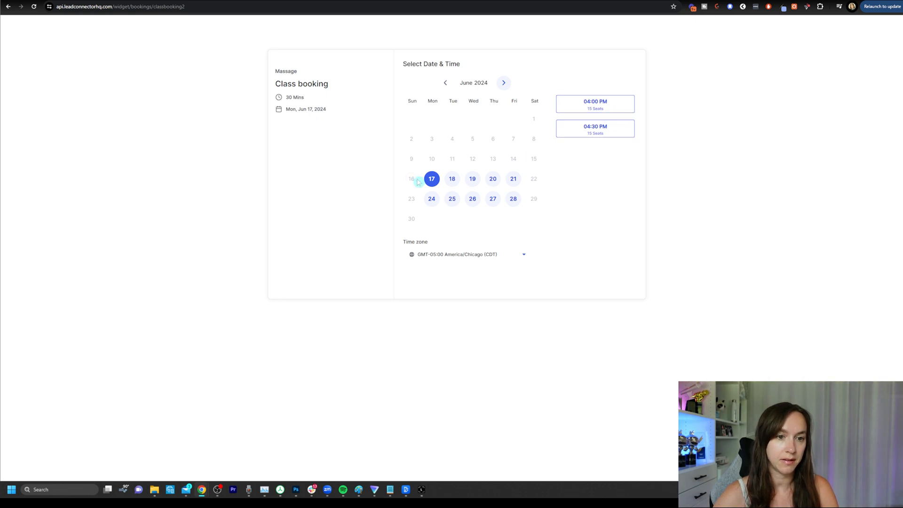
{"action": "left_click", "coordinate": [451, 179]}
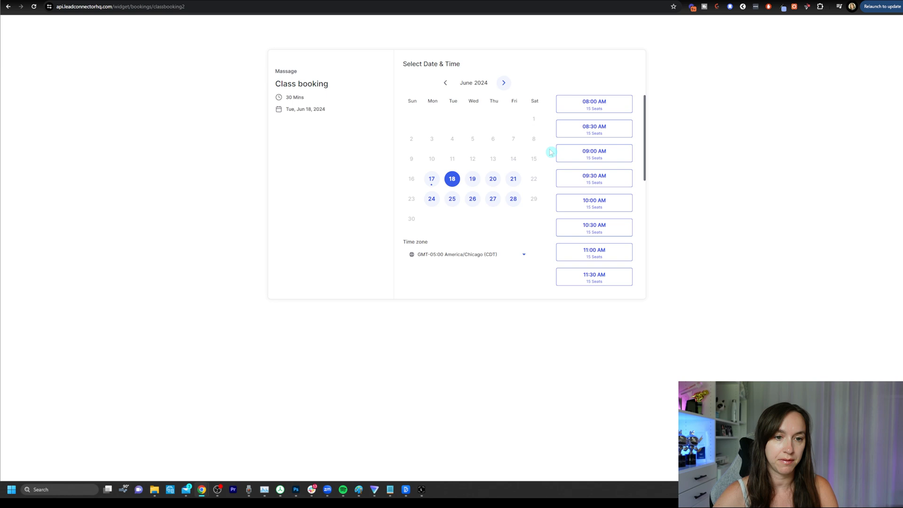
{"action": "left_click", "coordinate": [471, 179]}
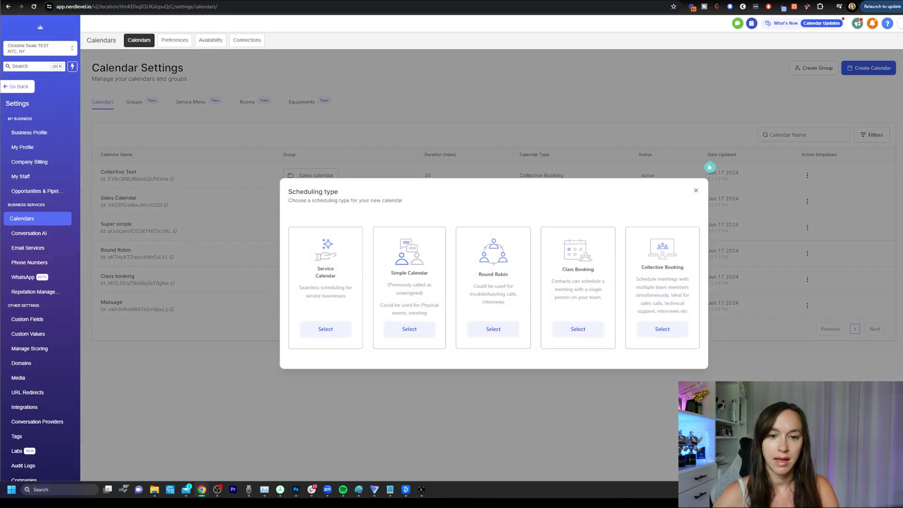
Abandon the new calendar dialog and review the Collective Test calendar's details and custom URL
{"action": "left_click", "coordinate": [493, 330]}
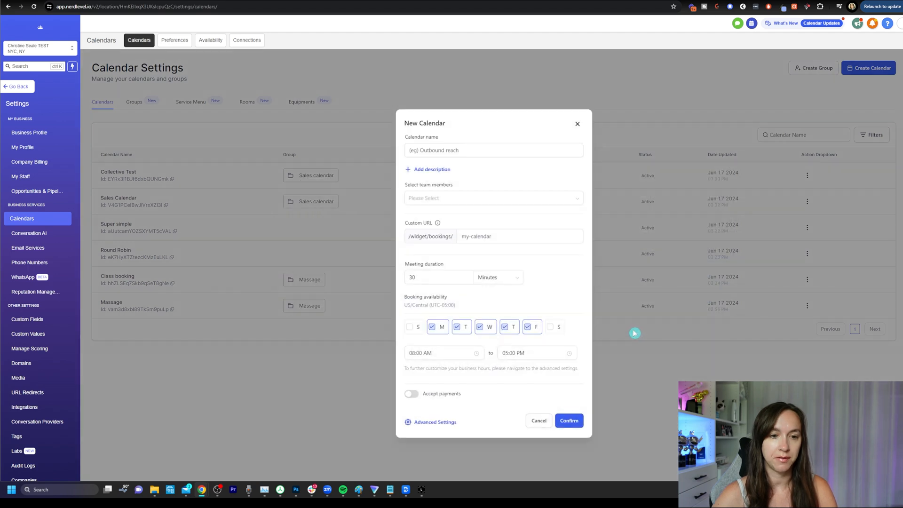
{"action": "left_click", "coordinate": [538, 421]}
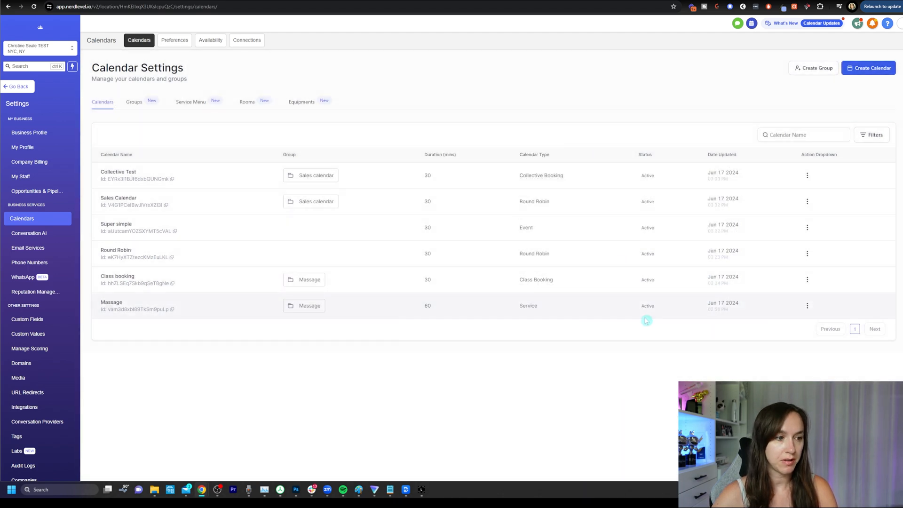
{"action": "left_click", "coordinate": [807, 174]}
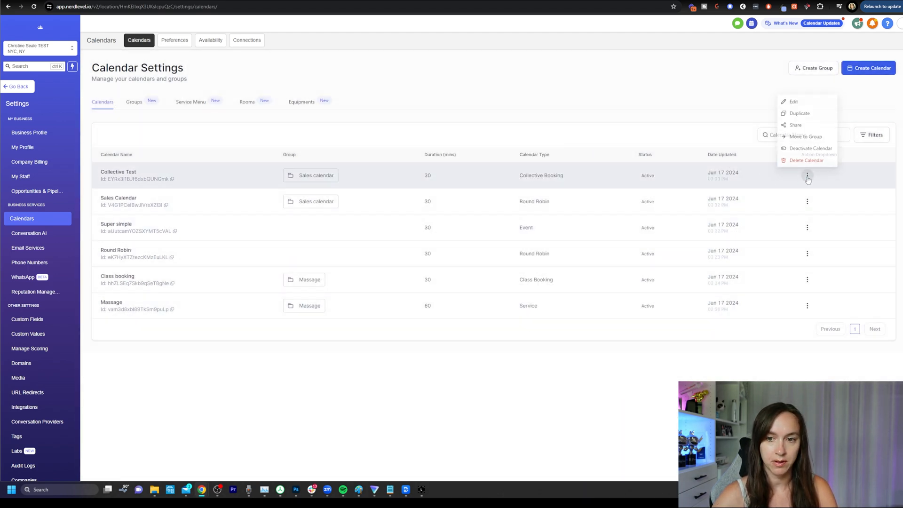
{"action": "left_click", "coordinate": [794, 101]}
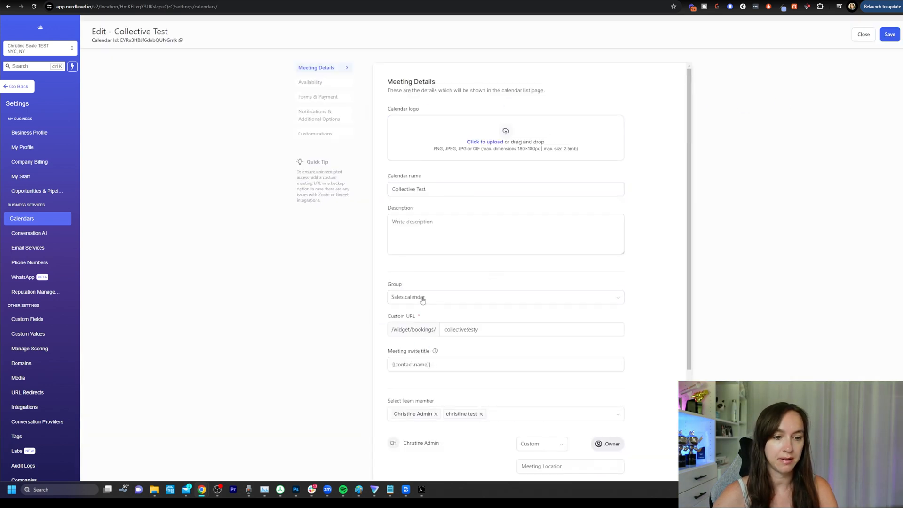
{"action": "left_click", "coordinate": [531, 329]}
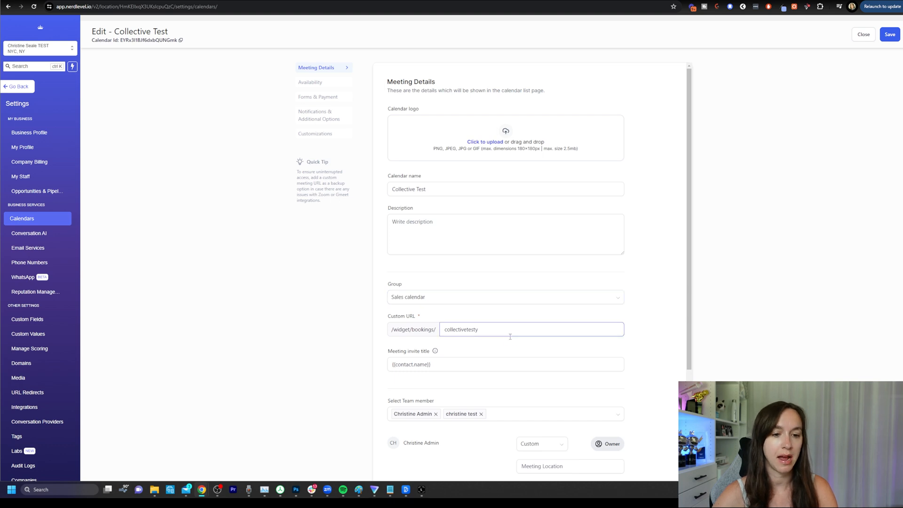
{"action": "scroll", "scroll_direction": "down", "scroll_amount": 3}
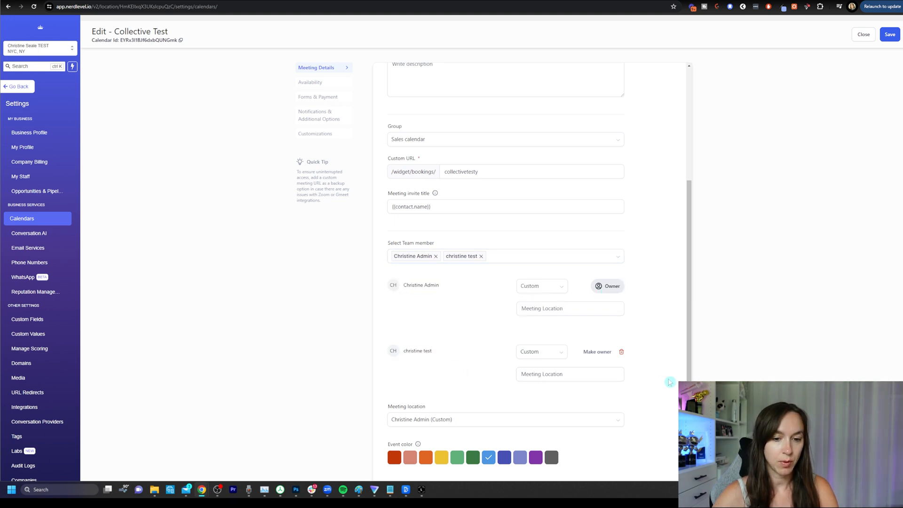
Inspect the meeting location choices, keeping the owner's custom location
{"action": "left_click", "coordinate": [505, 420]}
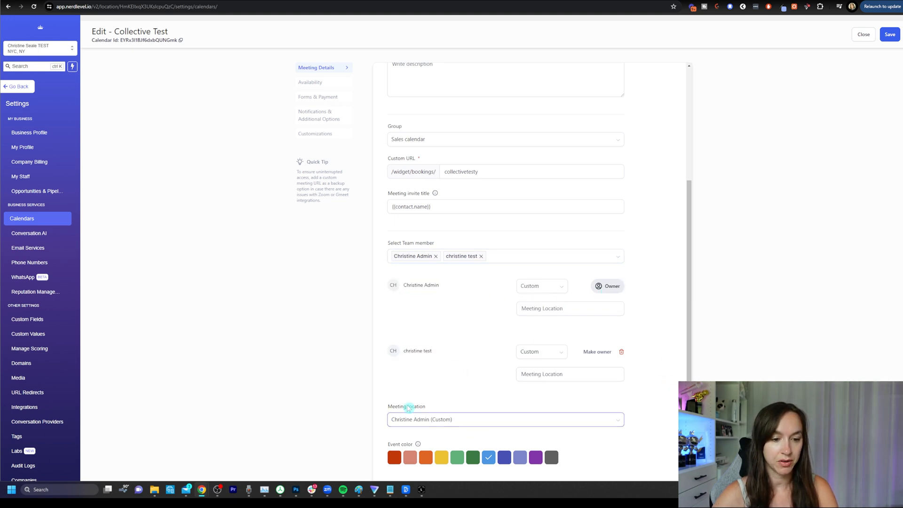
{"action": "double_click", "coordinate": [406, 406]}
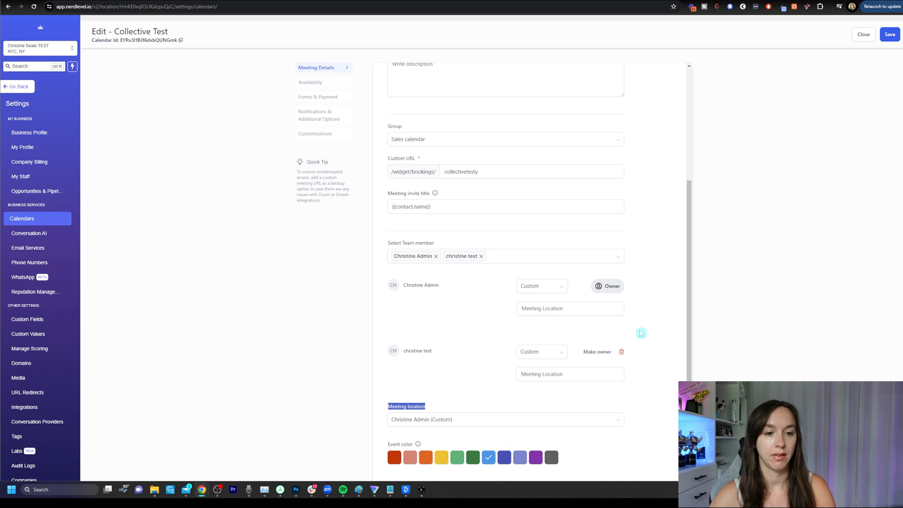
{"action": "left_click", "coordinate": [569, 308]}
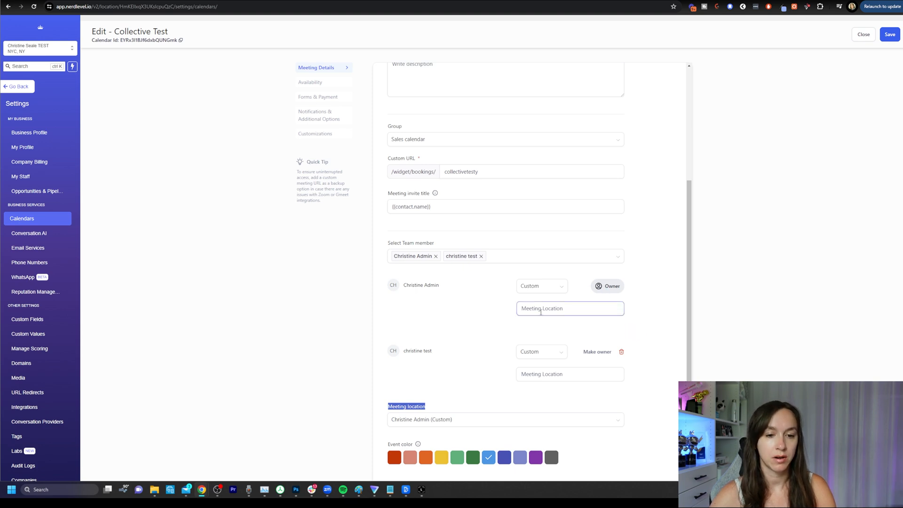
{"action": "left_click", "coordinate": [504, 420]}
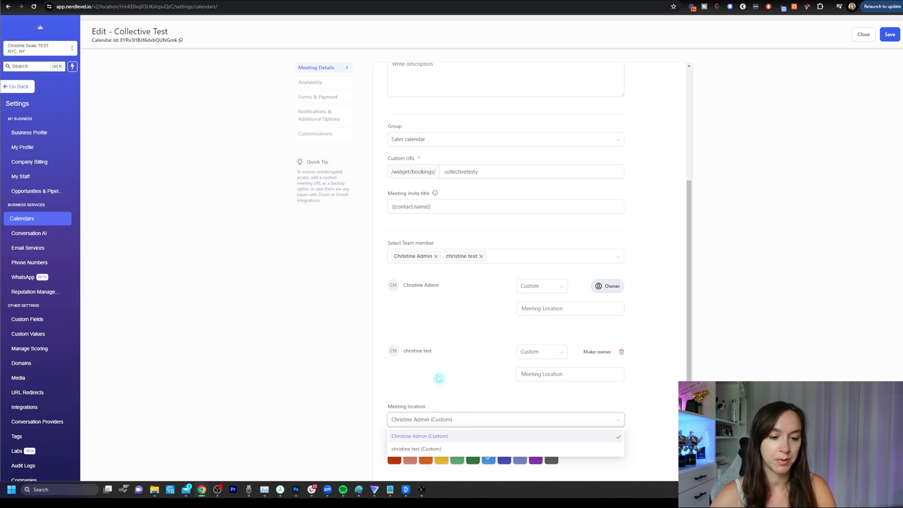
{"action": "left_click", "coordinate": [862, 34]}
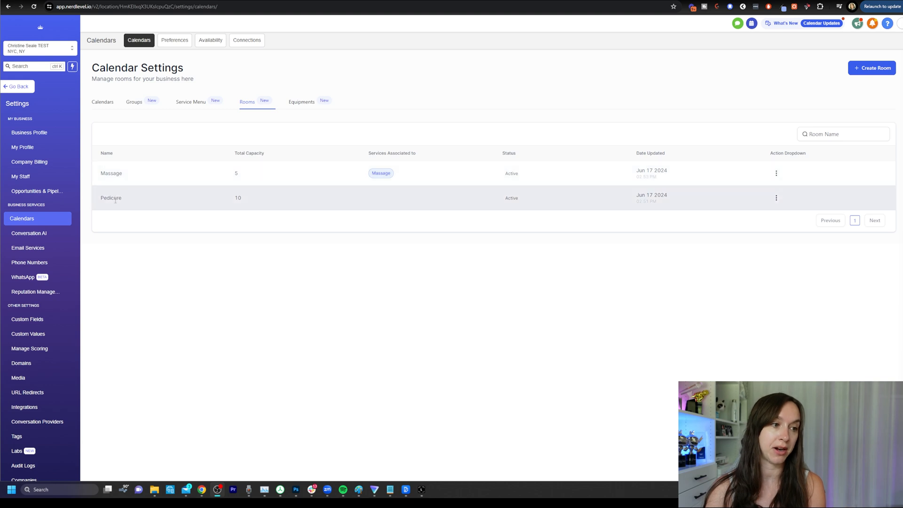
{"action": "left_click", "coordinate": [776, 173]}
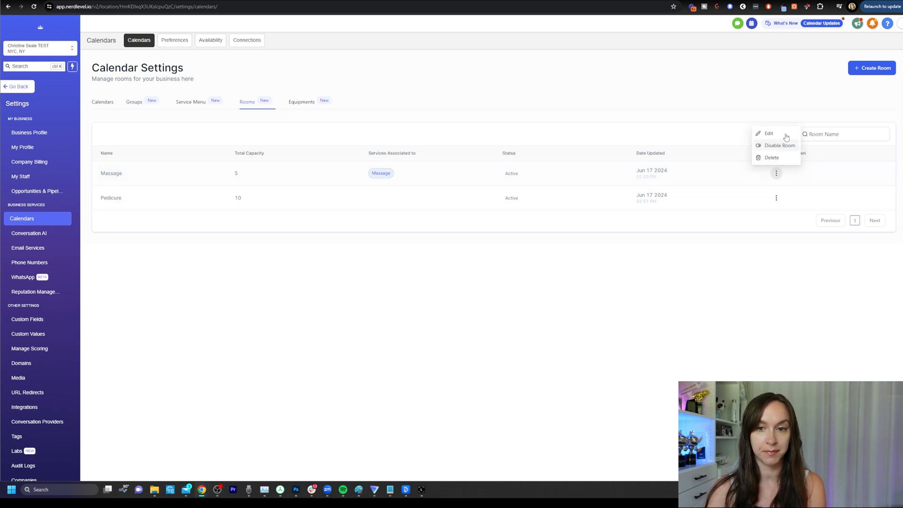
{"action": "left_click", "coordinate": [768, 132]}
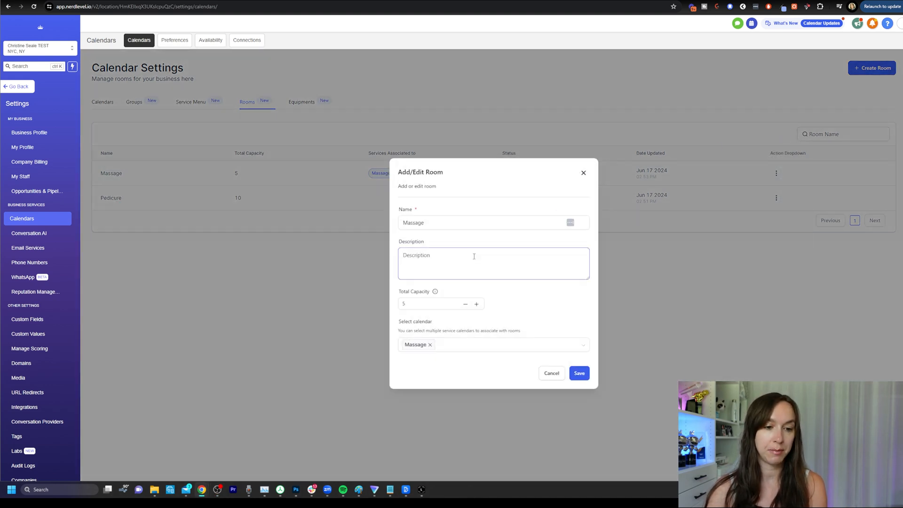
{"action": "left_click", "coordinate": [463, 223]}
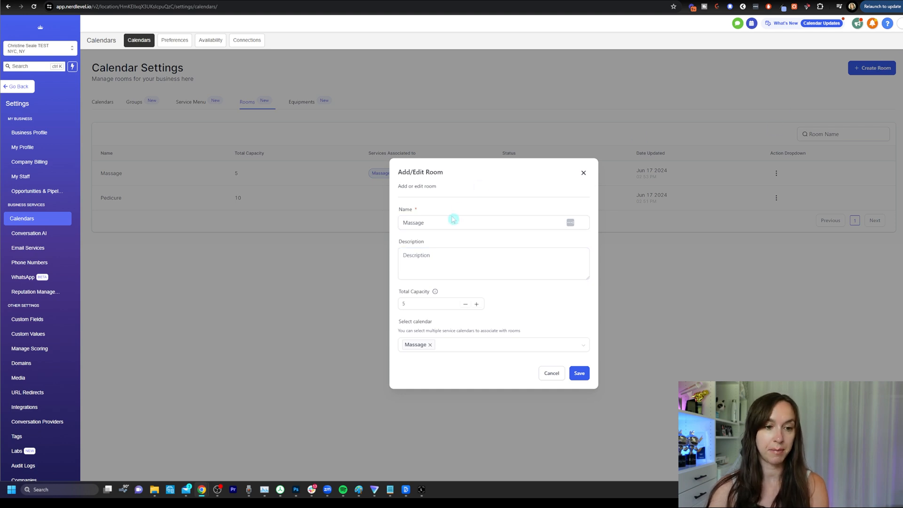
{"action": "left_click", "coordinate": [472, 222]}
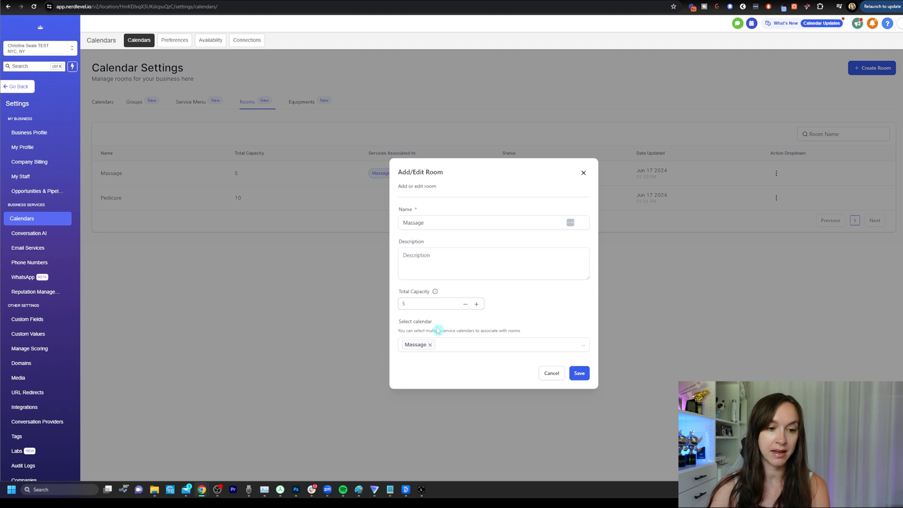
{"action": "left_click_drag", "start_coordinate": [406, 321], "coordinate": [520, 330]}
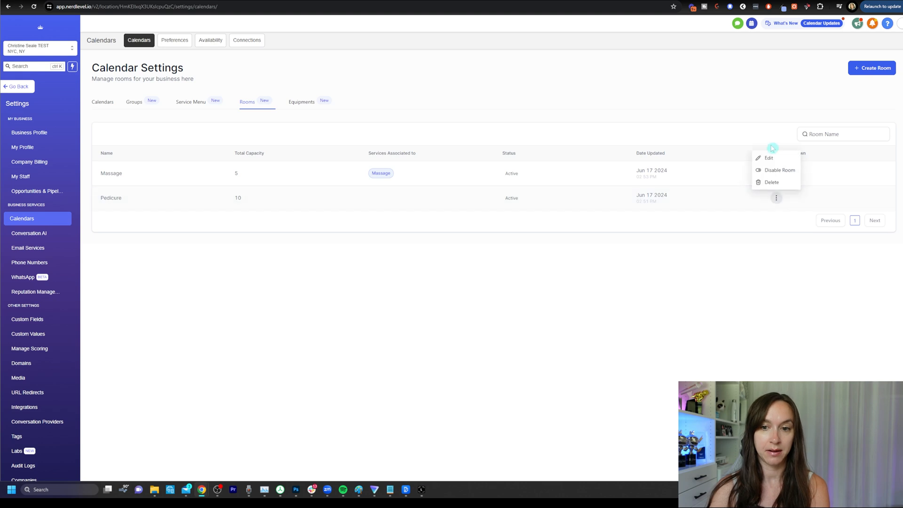
{"action": "left_click", "coordinate": [768, 158]}
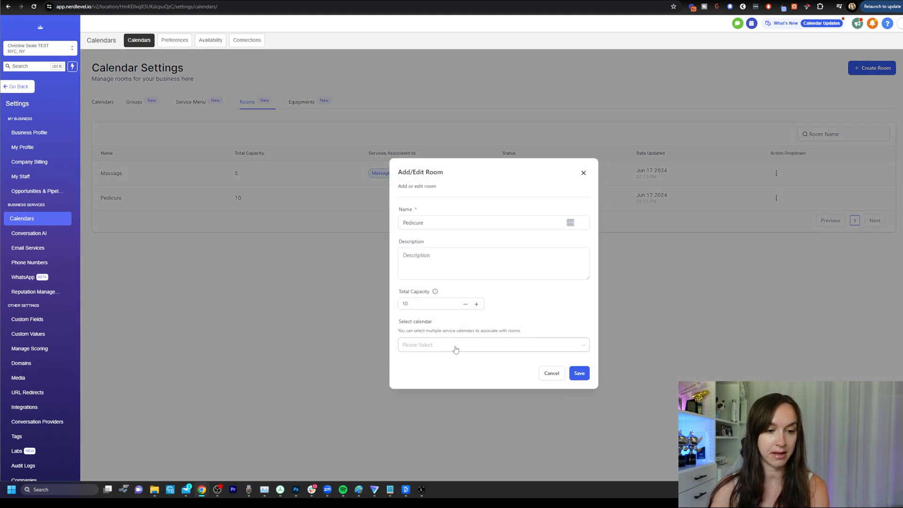
{"action": "left_click", "coordinate": [492, 344]}
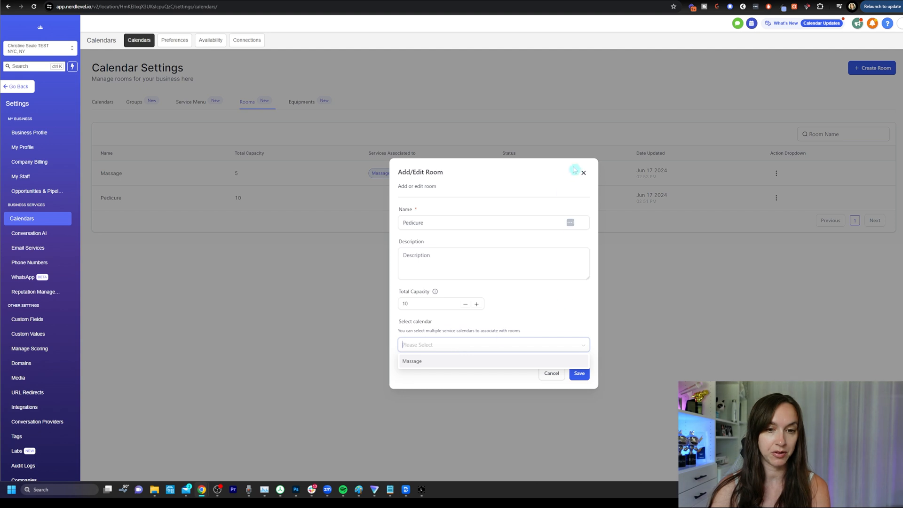
{"action": "left_click", "coordinate": [583, 173]}
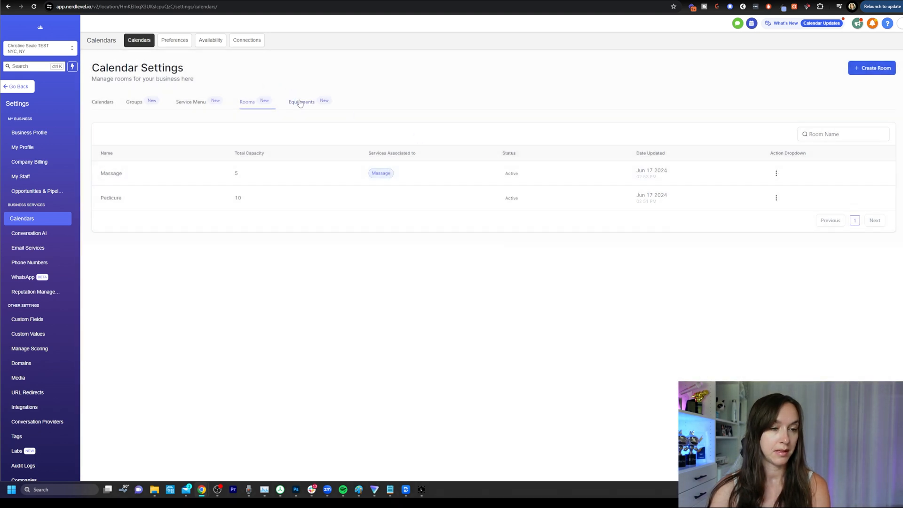
Review the Massage bed equipment (quantity 5, linked to Massage calendar) and close without changes
{"action": "left_click", "coordinate": [301, 102]}
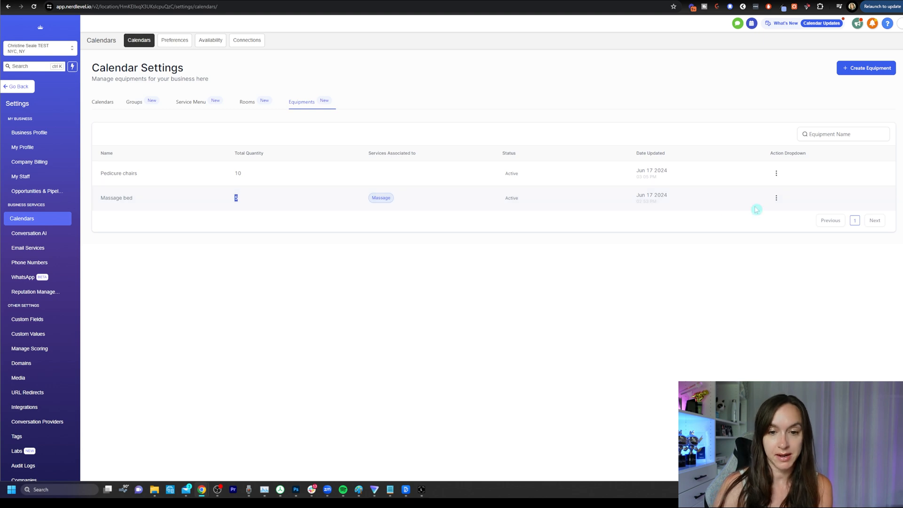
{"action": "left_click", "coordinate": [776, 197]}
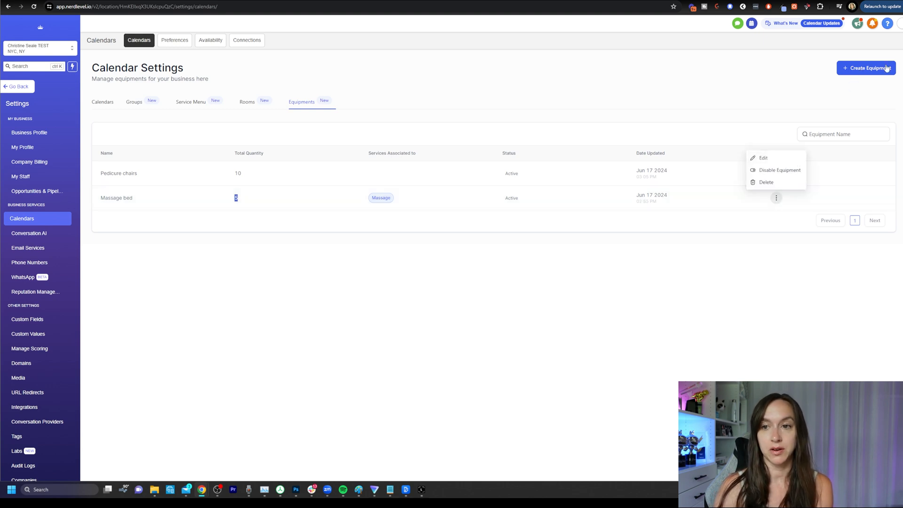
{"action": "left_click", "coordinate": [763, 158]}
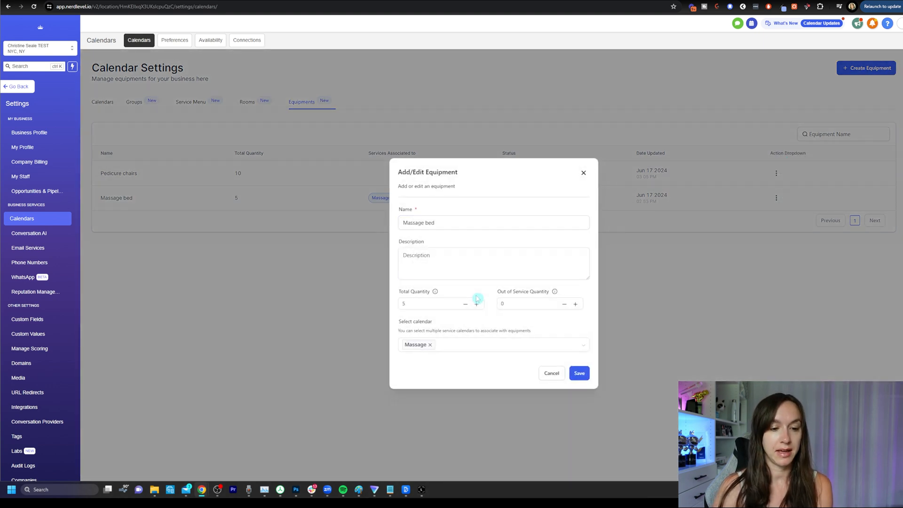
{"action": "left_click", "coordinate": [435, 303]}
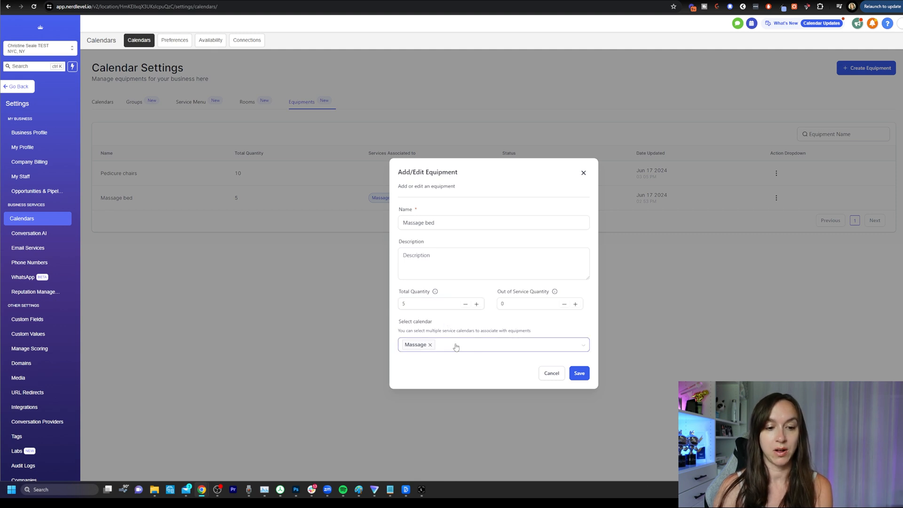
{"action": "left_click", "coordinate": [578, 374]}
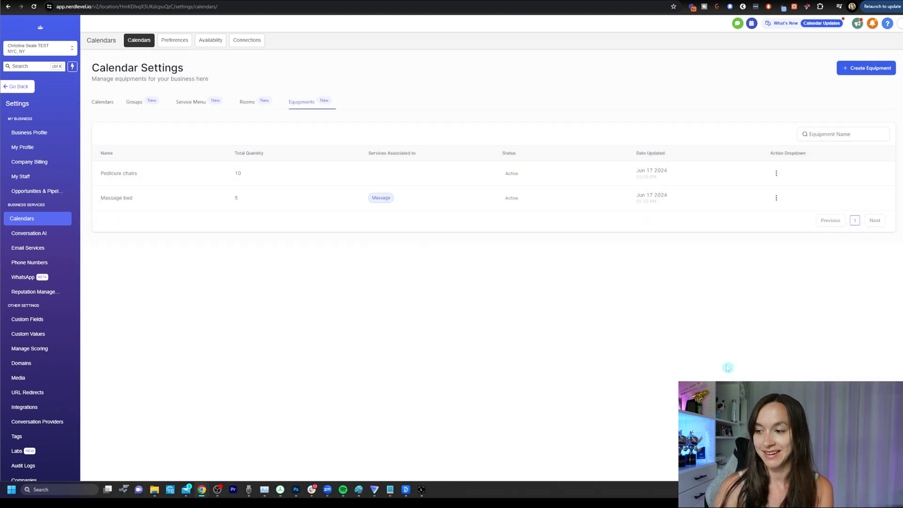